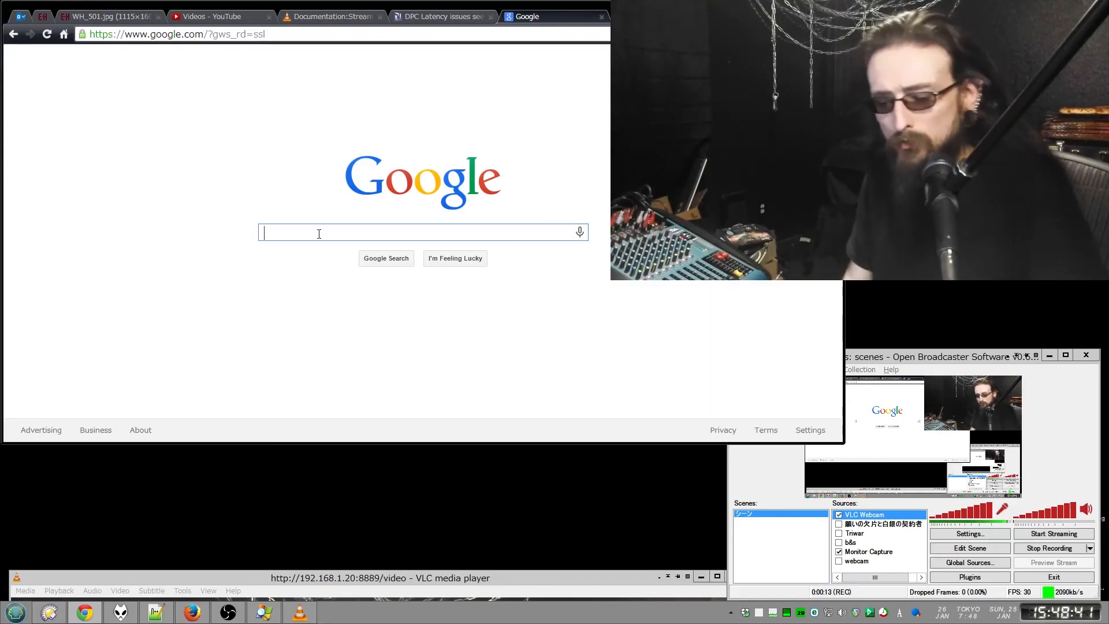
Search Google for 'ip webcam' and open the IP Webcam Google Play result
{"action": "type", "text": "ip webcam"}
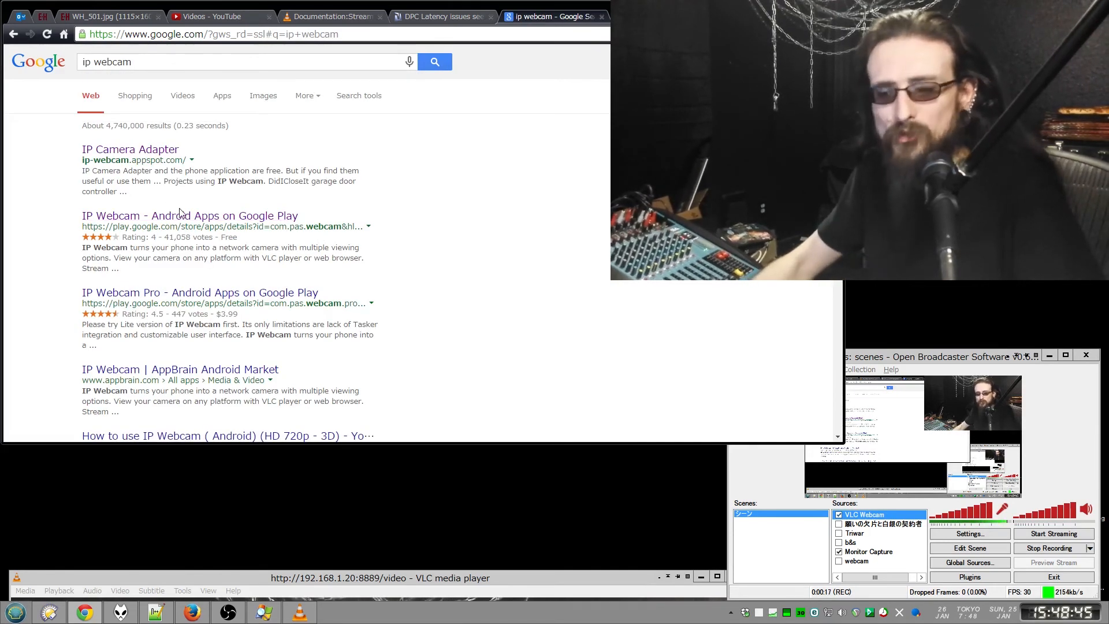
{"action": "mouse_move", "coordinate": [486, 263]}
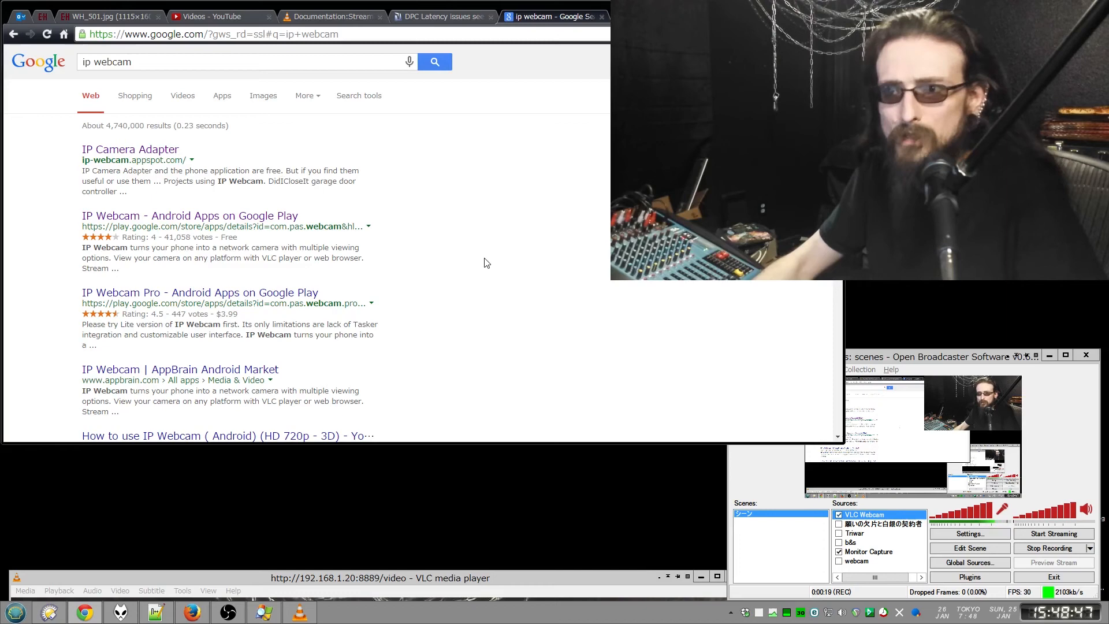
{"action": "left_click", "coordinate": [189, 216]}
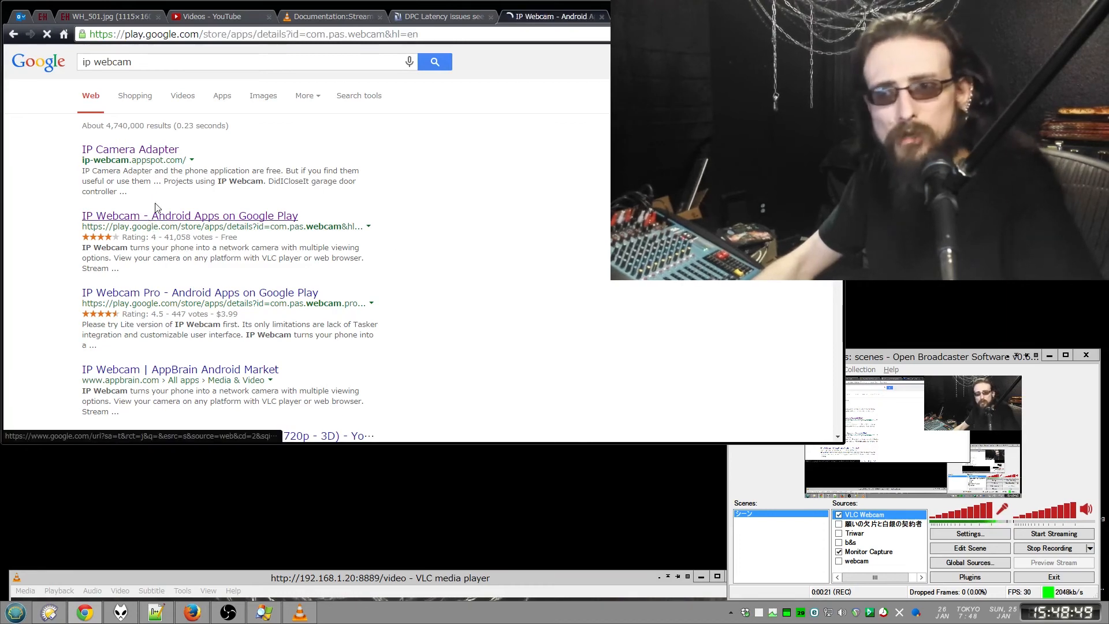
Scroll down the IP Webcam Play Store listing to view screenshots and description
{"action": "left_click", "coordinate": [190, 216]}
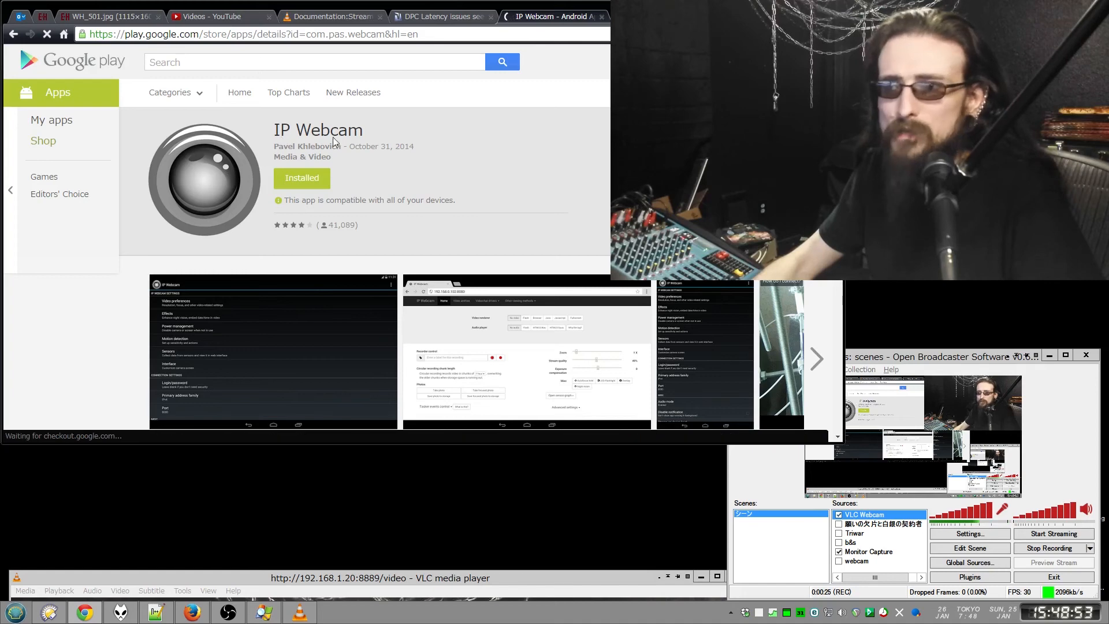
{"action": "scroll", "scroll_direction": "down", "scroll_amount": 3}
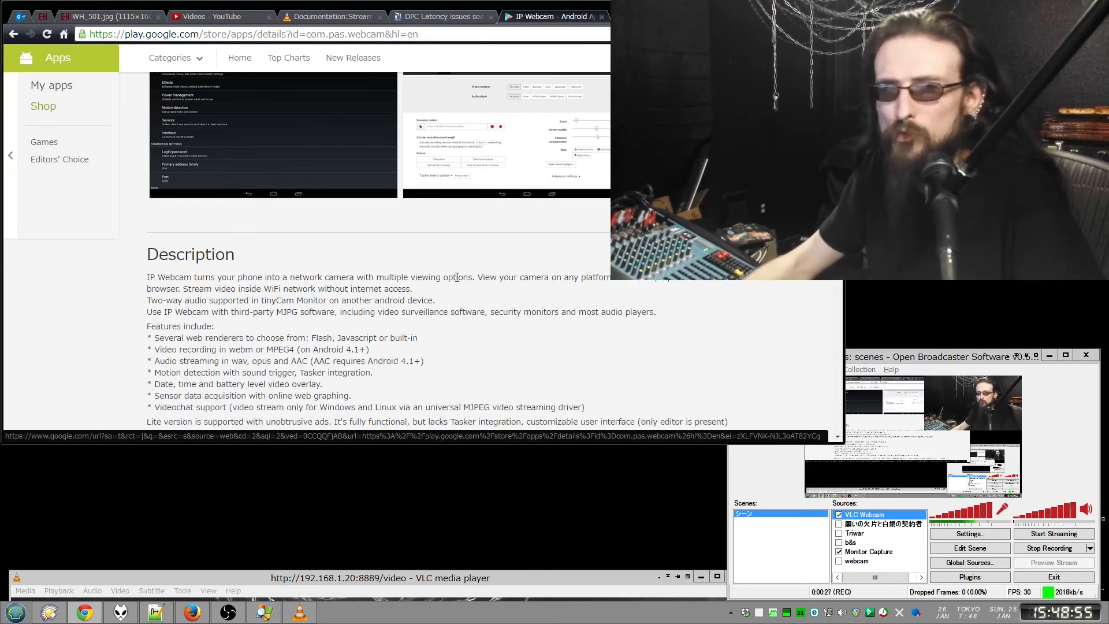
{"action": "mouse_move", "coordinate": [520, 330]}
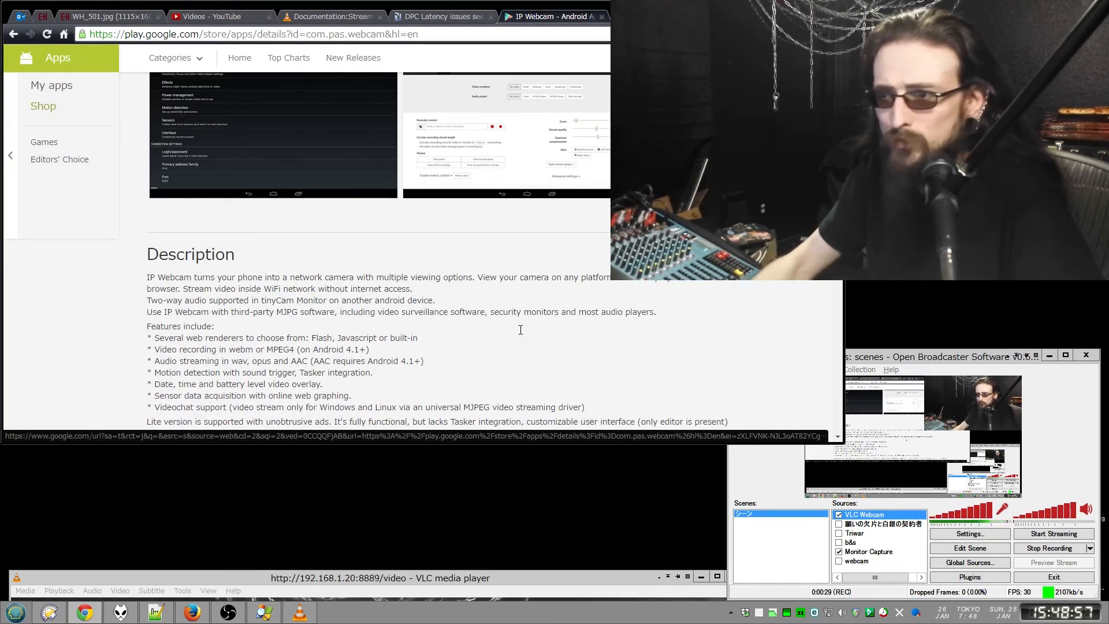
{"action": "scroll", "scroll_direction": "down", "scroll_amount": 3}
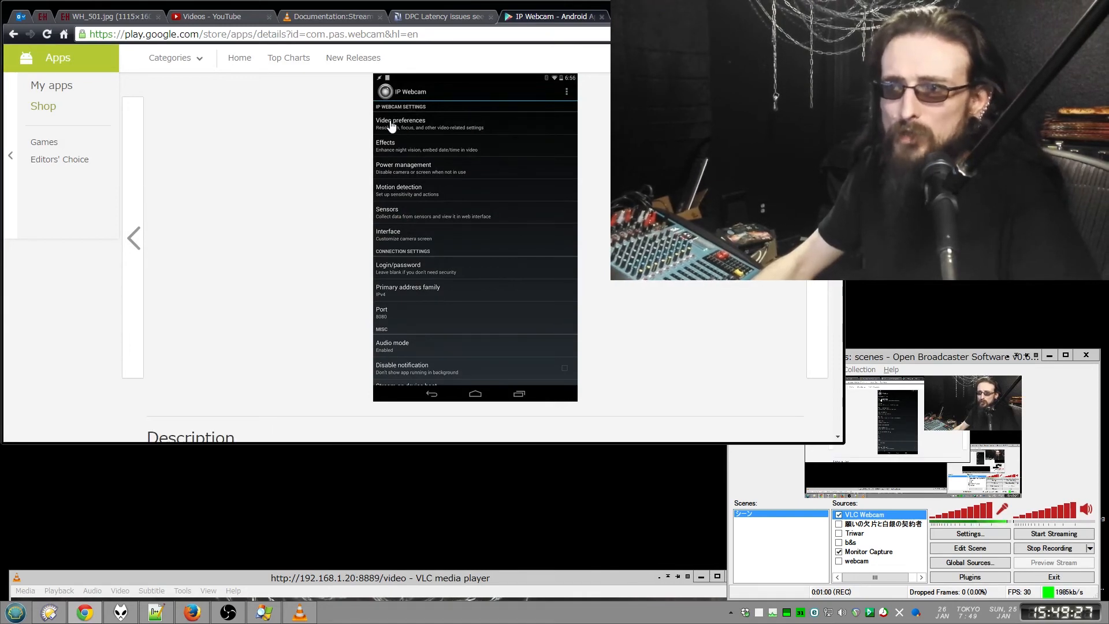
{"action": "mouse_move", "coordinate": [379, 215]}
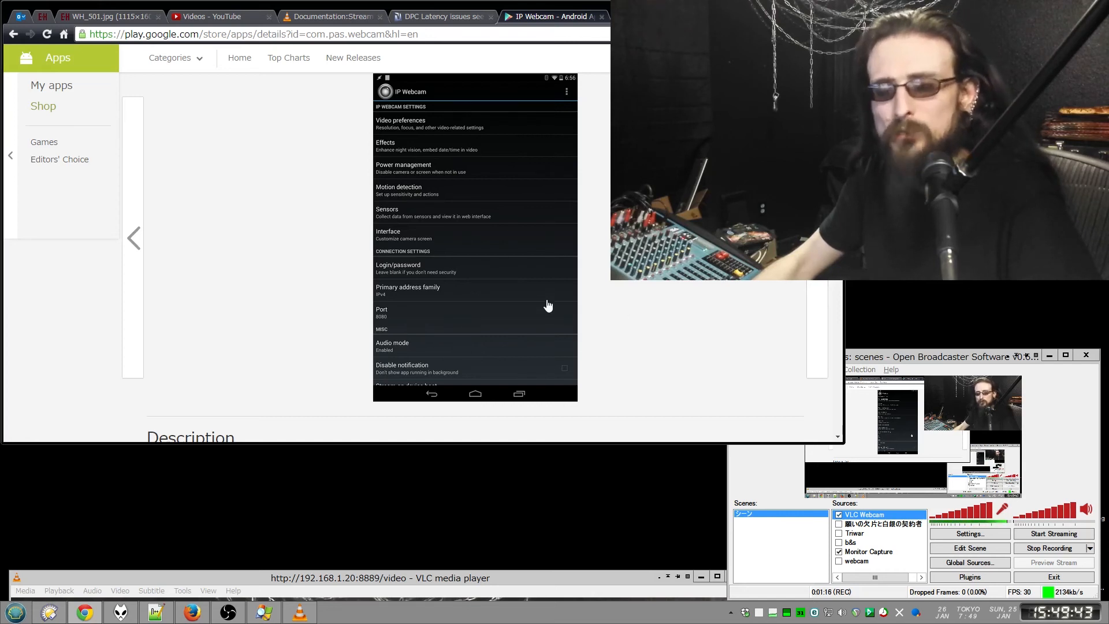
{"action": "mouse_move", "coordinate": [161, 347]}
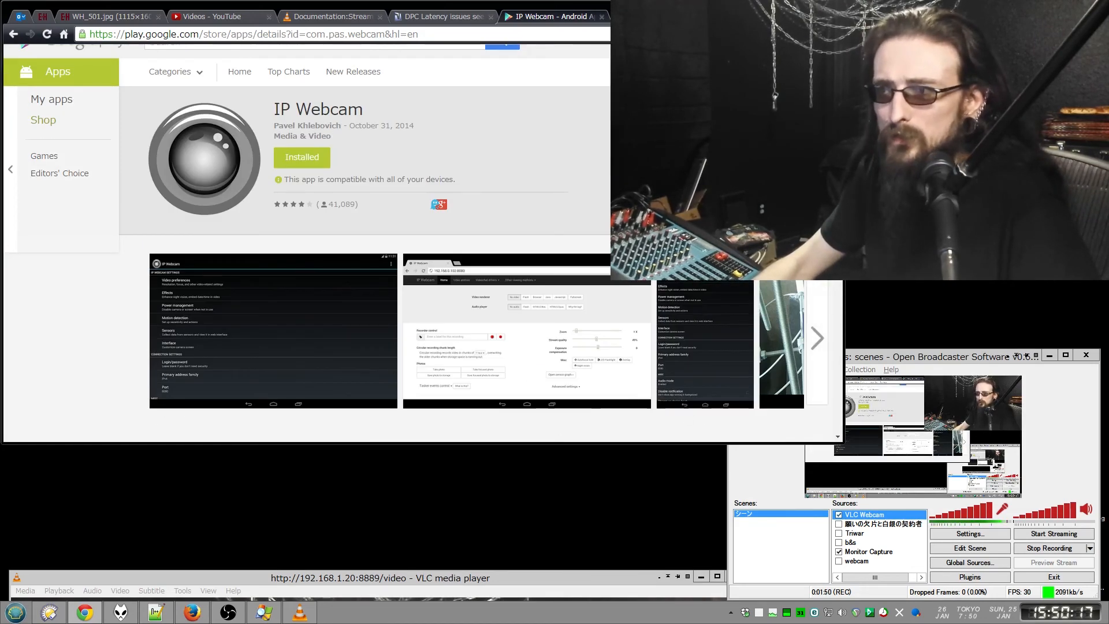
{"action": "scroll", "scroll_direction": "down", "scroll_amount": 3}
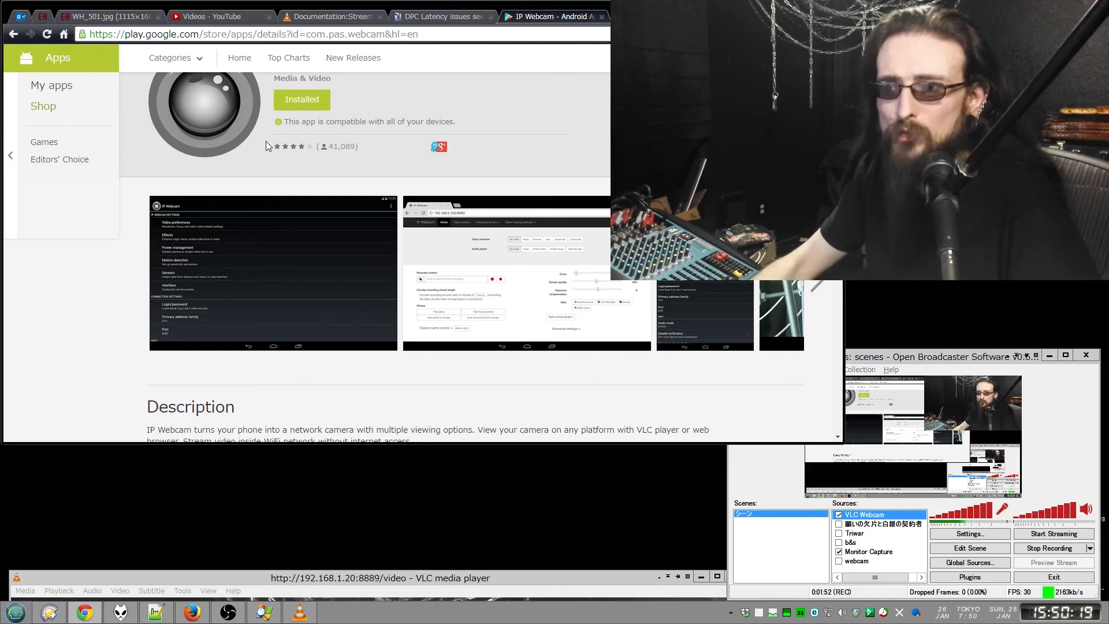
{"action": "mouse_move", "coordinate": [228, 377]}
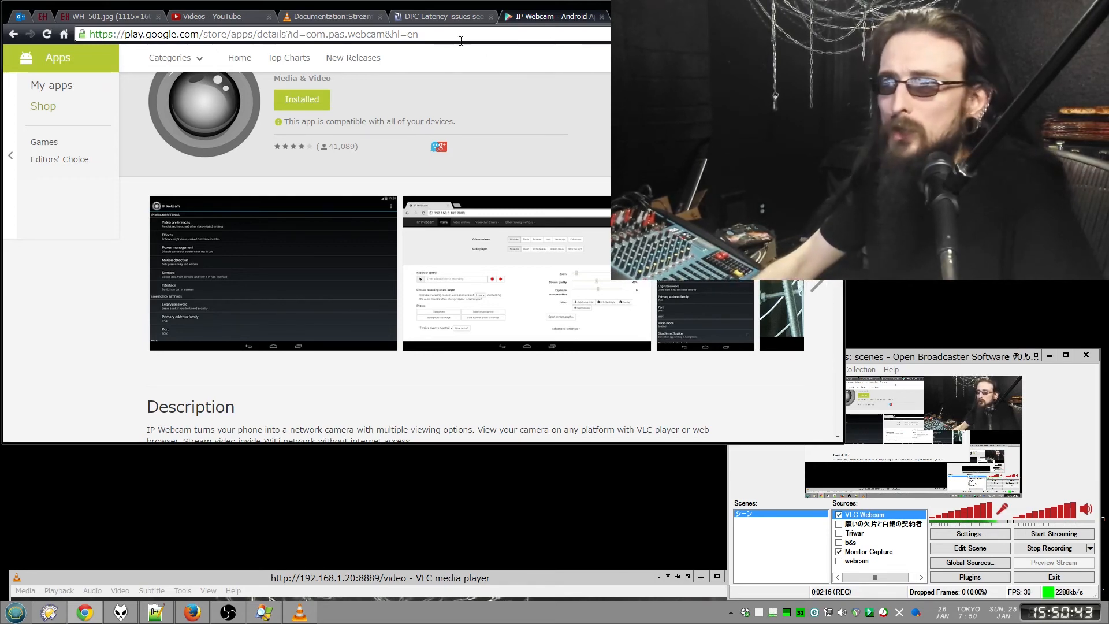
Navigate the browser to the phone's IP Webcam page at 192.168.1.20:8889
{"action": "left_click", "coordinate": [254, 33]}
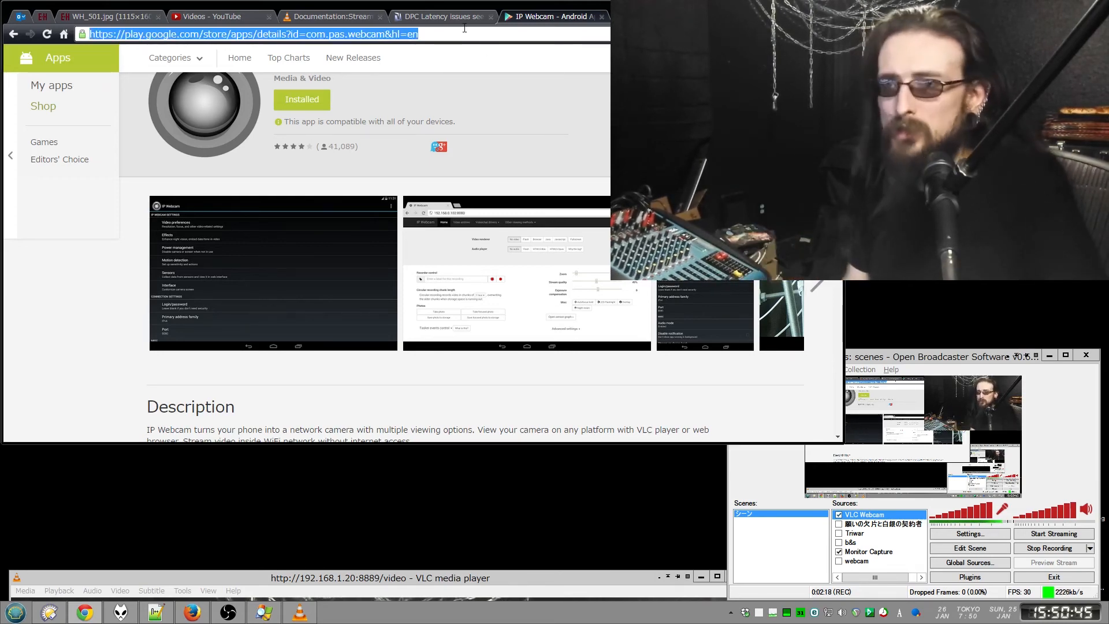
{"action": "type", "text": "www.youtube.com"}
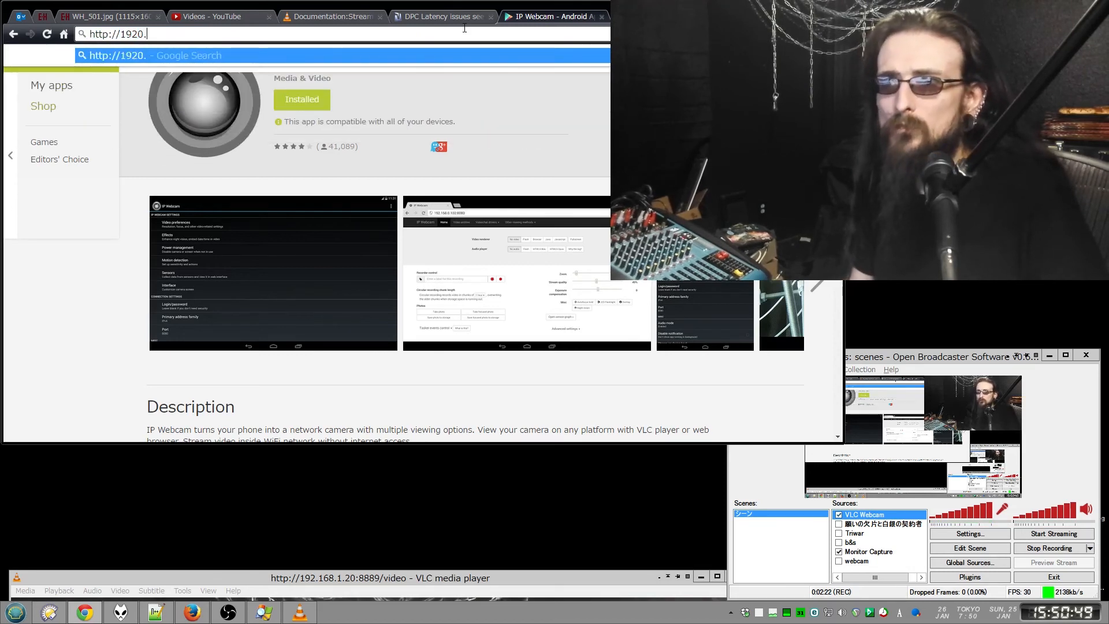
{"action": "key", "text": "BackSpace"}
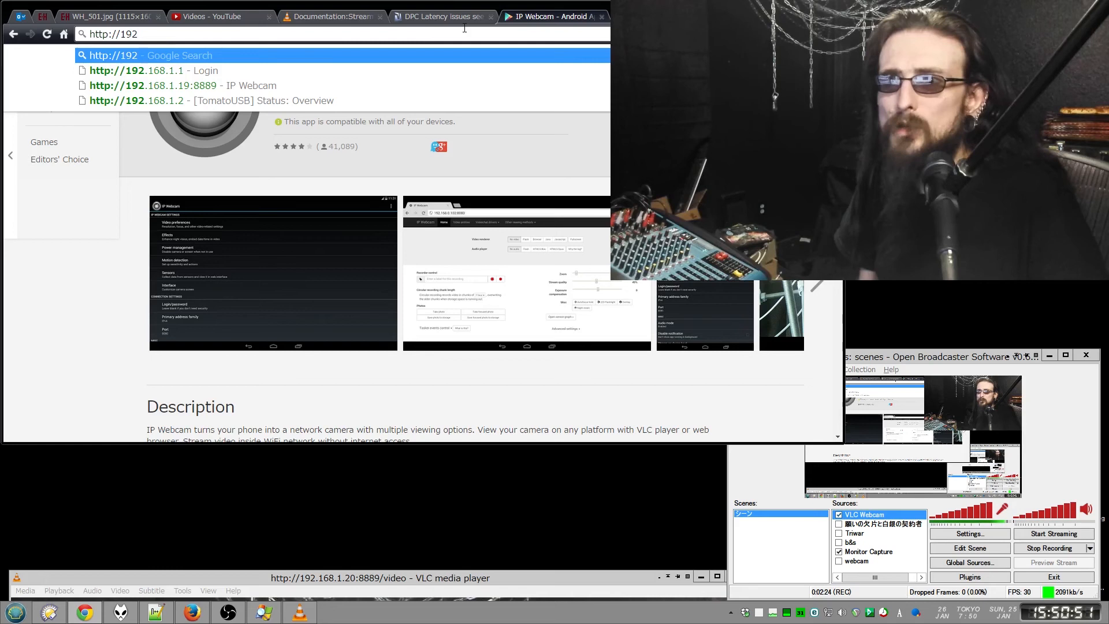
{"action": "left_click", "coordinate": [153, 85]}
{"action": "type", "text": ".168.1.20:8889"}
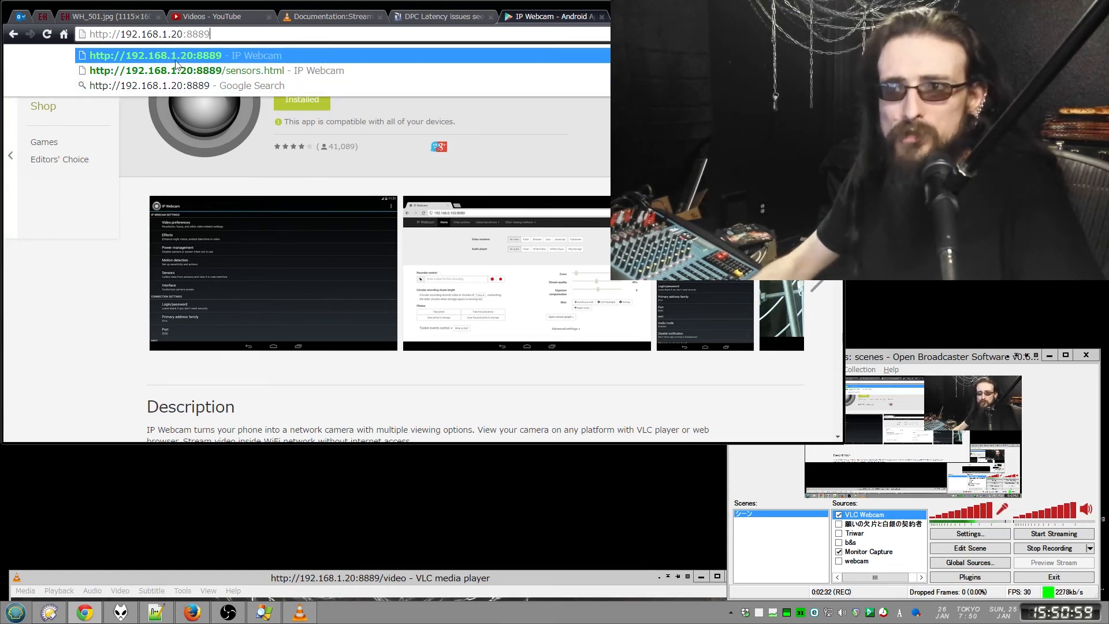
{"action": "double_click", "coordinate": [149, 33]}
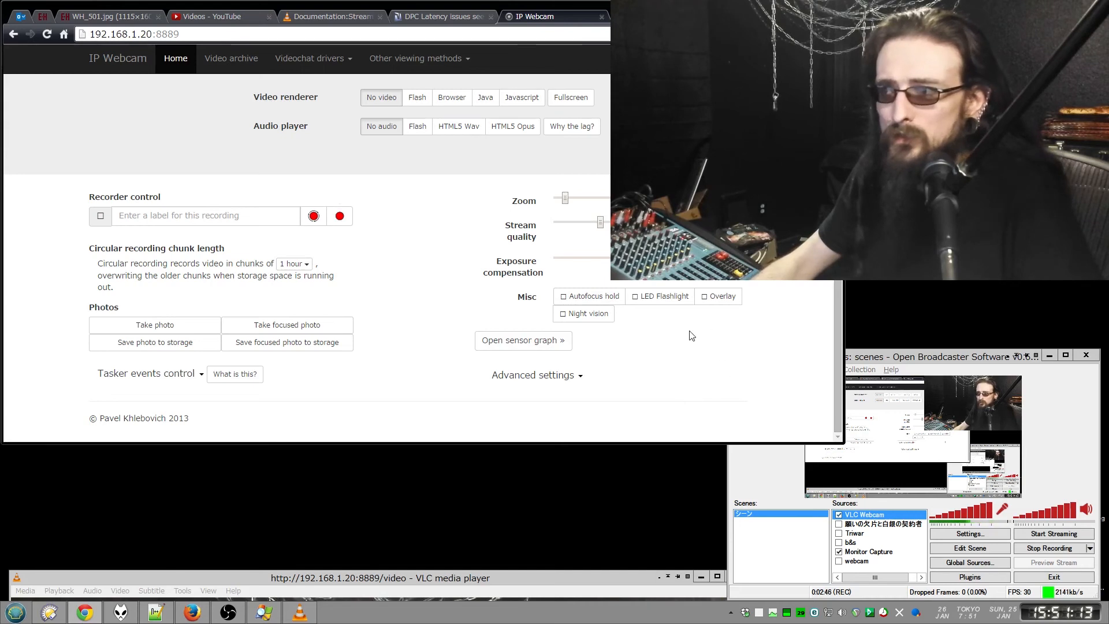
{"action": "mouse_move", "coordinate": [359, 289]}
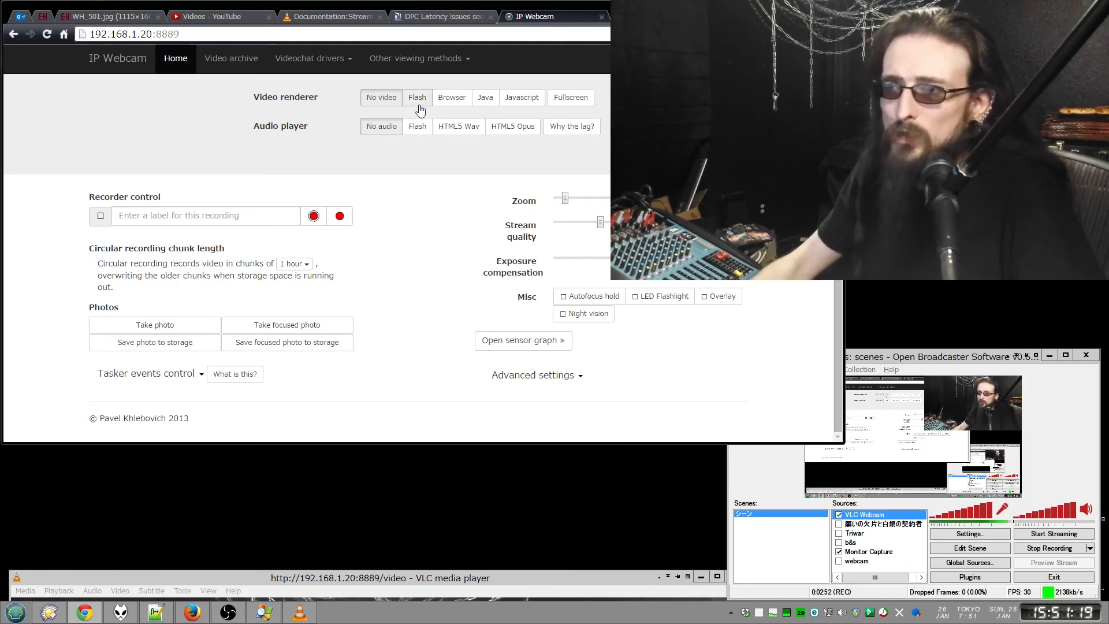
Preview the stream with the Flash renderer, switch back to No video, and expand Advanced settings
{"action": "left_click", "coordinate": [417, 97]}
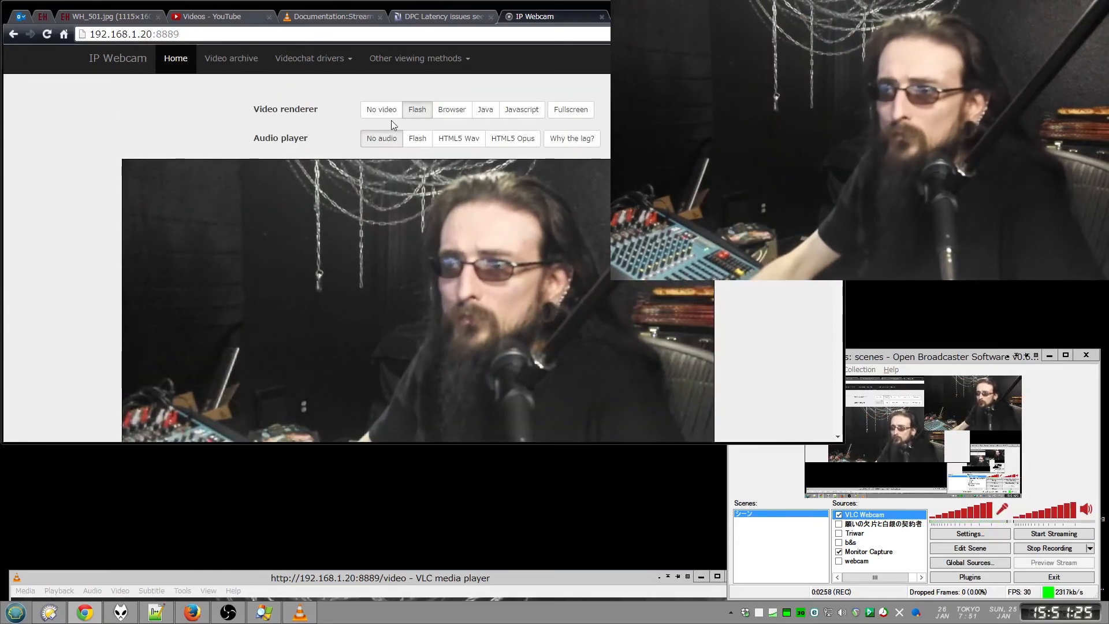
{"action": "left_click", "coordinate": [380, 109]}
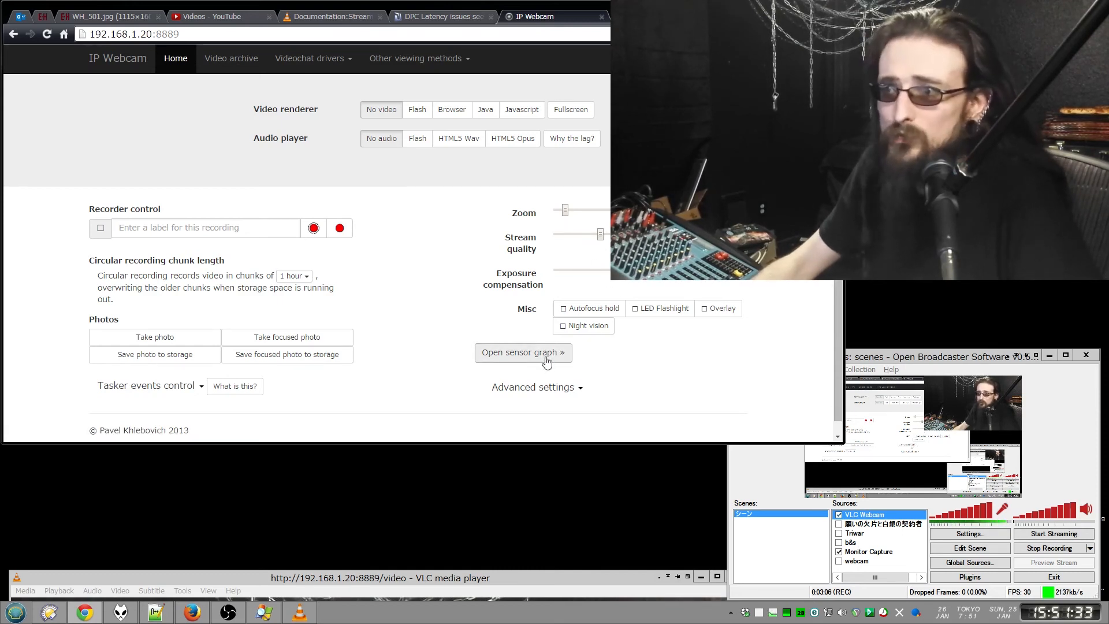
{"action": "left_click", "coordinate": [535, 387]}
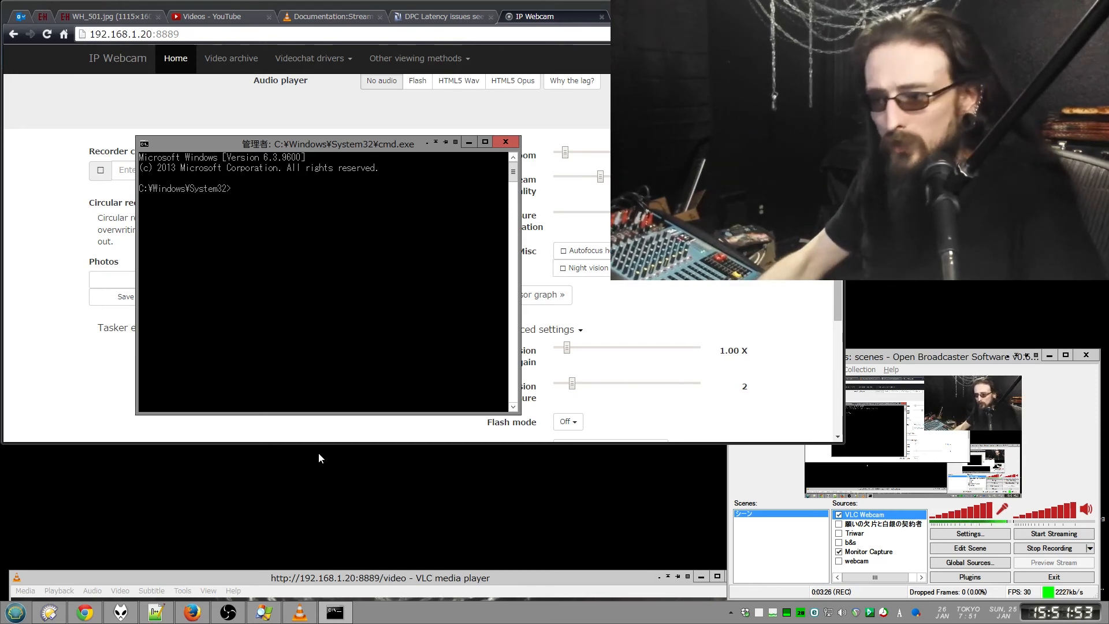
Run 'ping 192.168.1.20' and confirm four replies with no packet loss
{"action": "type", "text": "pui"}
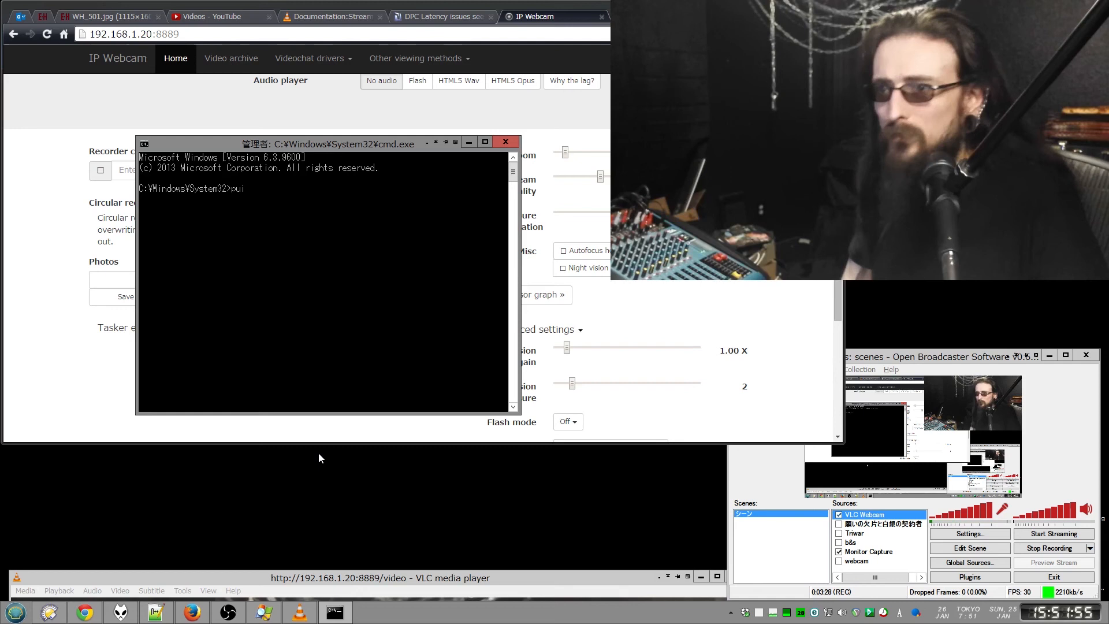
{"action": "type", "text": "ping"}
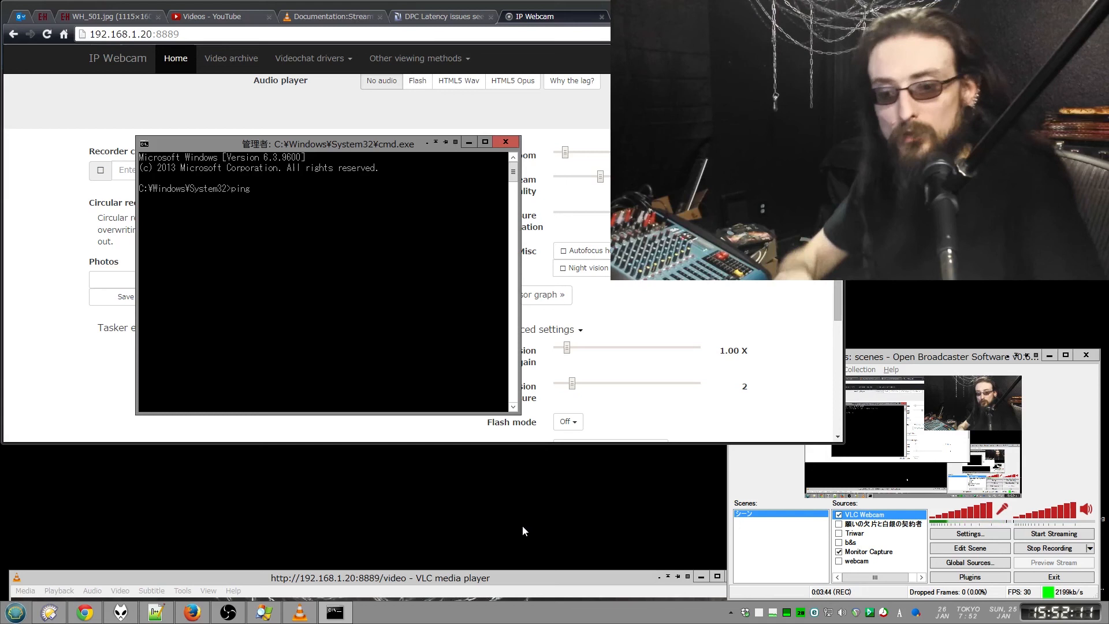
{"action": "type", "text": "192.168.1.20"}
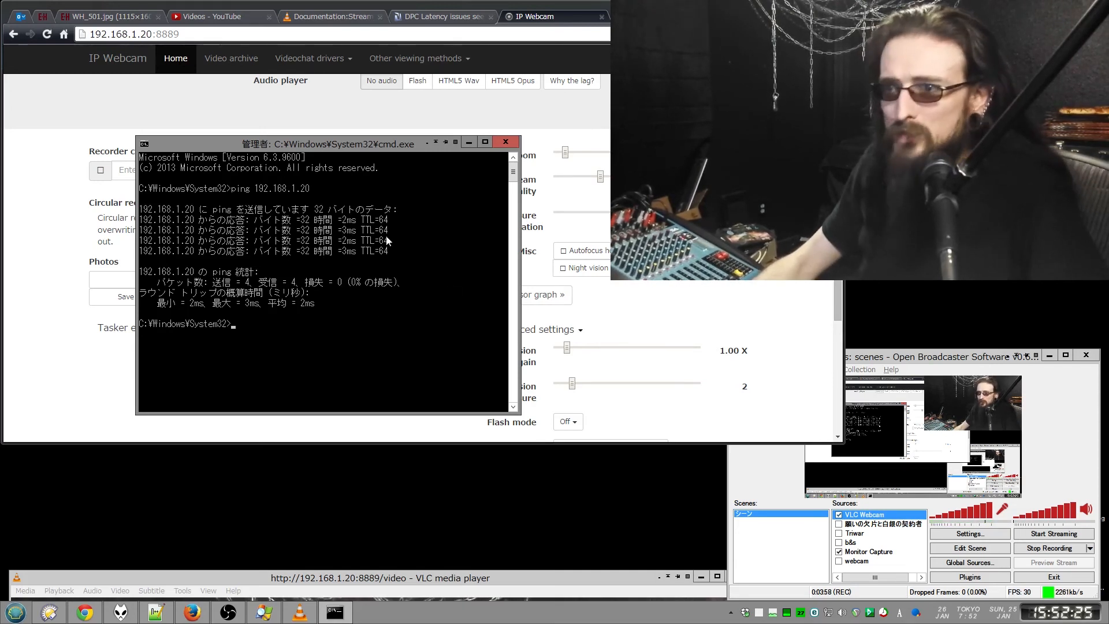
{"action": "mouse_move", "coordinate": [357, 238]}
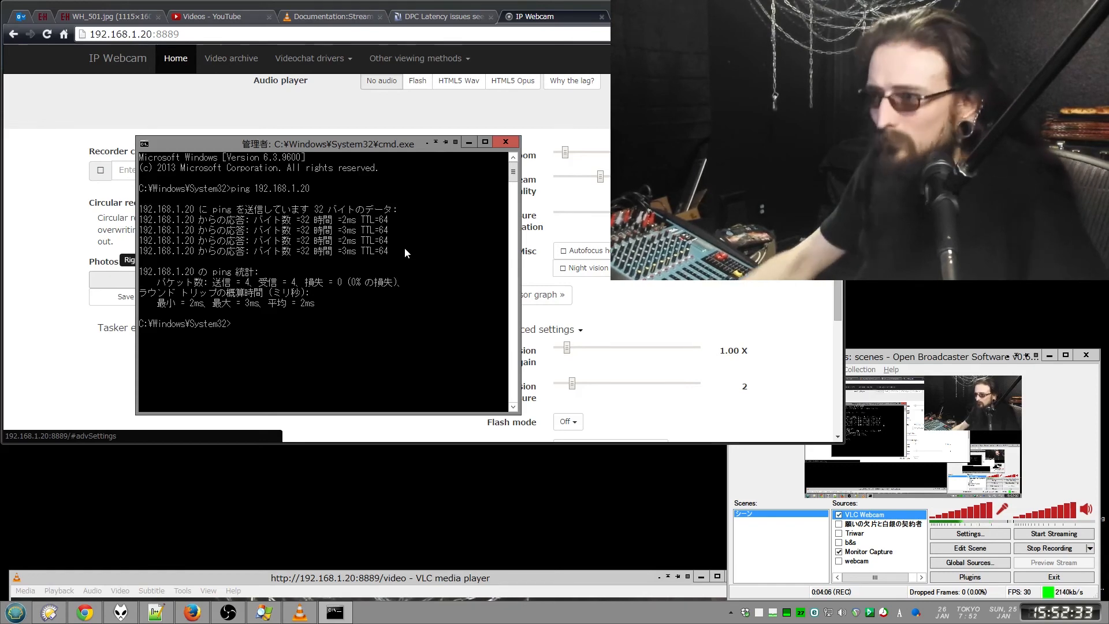
Return to the IP Webcam page and expand the list of other viewing methods
{"action": "left_click", "coordinate": [505, 142]}
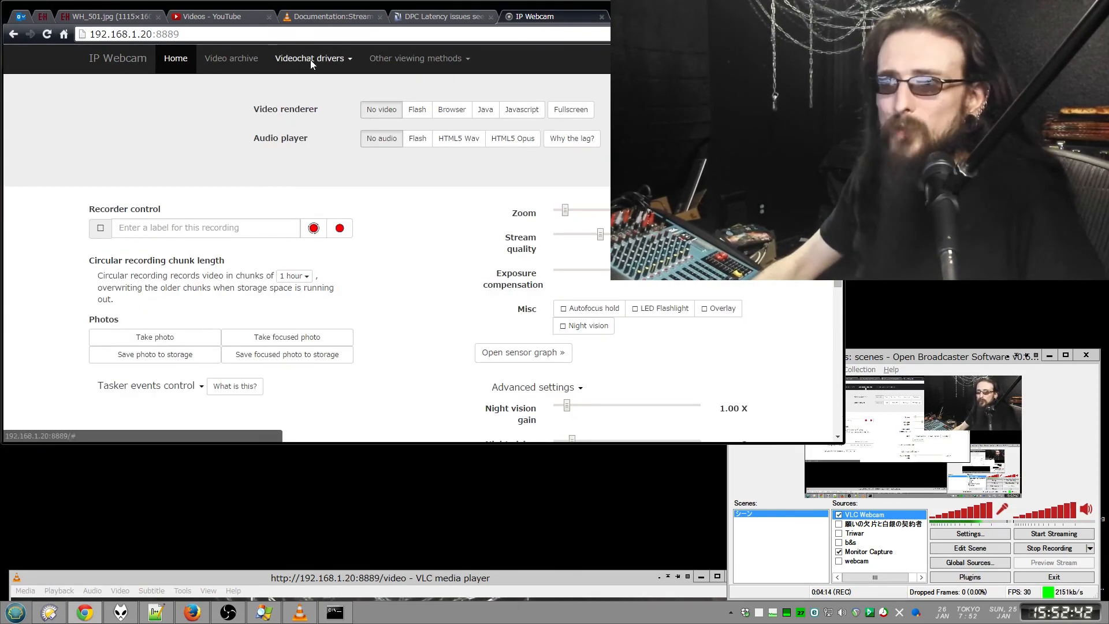
{"action": "left_click", "coordinate": [310, 58]}
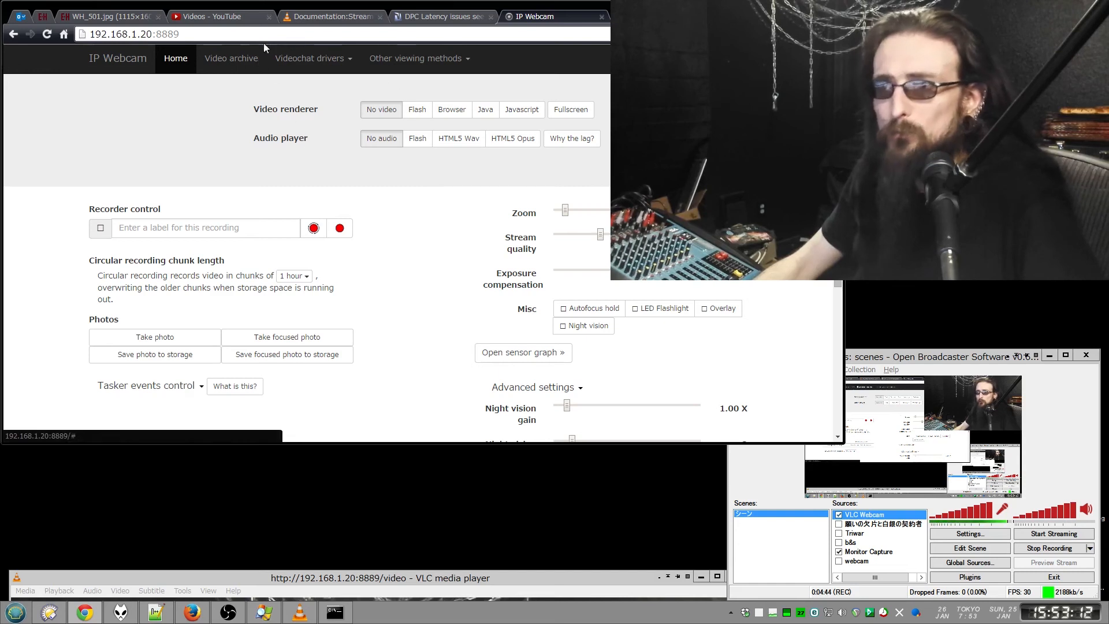
{"action": "left_click", "coordinate": [415, 57]}
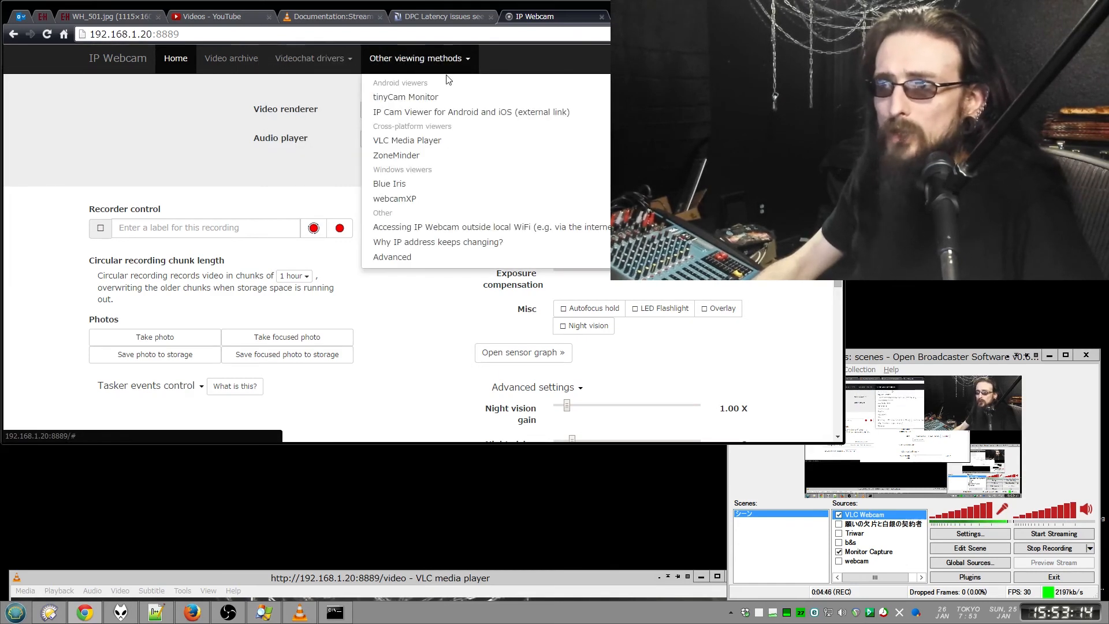
{"action": "mouse_move", "coordinate": [470, 112]}
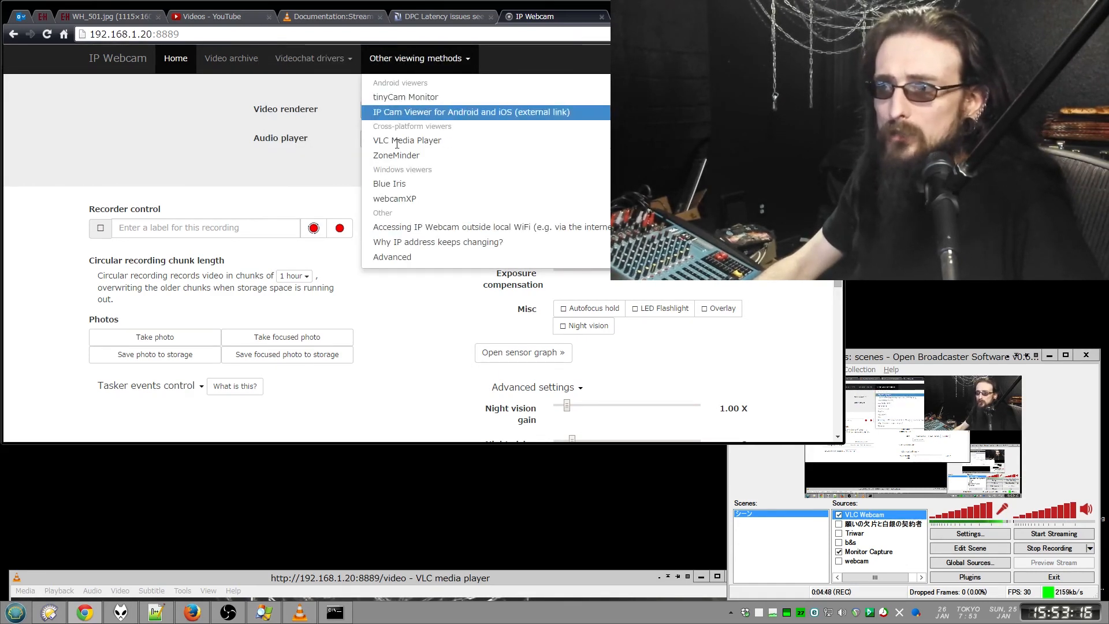
{"action": "mouse_move", "coordinate": [407, 140]}
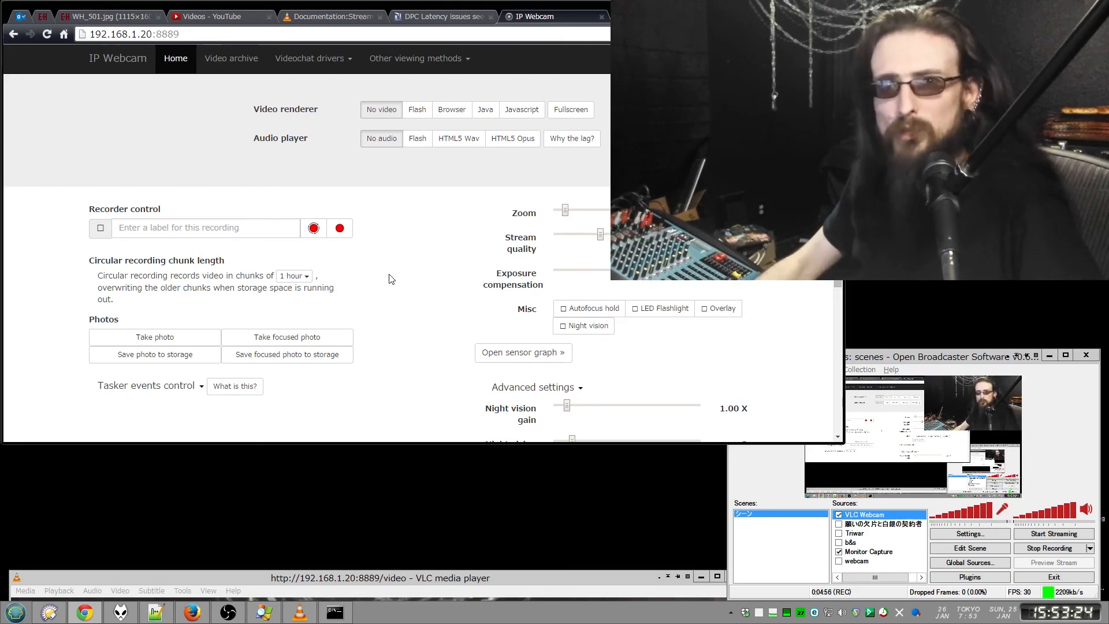
{"action": "mouse_move", "coordinate": [426, 276]}
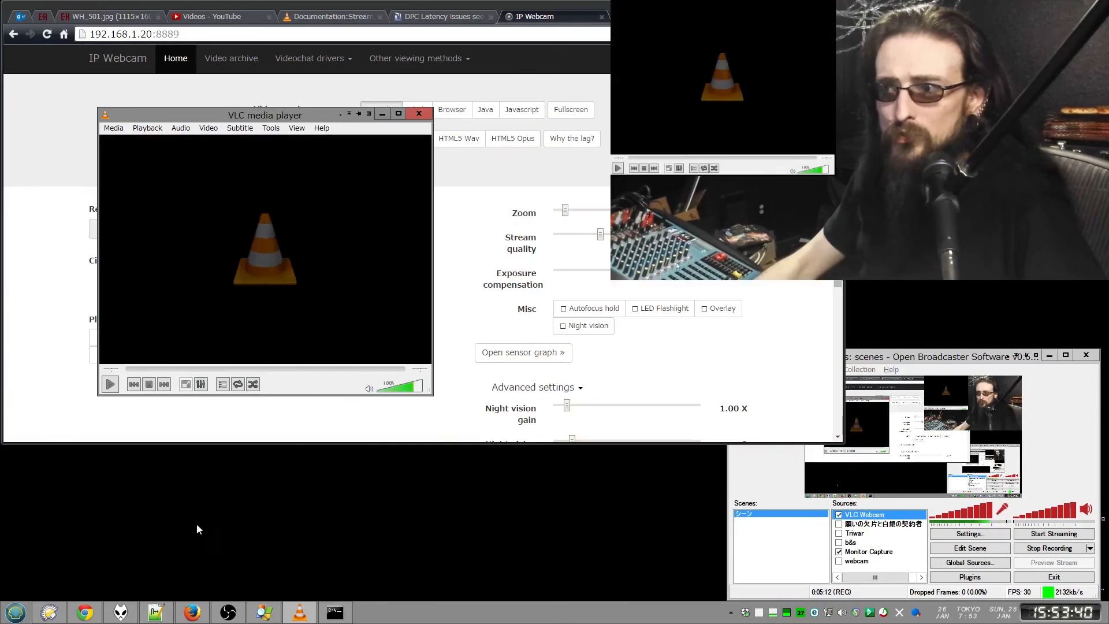
Reposition the VLC window and choose Media > Open Network Stream
{"action": "left_click_drag", "start_coordinate": [266, 114], "coordinate": [411, 239]}
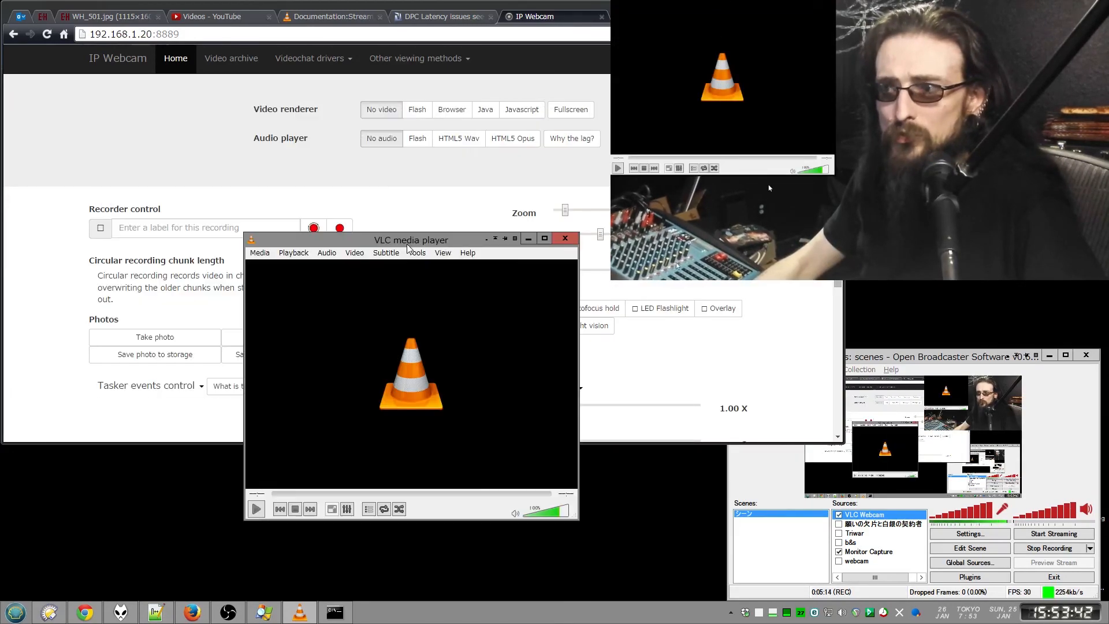
{"action": "left_click", "coordinate": [259, 253]}
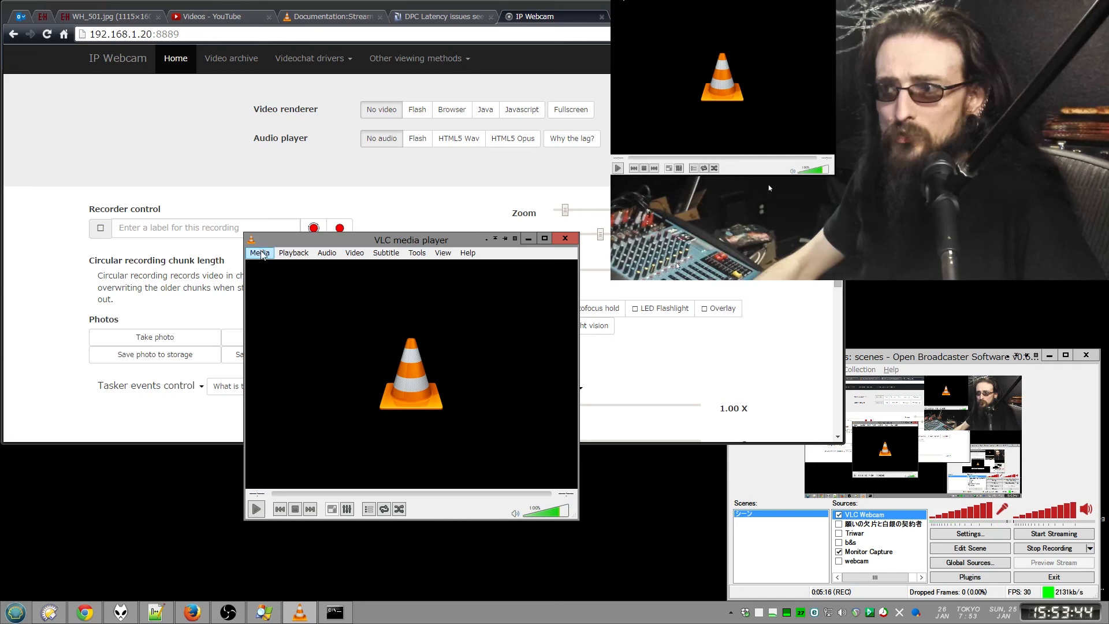
{"action": "left_click", "coordinate": [260, 253]}
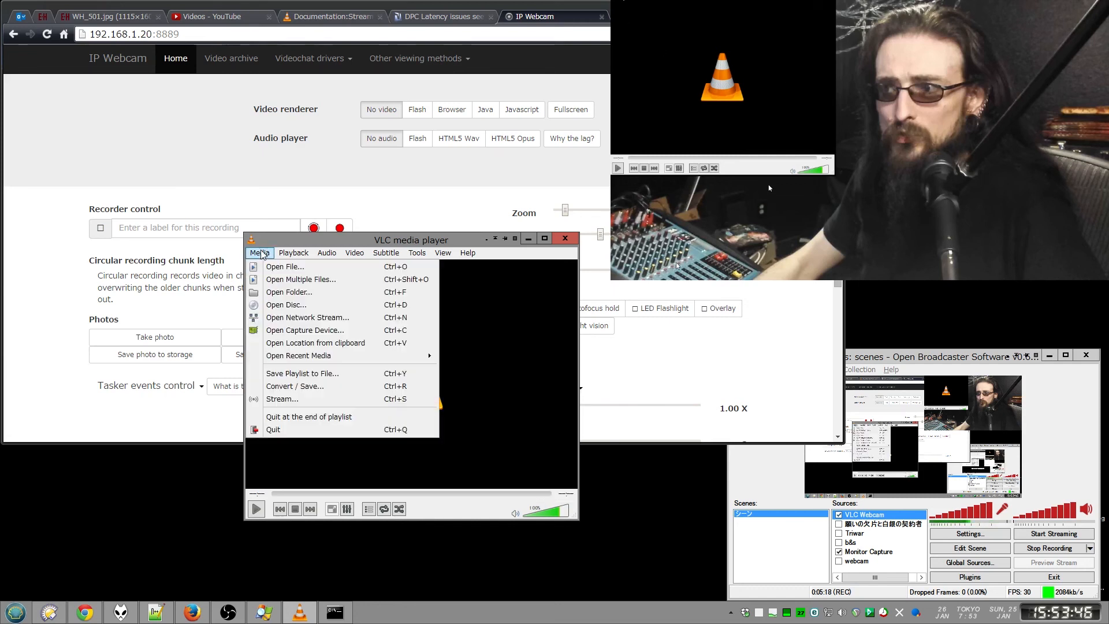
{"action": "left_click", "coordinate": [307, 316]}
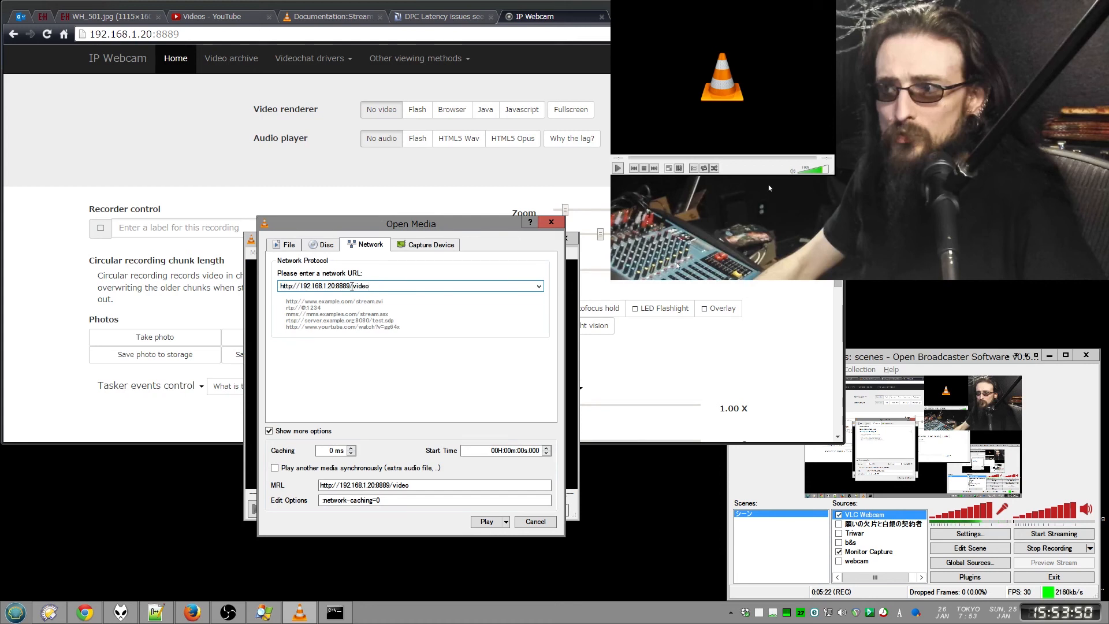
{"action": "double_click", "coordinate": [319, 285]}
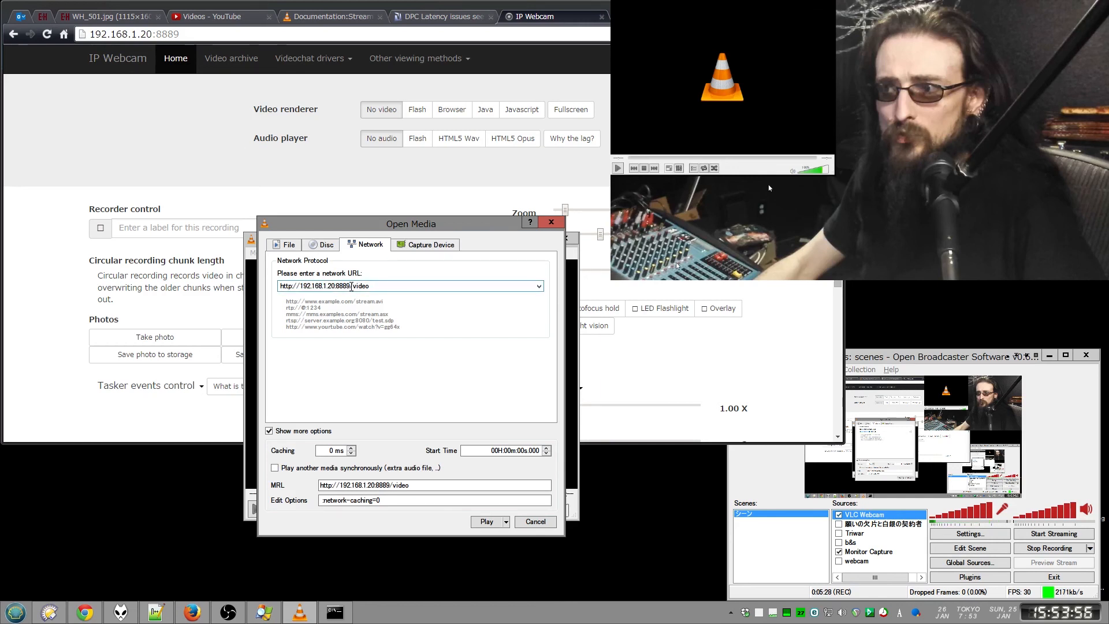
{"action": "triple_click", "coordinate": [333, 450]}
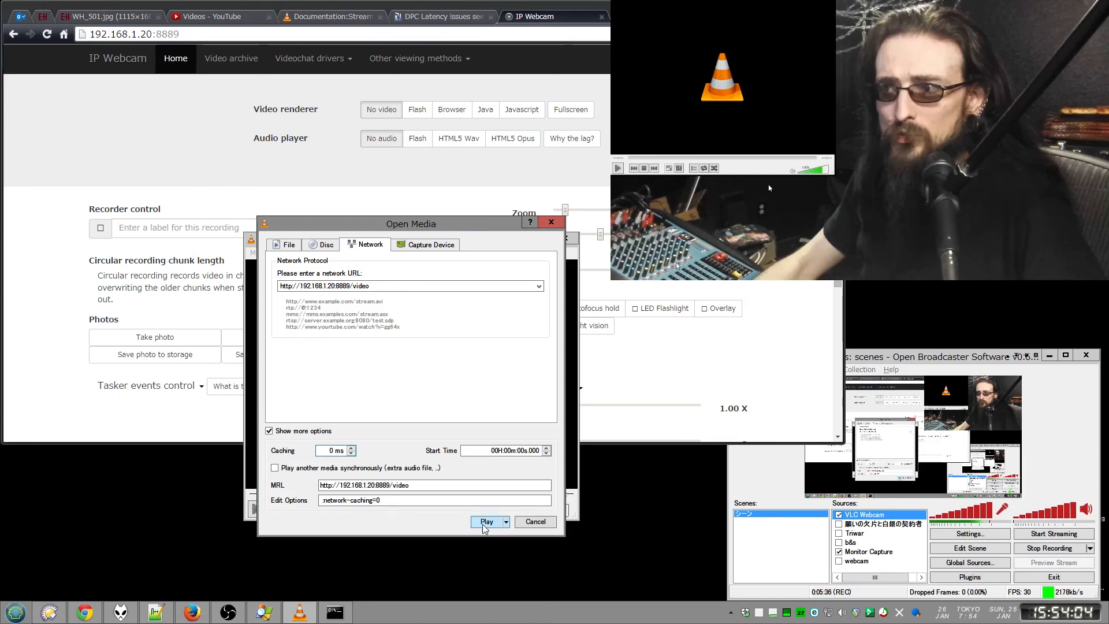
{"action": "left_click", "coordinate": [485, 522]}
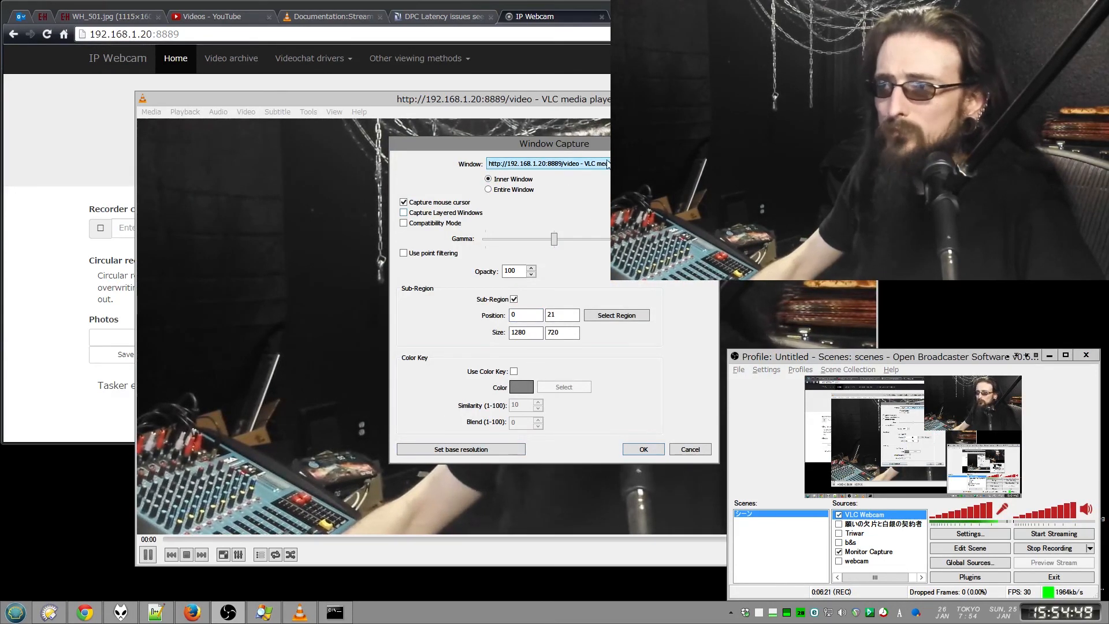
Select the VLC stream window with inner-window capture at 1280x720 and confirm
{"action": "left_click", "coordinate": [525, 314]}
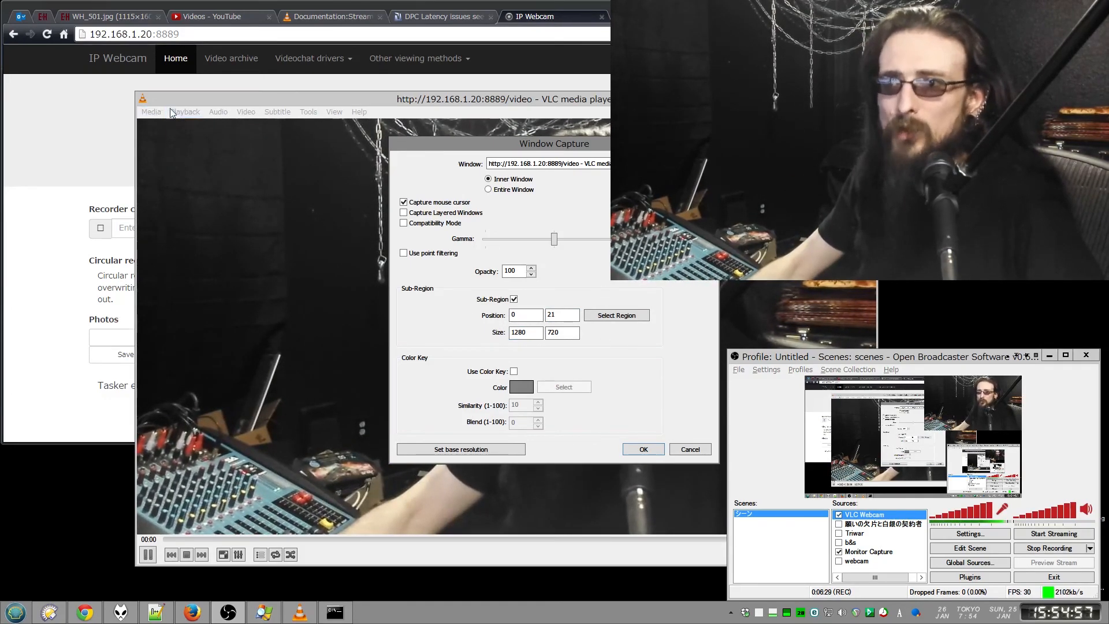
{"action": "left_click", "coordinate": [171, 553]}
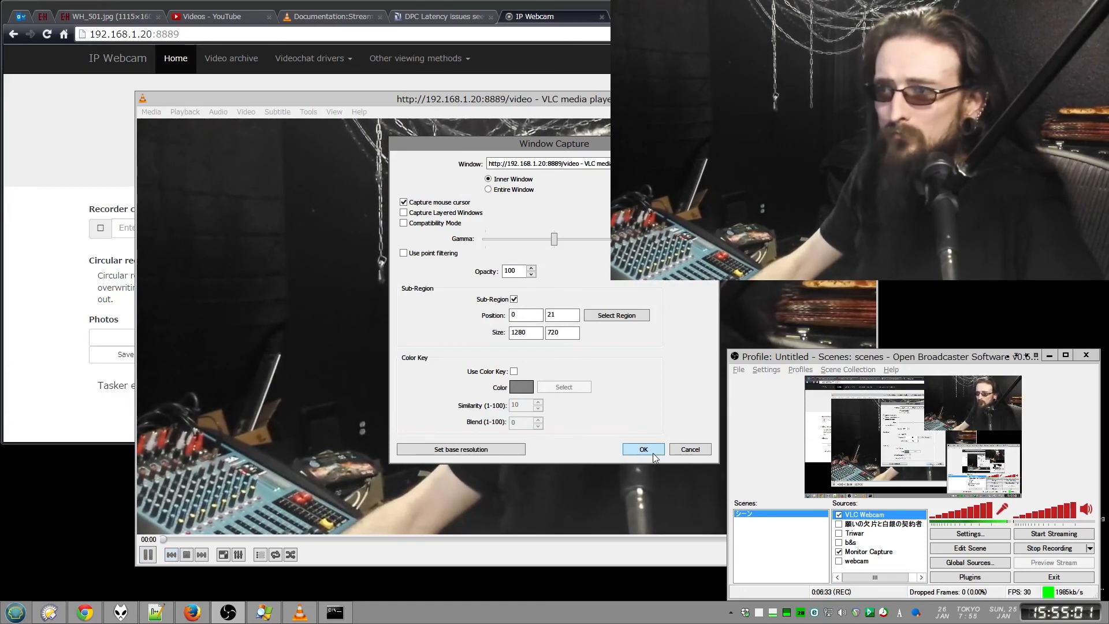
{"action": "left_click", "coordinate": [642, 449]}
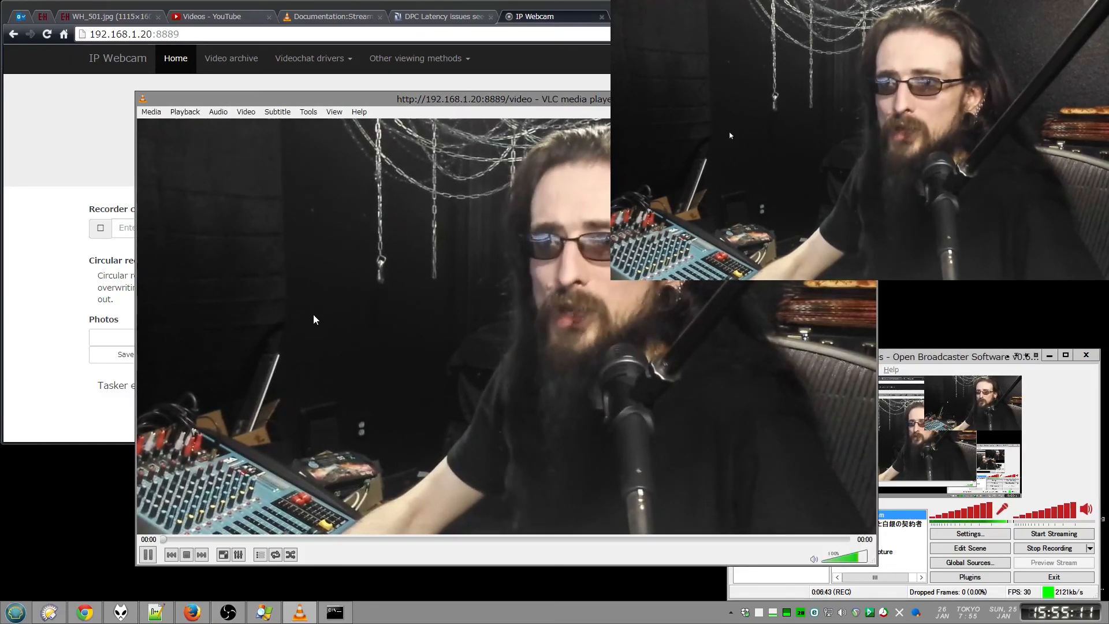
{"action": "mouse_move", "coordinate": [579, 375]}
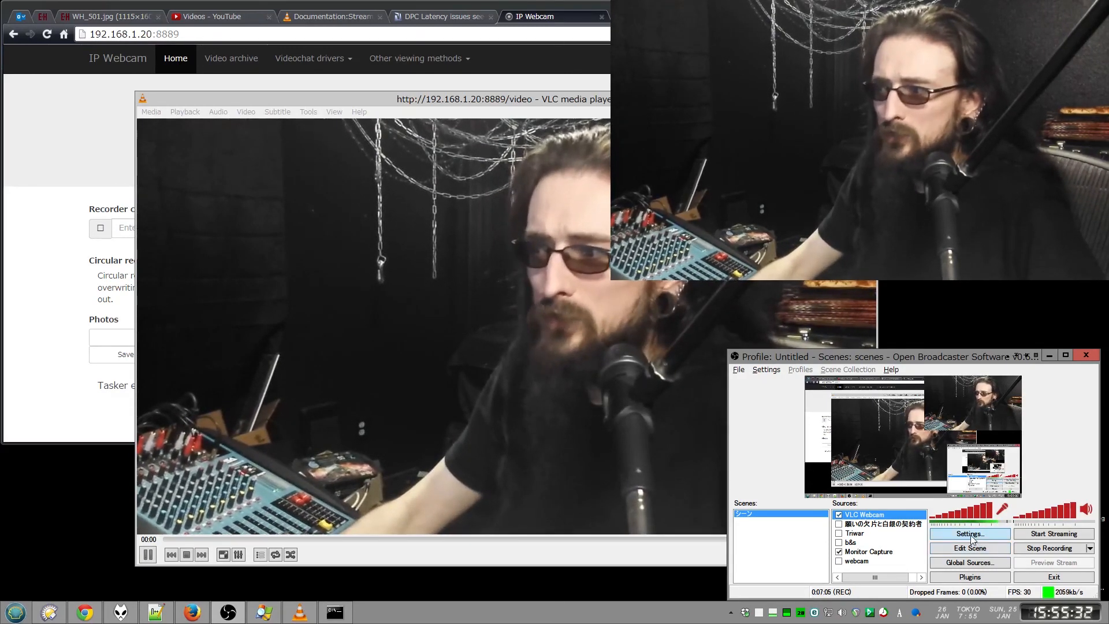
Open OBS Settings, close it, and reopen it
{"action": "left_click", "coordinate": [970, 534]}
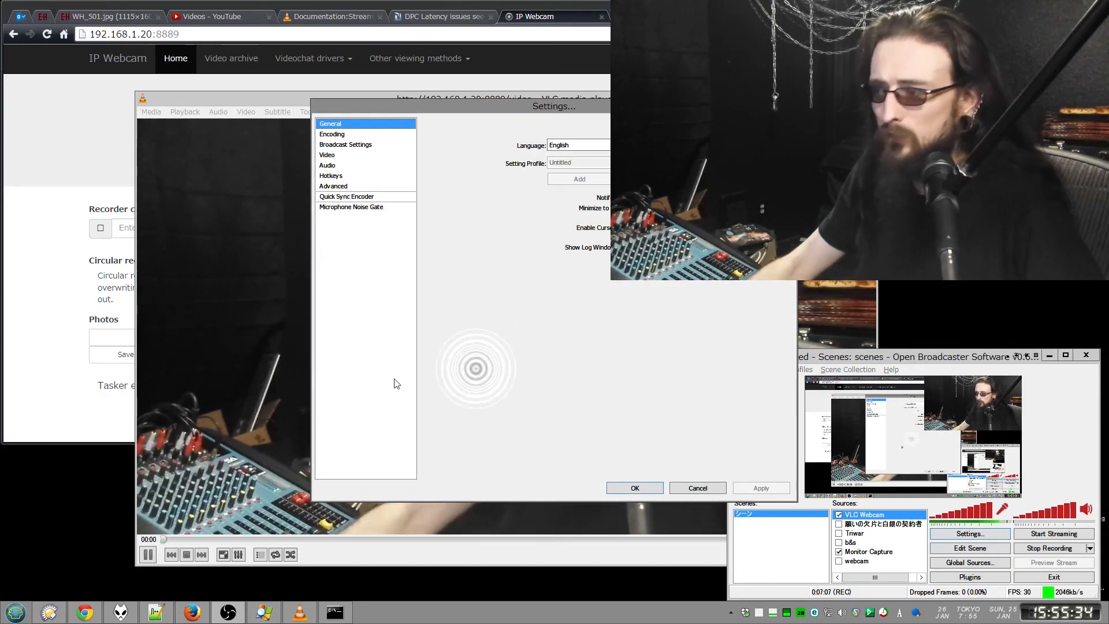
{"action": "left_click", "coordinate": [327, 165]}
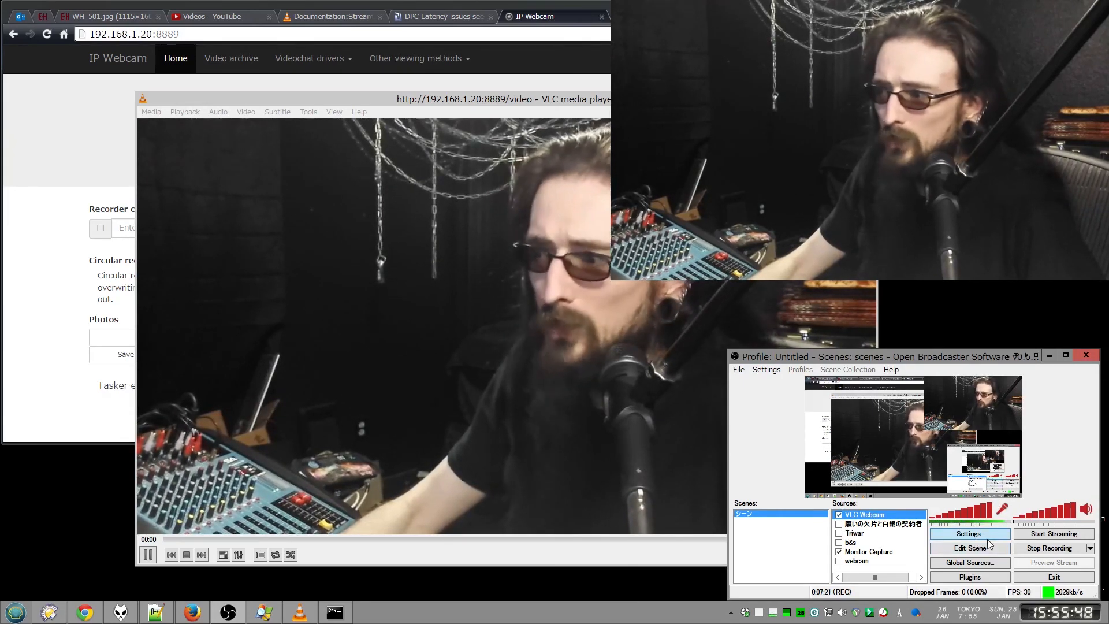
{"action": "left_click", "coordinate": [970, 534]}
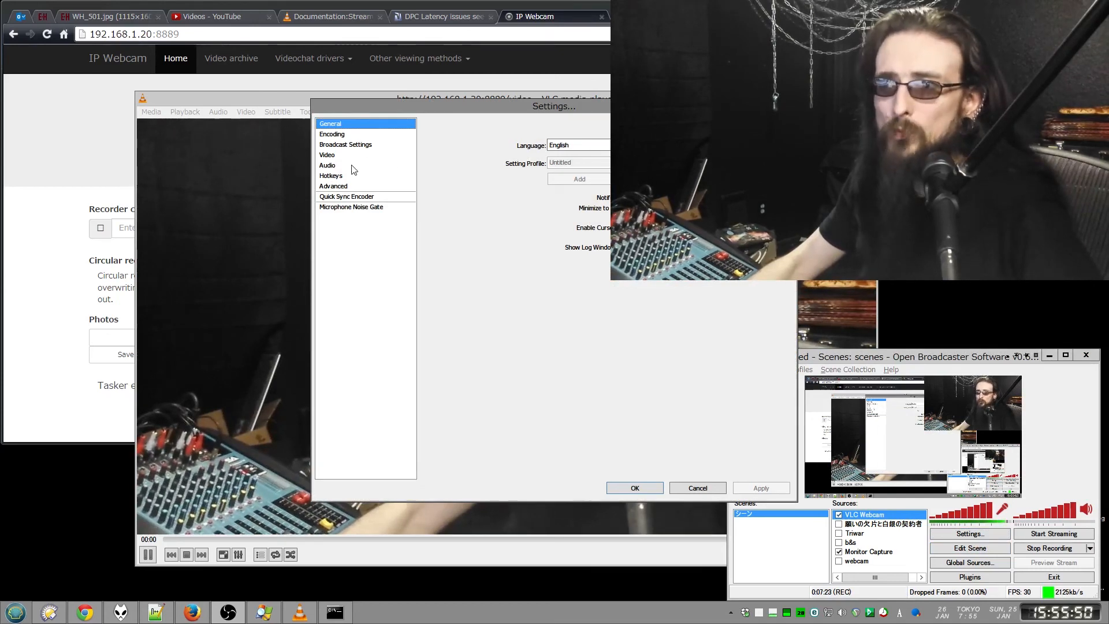
Review the Advanced page, then set the Audio Mic Sync Offset to -116 ms
{"action": "left_click", "coordinate": [333, 185]}
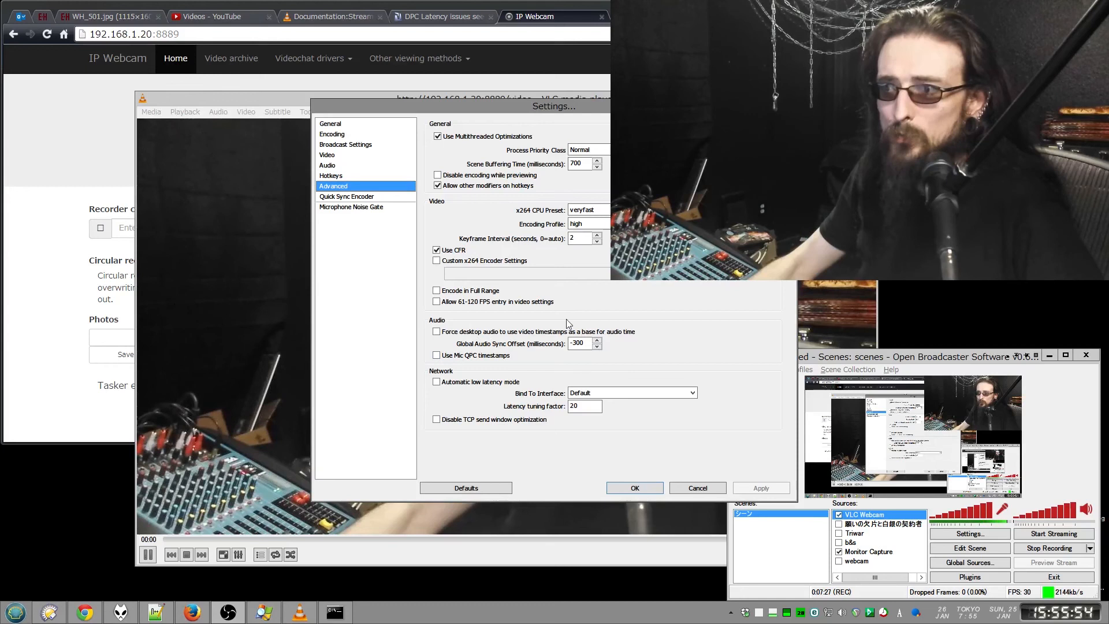
{"action": "left_click", "coordinate": [327, 165]}
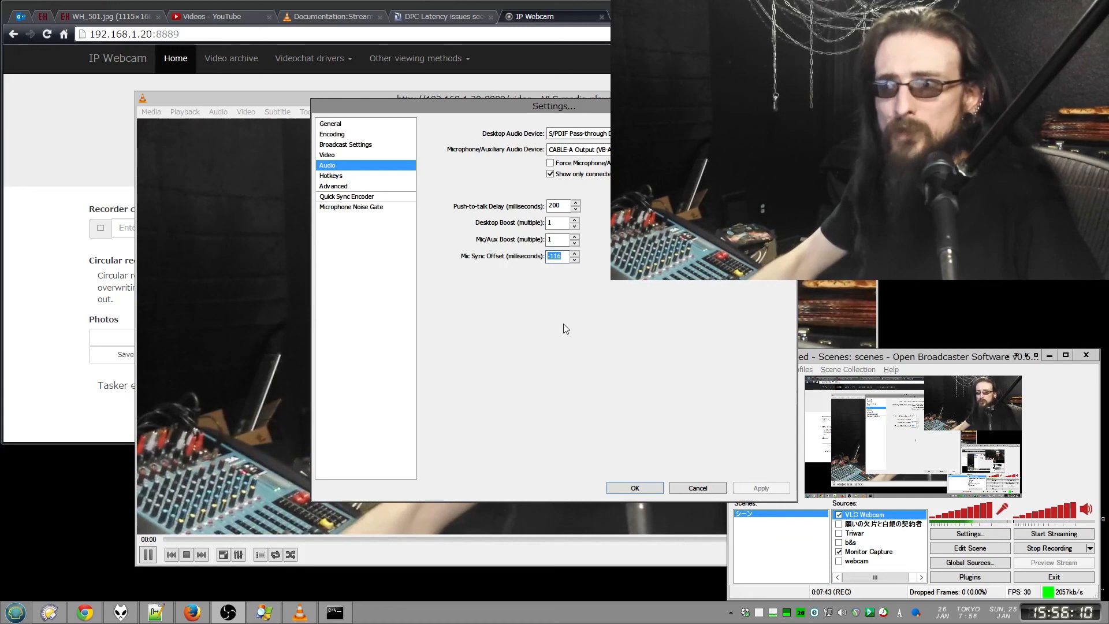
{"action": "type", "text": "-116"}
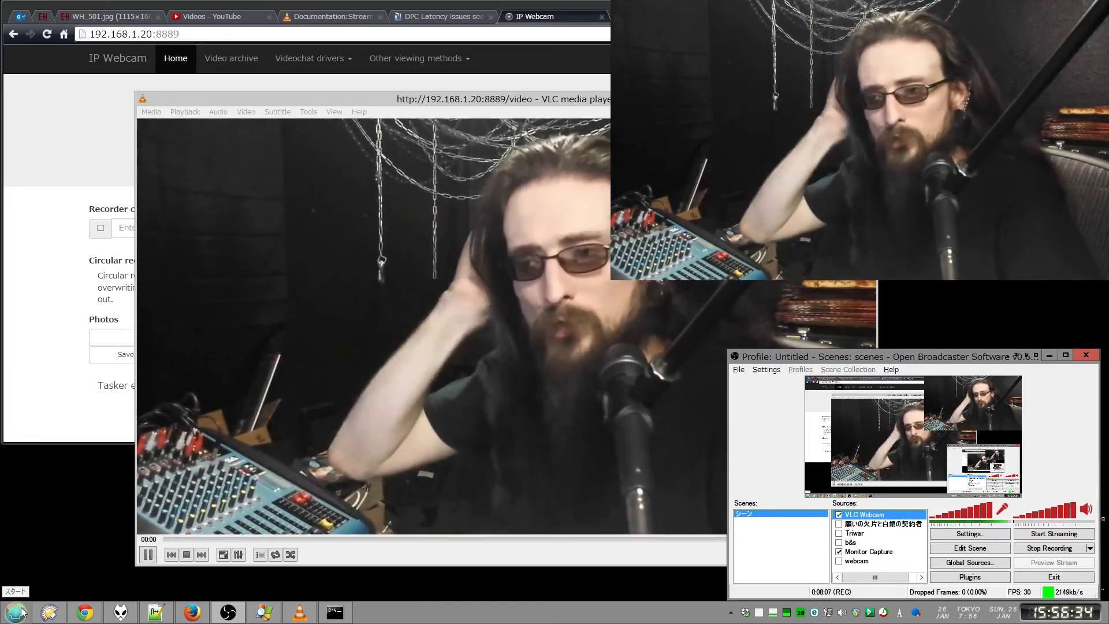
Launch Media Player Classic and browse its Internal Filters > Audio Switcher options
{"action": "left_click", "coordinate": [12, 611]}
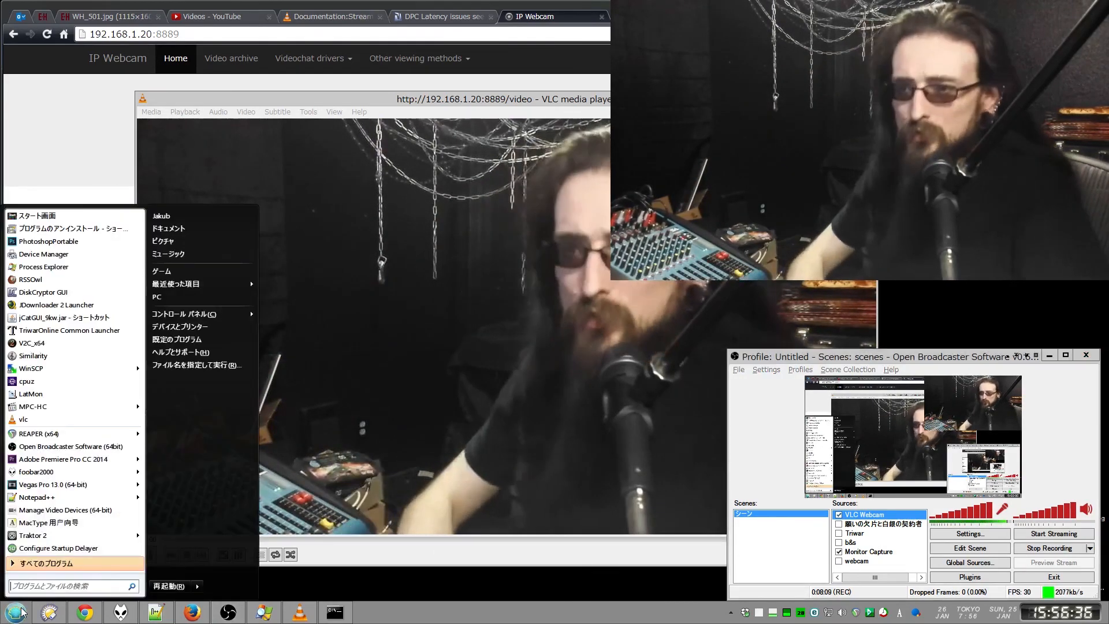
{"action": "type", "text": "mp"}
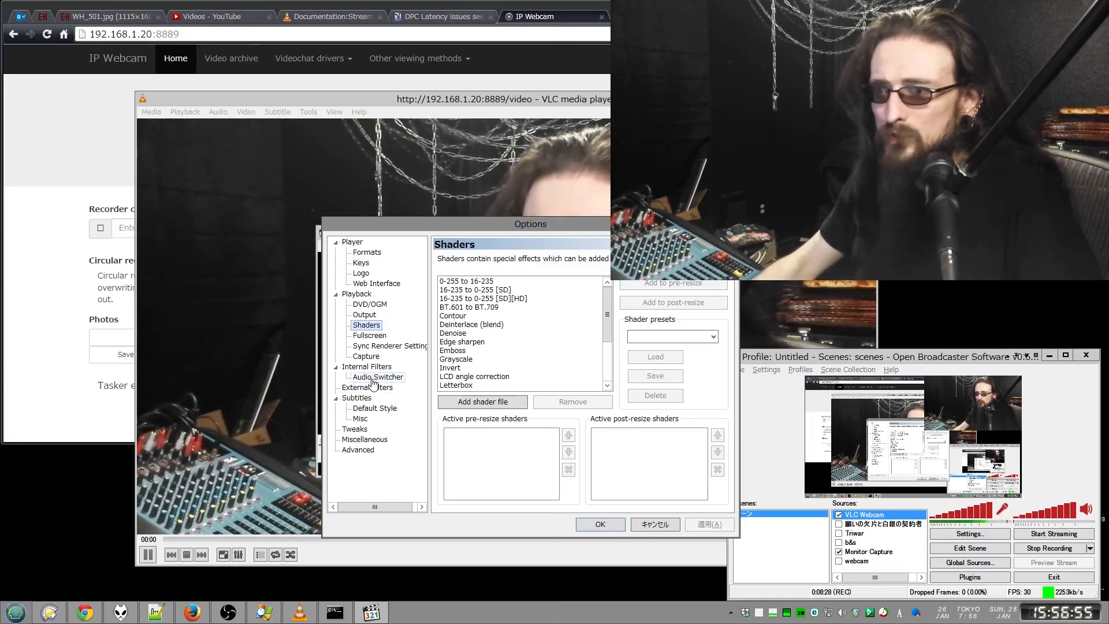
{"action": "left_click", "coordinate": [378, 377]}
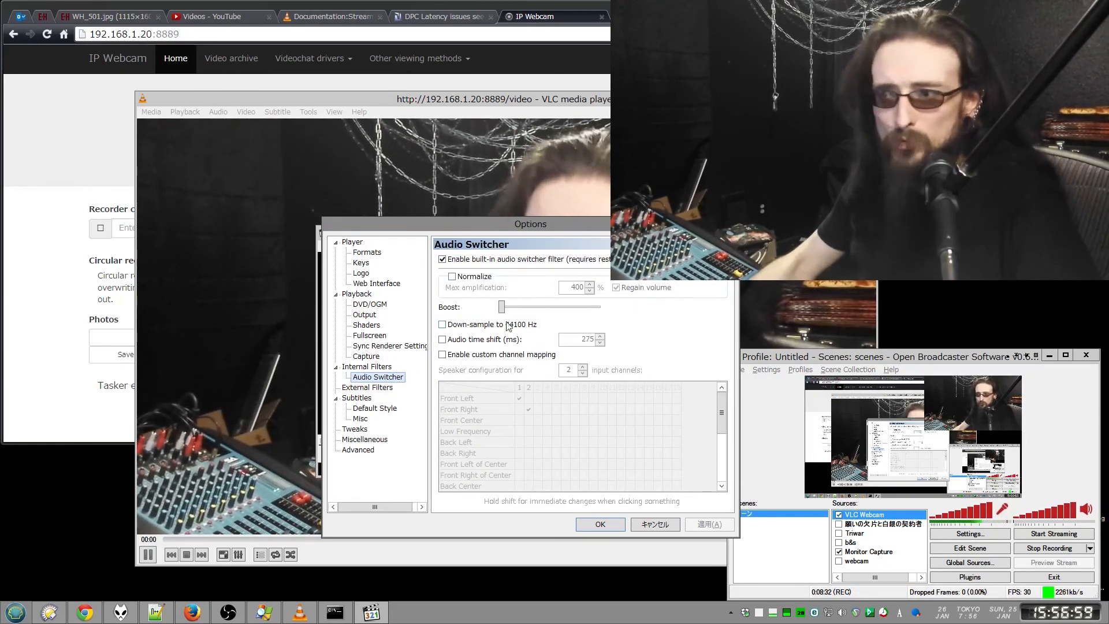
{"action": "left_click", "coordinate": [443, 340]}
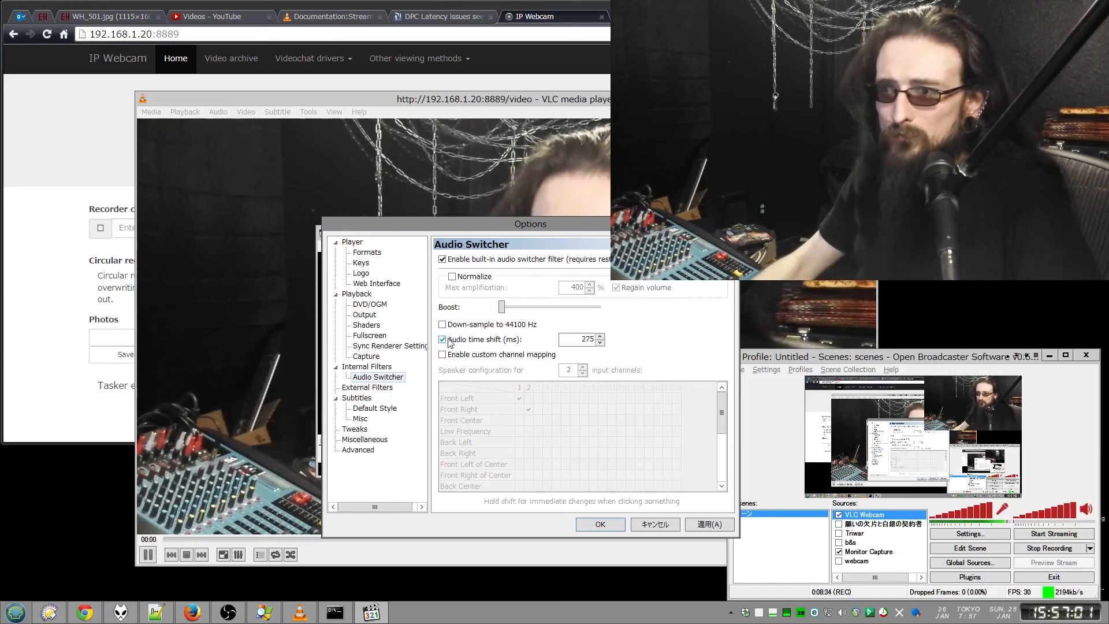
{"action": "left_click", "coordinate": [368, 366]}
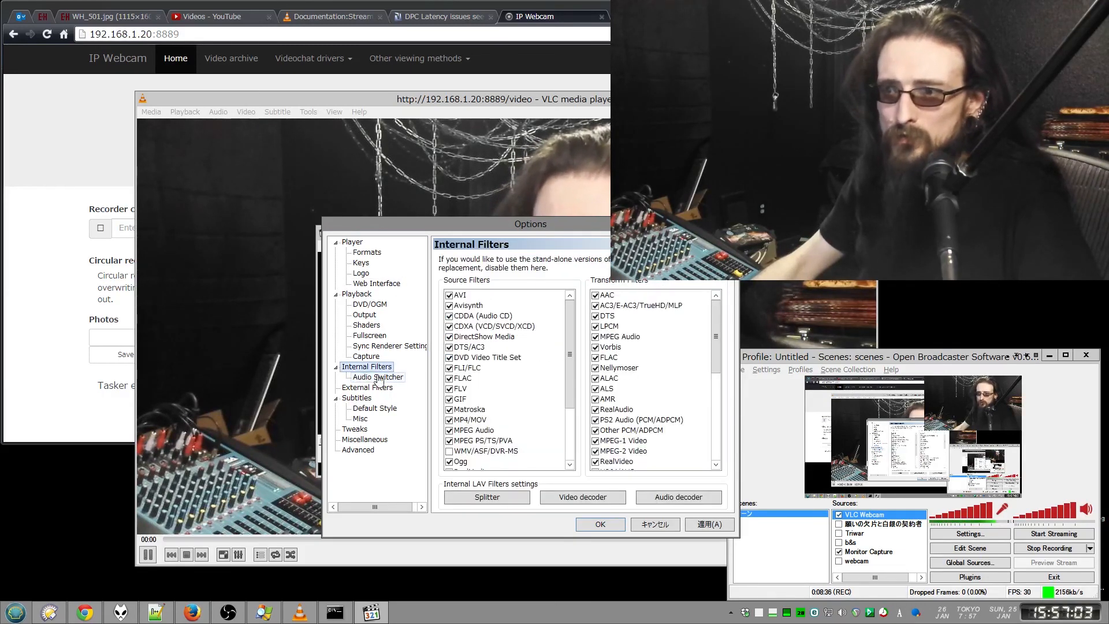
{"action": "left_click", "coordinate": [378, 376]}
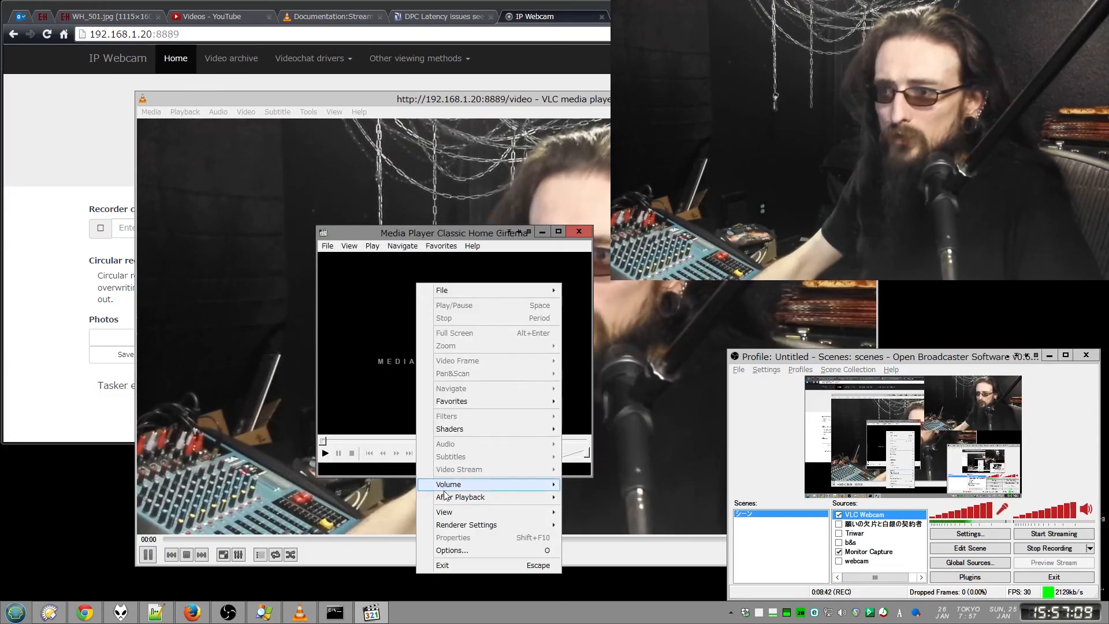
Enable Audio time shift at 200 ms in the Audio Switcher and confirm the options
{"action": "left_click", "coordinate": [452, 550]}
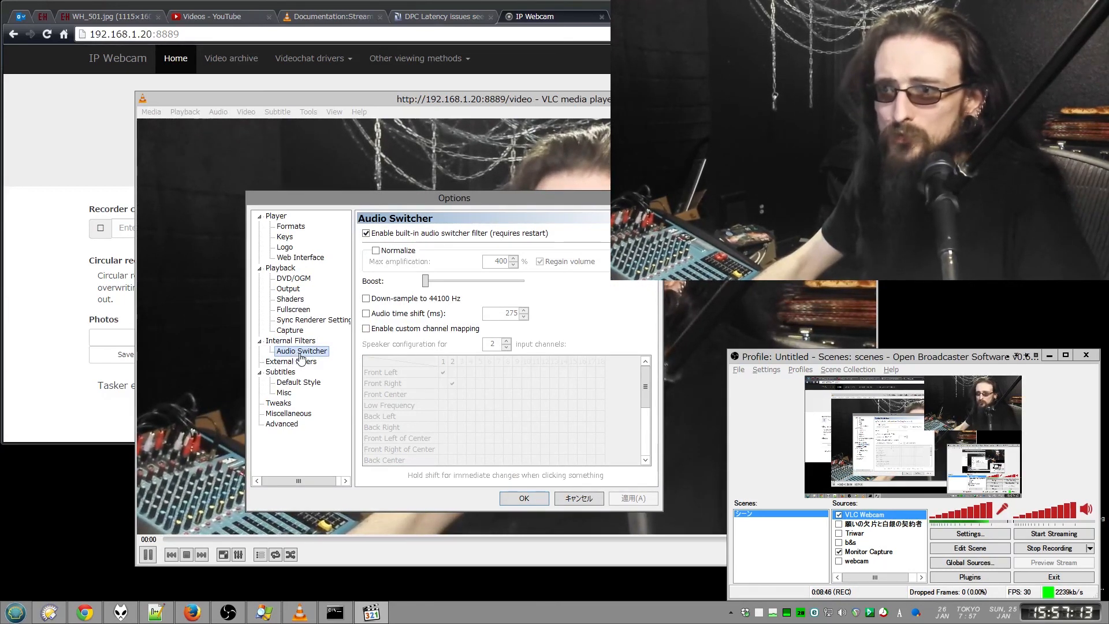
{"action": "left_click", "coordinate": [366, 313]}
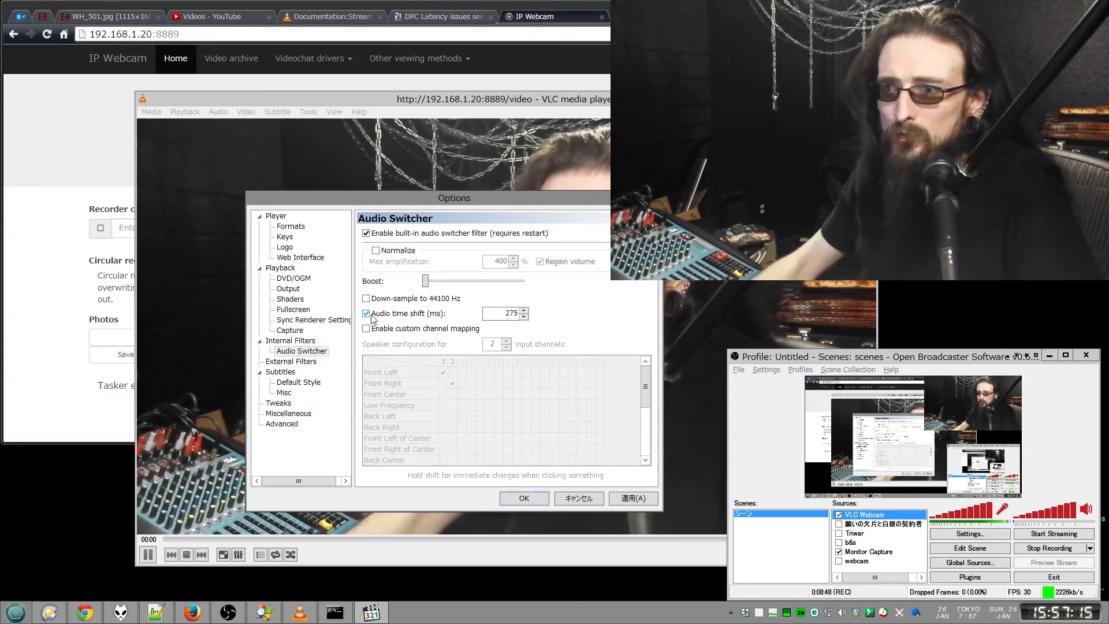
{"action": "left_click", "coordinate": [366, 232]}
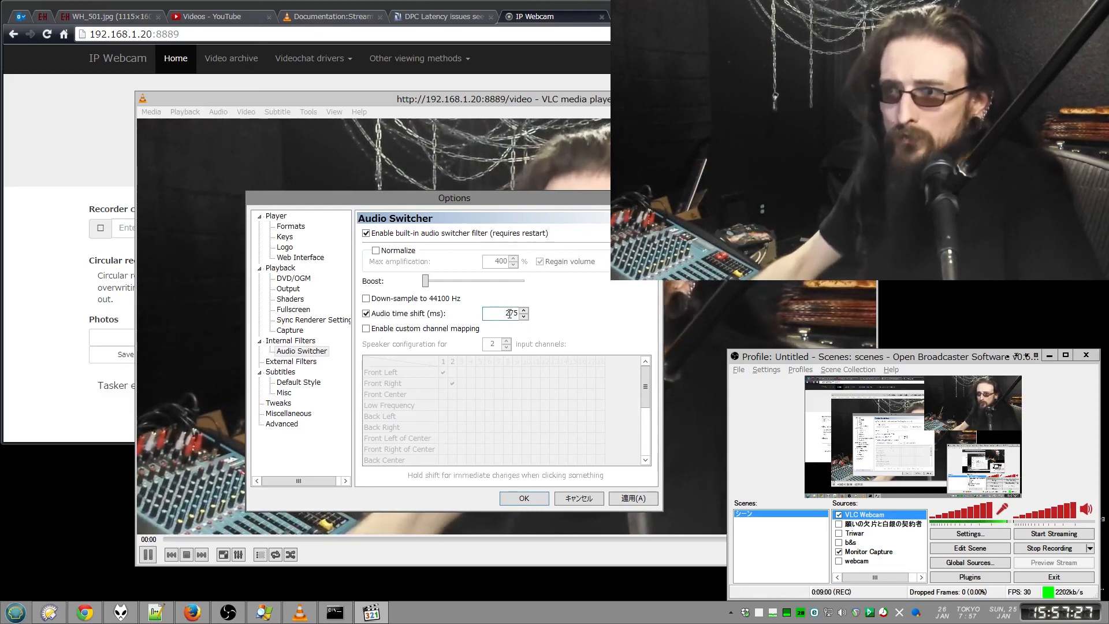
{"action": "triple_click", "coordinate": [503, 313]}
{"action": "type", "text": "200"}
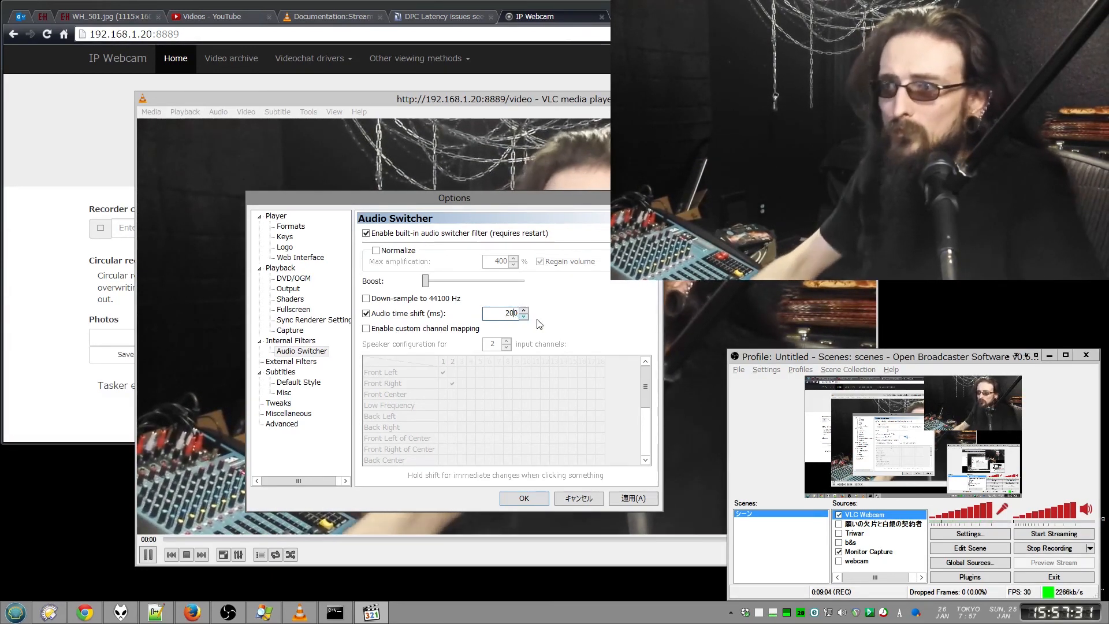
{"action": "left_click", "coordinate": [523, 316]}
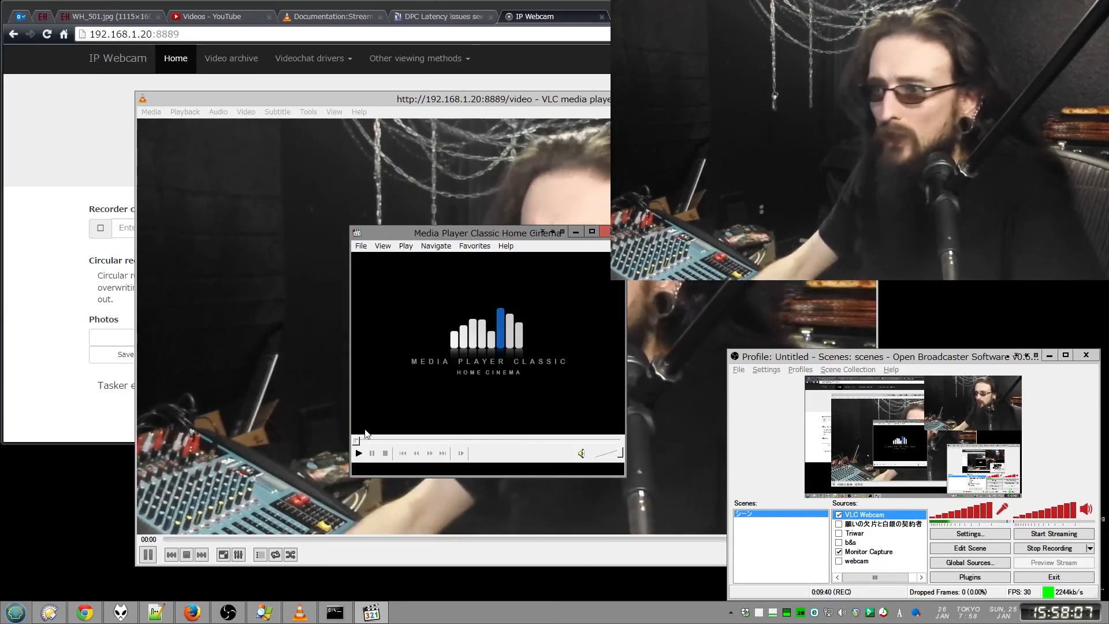
{"action": "left_click", "coordinate": [968, 534]}
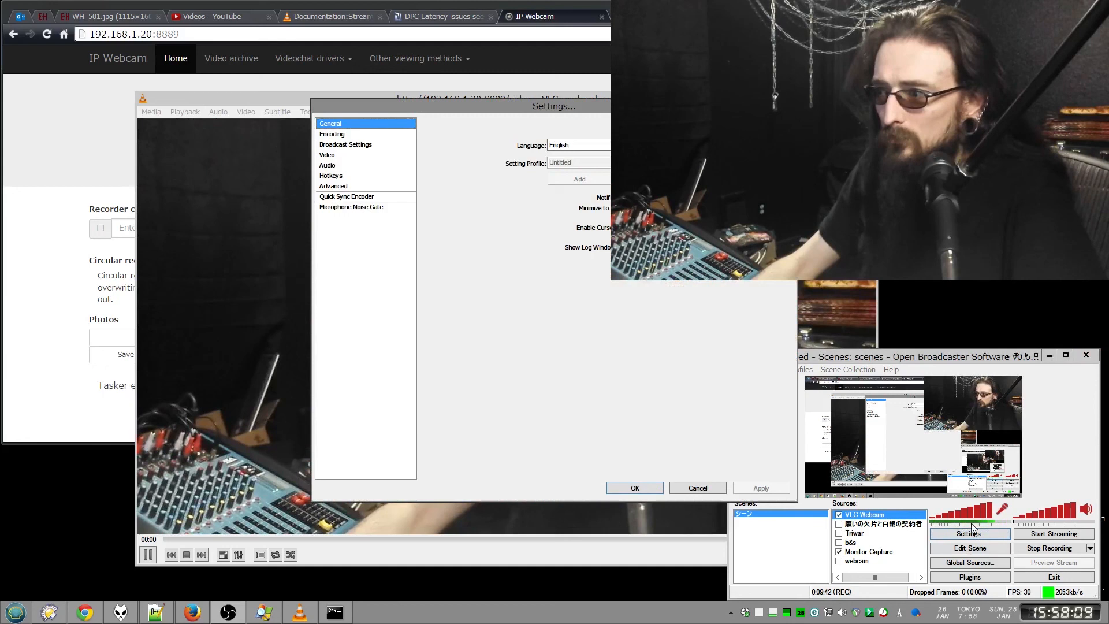
Review the Mic Sync Offset field on OBS's Audio settings page
{"action": "left_click", "coordinate": [327, 165]}
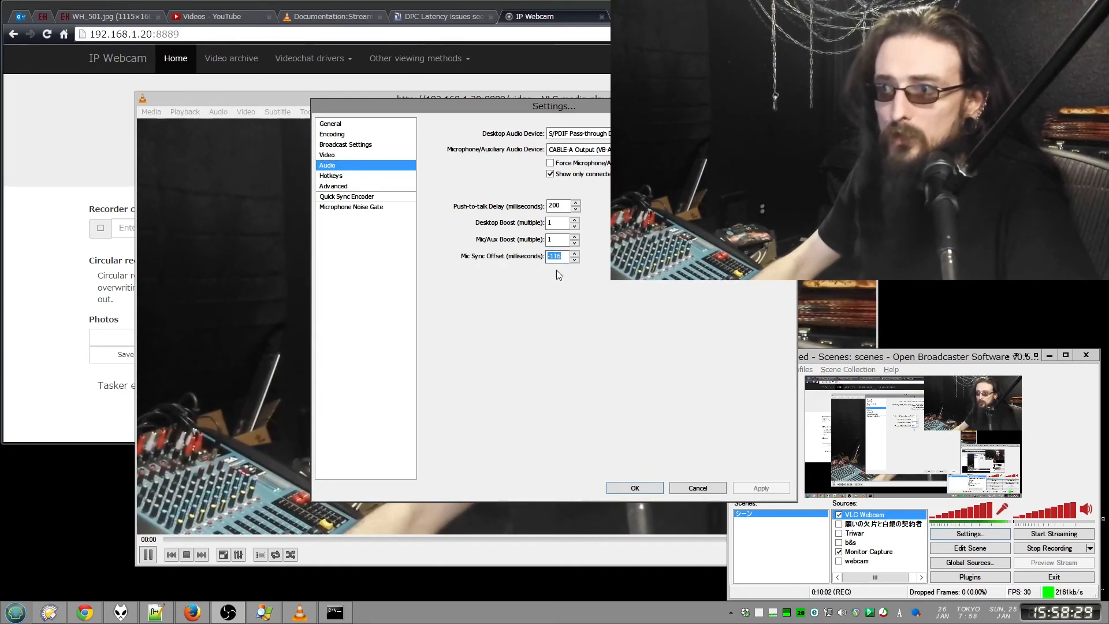
{"action": "left_click", "coordinate": [634, 487]}
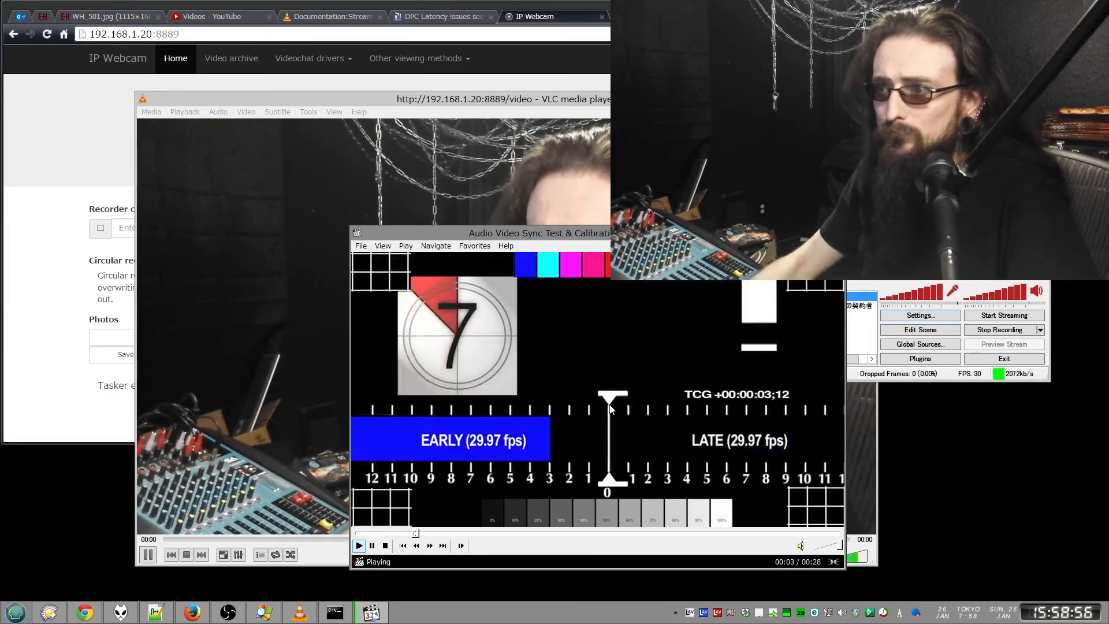
Close the Media Player Classic window after the sync test clip finishes
{"action": "left_click", "coordinate": [358, 545]}
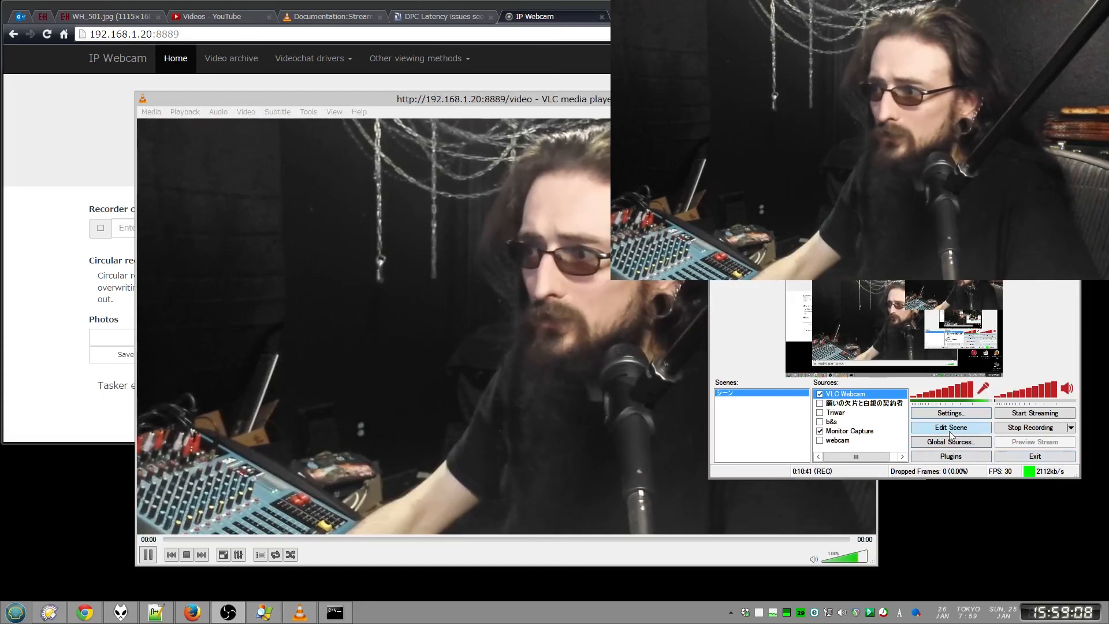
Check Global Audio Sync Offset in OBS's Advanced settings, then restart the recording
{"action": "left_click", "coordinate": [950, 413]}
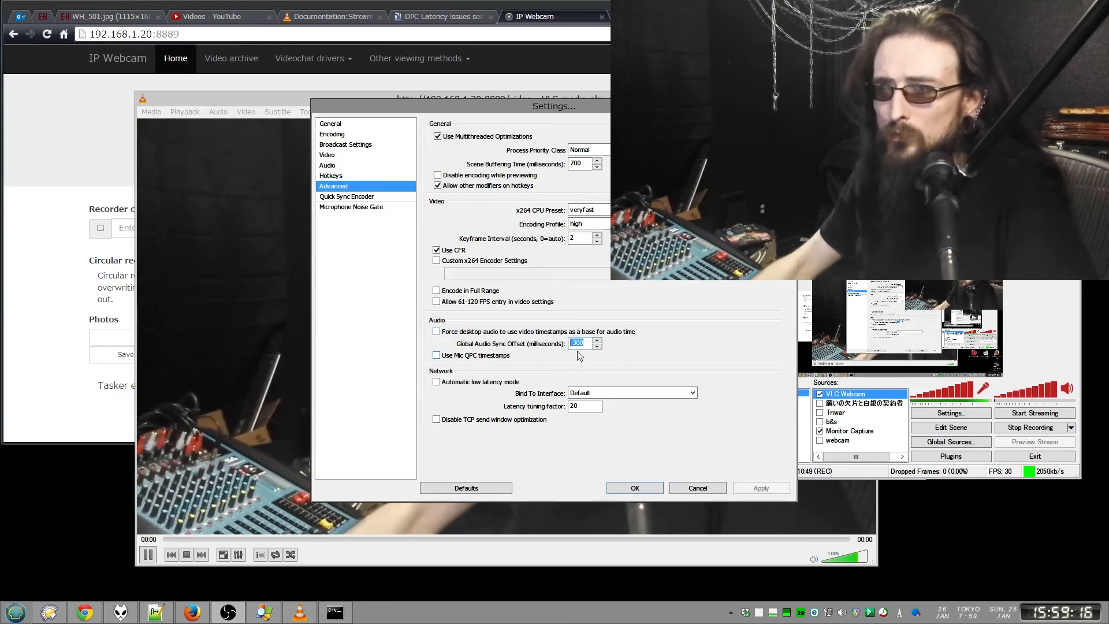
{"action": "mouse_move", "coordinate": [561, 361]}
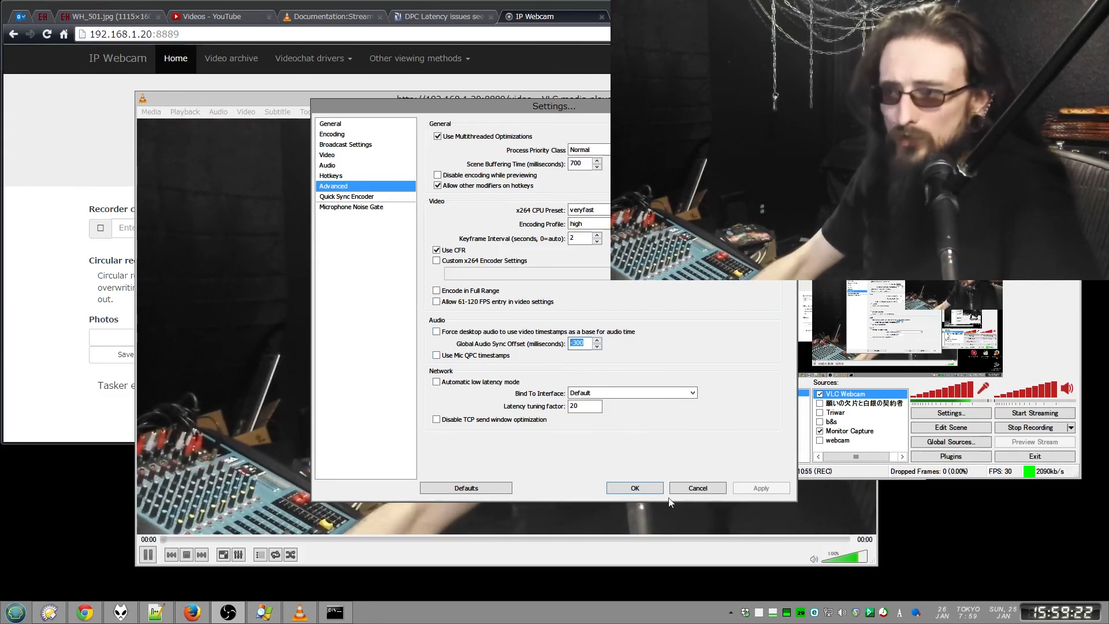
{"action": "mouse_move", "coordinate": [733, 462]}
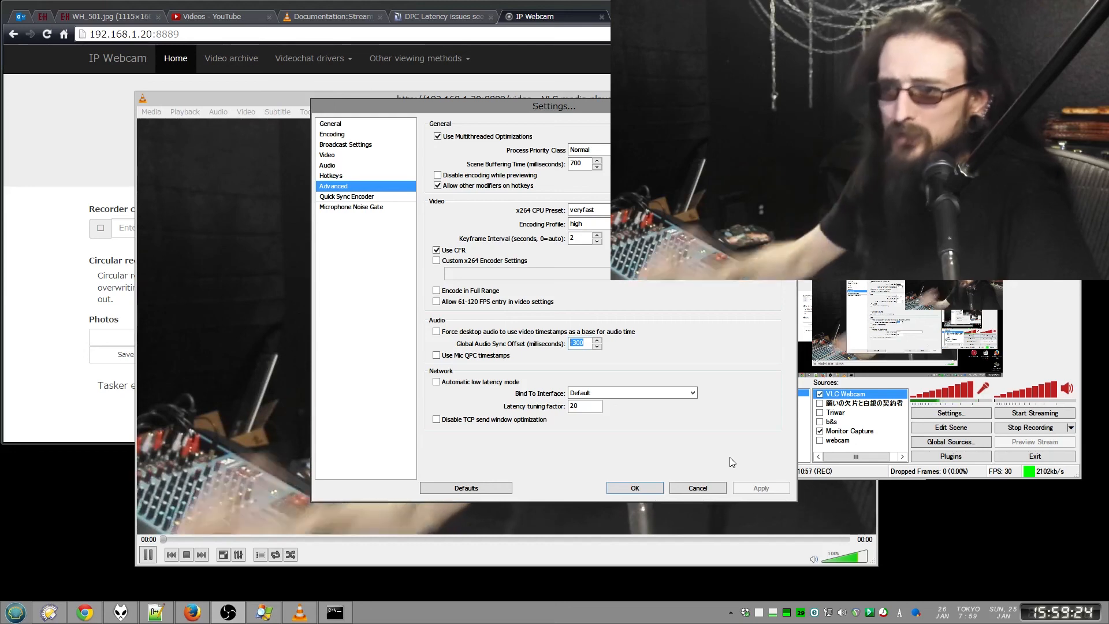
{"action": "left_click", "coordinate": [634, 488]}
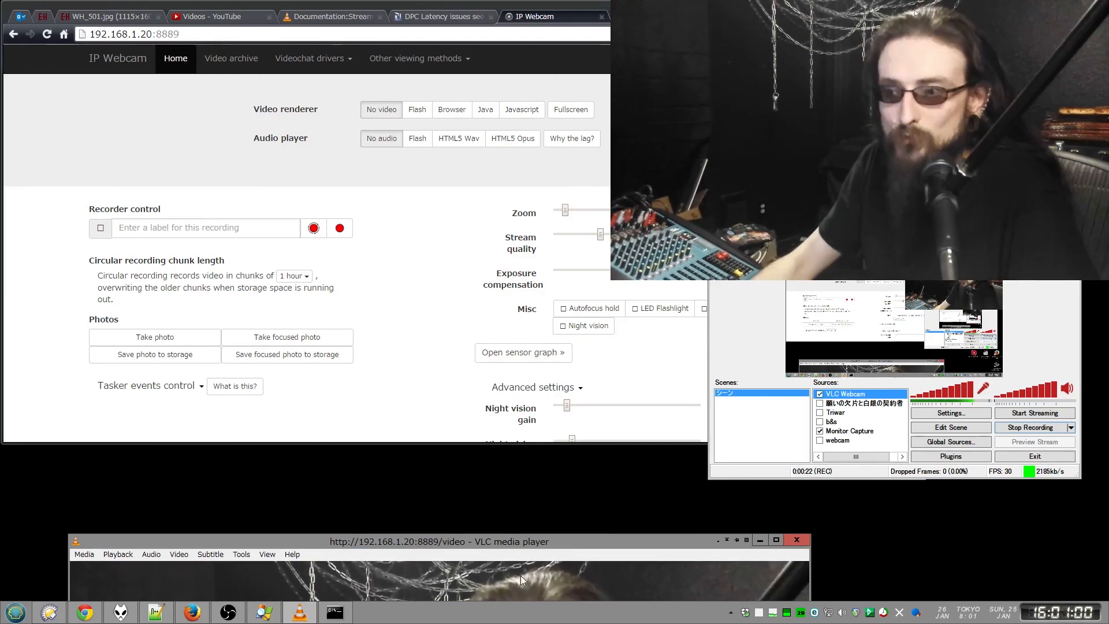
Move the VLC stream window back into full view and bring up its playback context menu
{"action": "left_click_drag", "start_coordinate": [439, 540], "coordinate": [426, 185]}
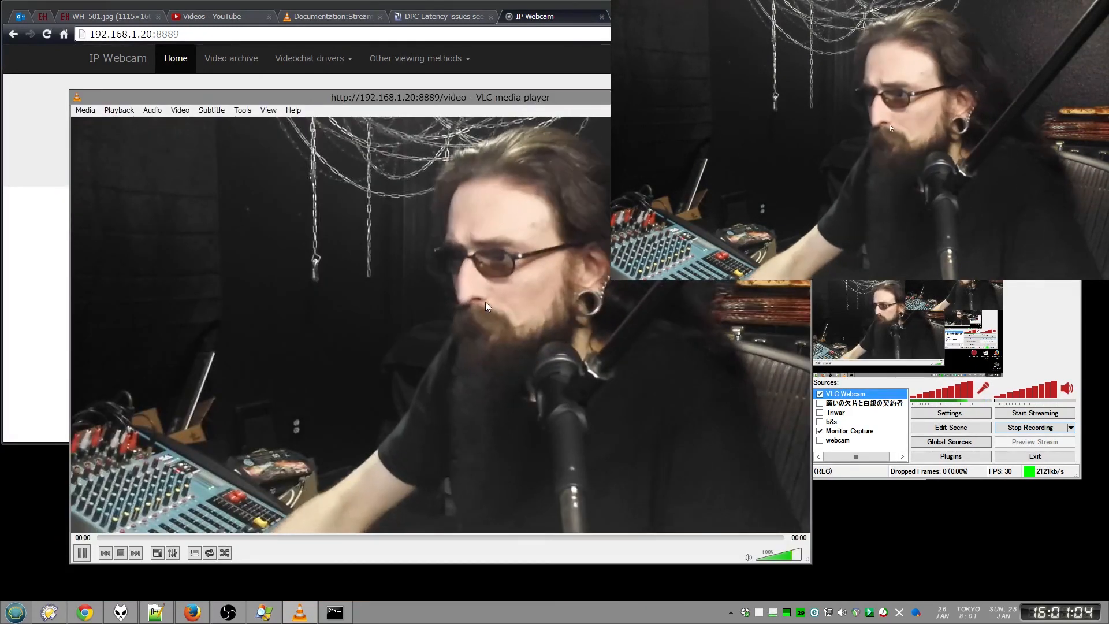
{"action": "right_click", "coordinate": [486, 306]}
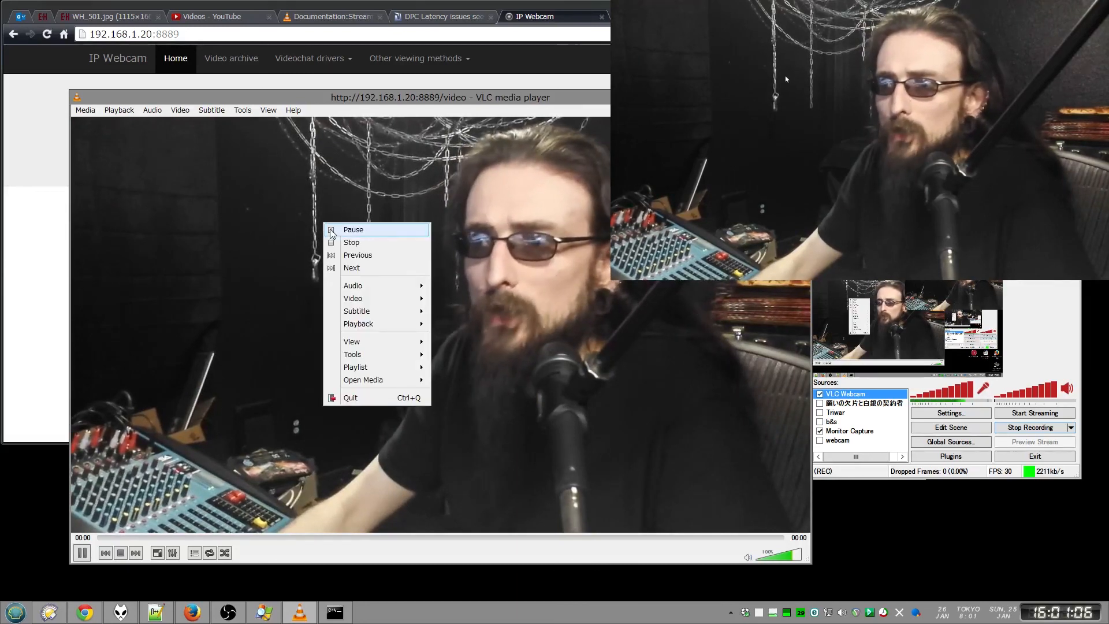
{"action": "mouse_move", "coordinate": [353, 298]}
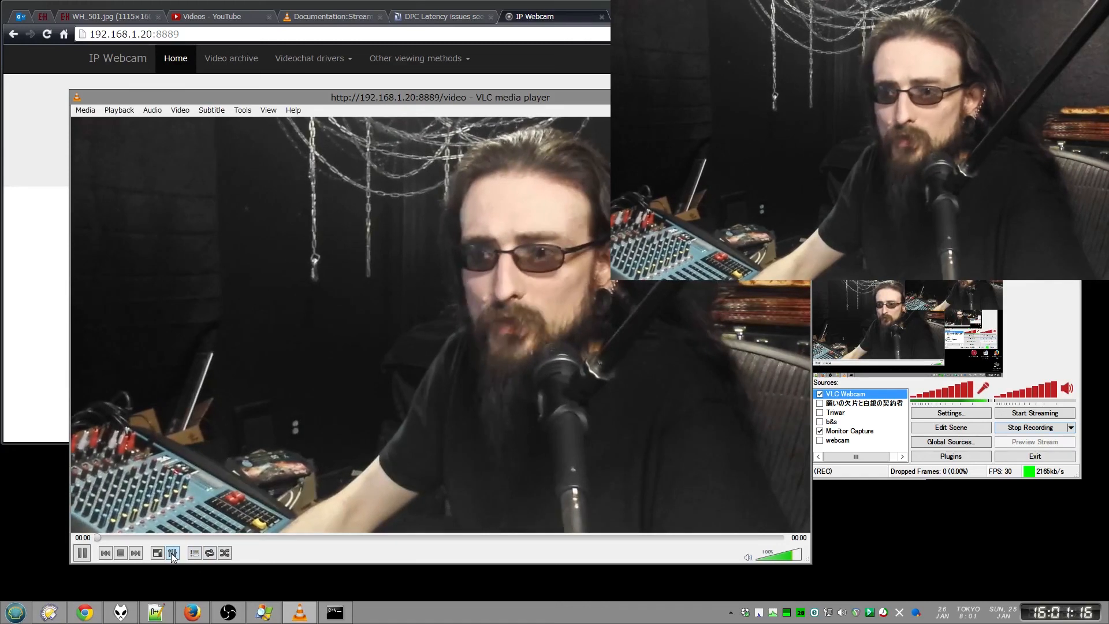
{"action": "mouse_move", "coordinate": [173, 552]}
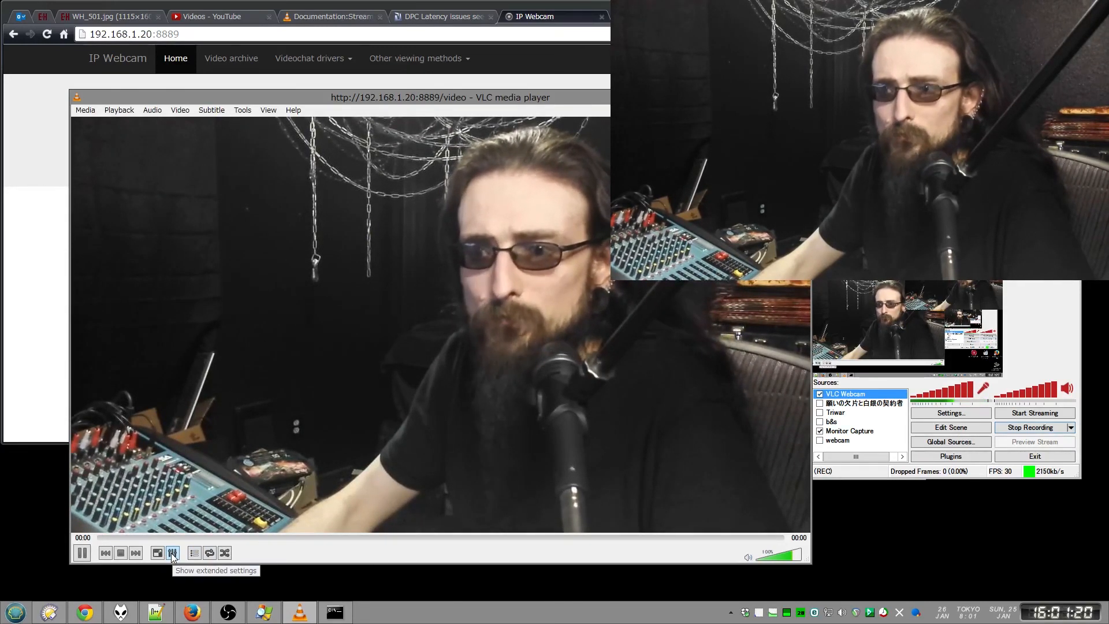
In Adjustments and Effects, keep Image adjust enabled on the Essential video effects page
{"action": "left_click", "coordinate": [293, 109]}
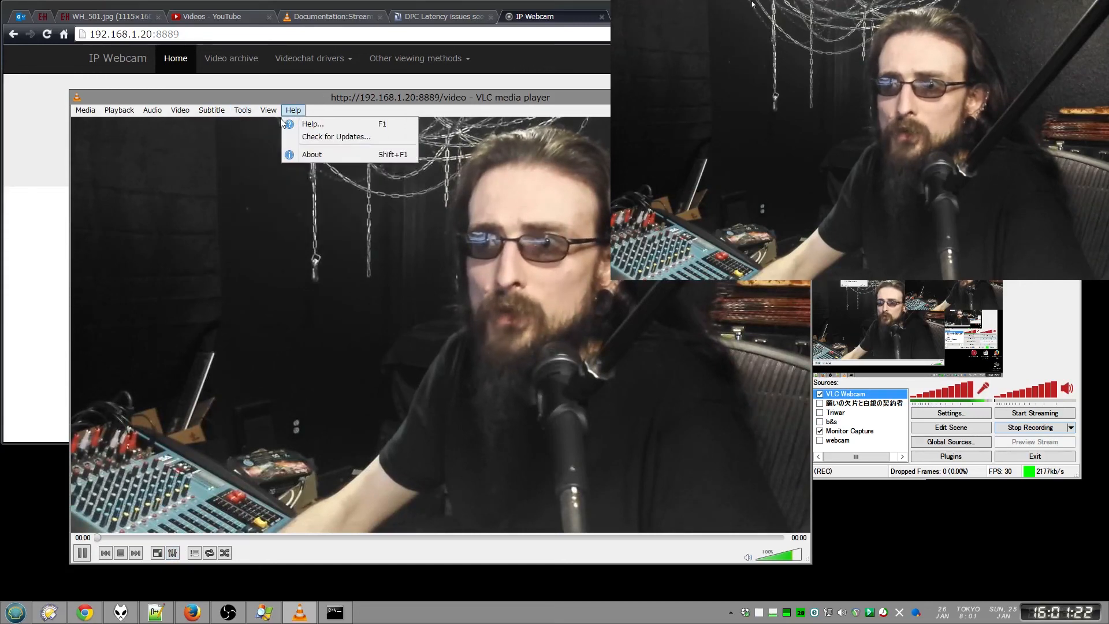
{"action": "left_click", "coordinate": [242, 110]}
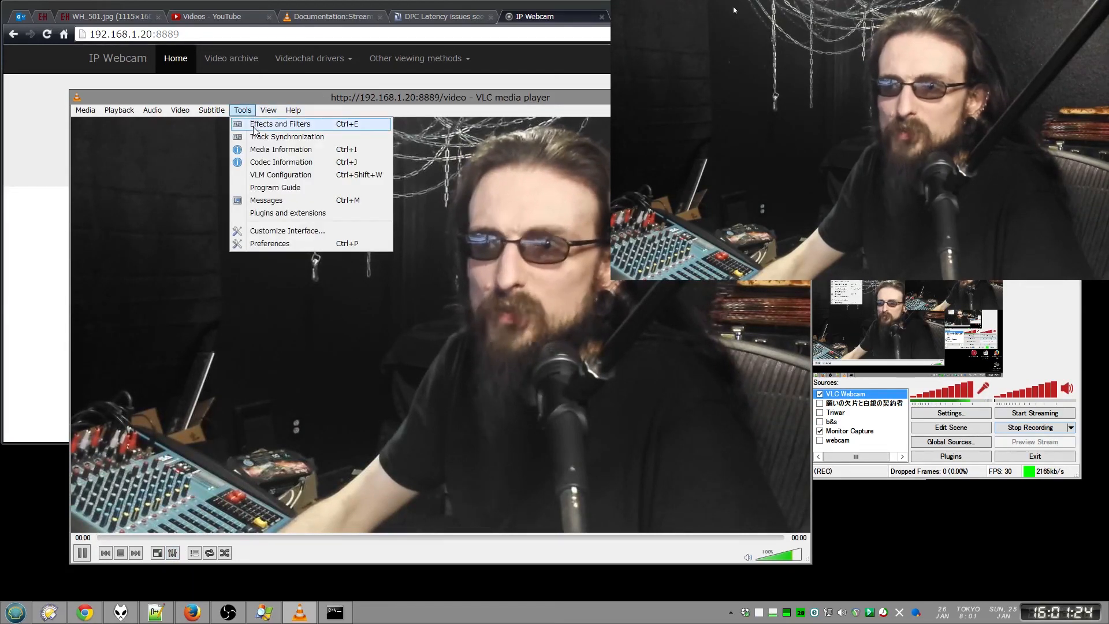
{"action": "left_click", "coordinate": [278, 124]}
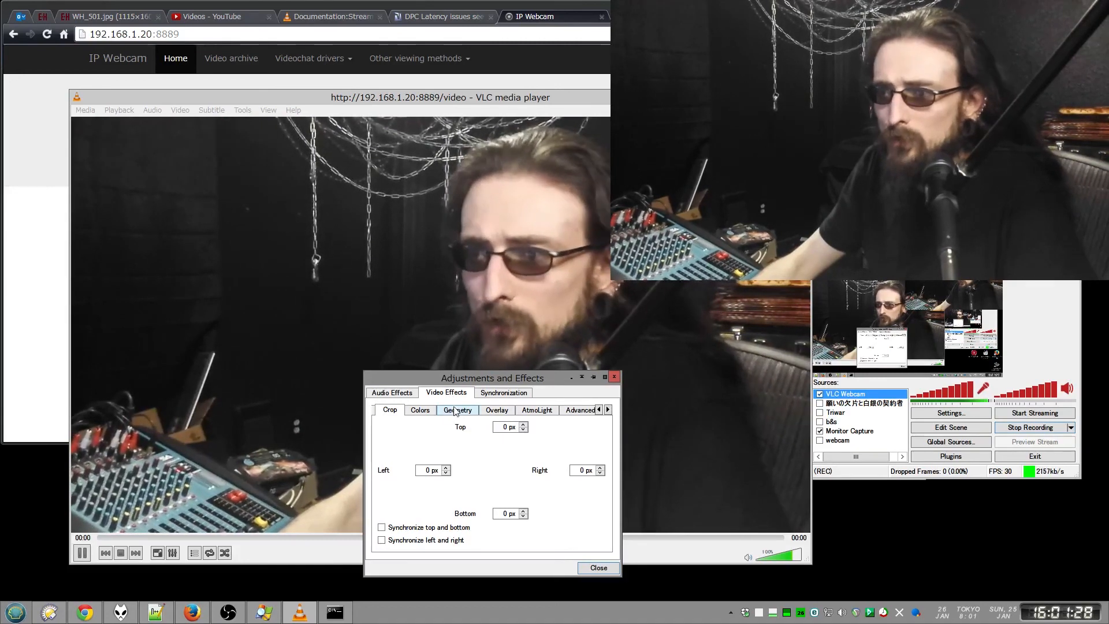
{"action": "left_click", "coordinate": [606, 409]}
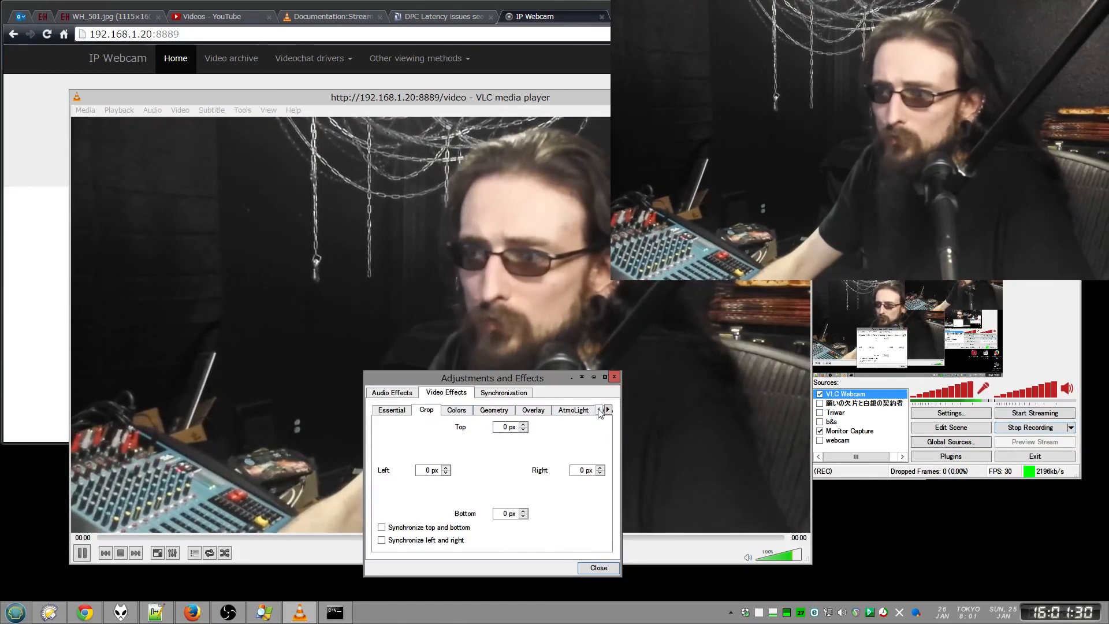
{"action": "left_click", "coordinate": [390, 409]}
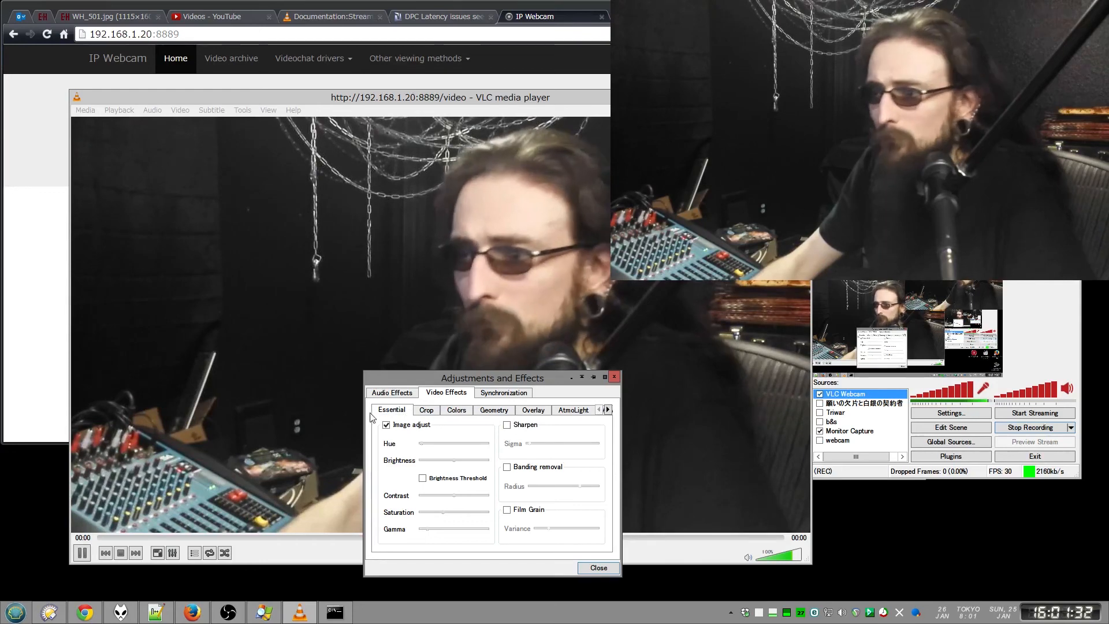
{"action": "left_click", "coordinate": [387, 424]}
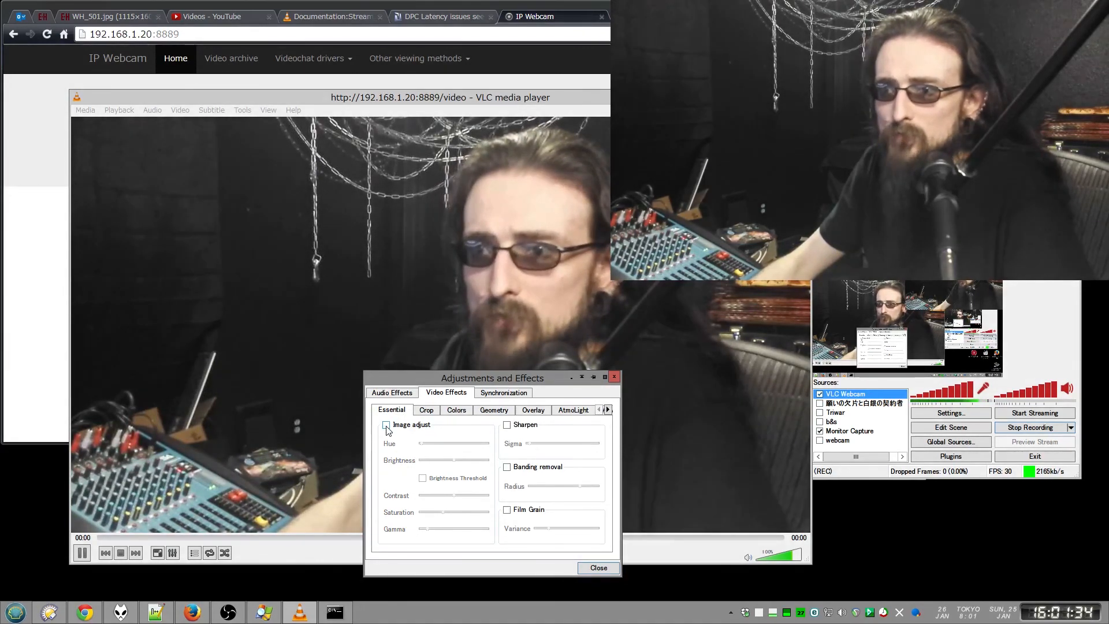
{"action": "left_click", "coordinate": [386, 424]}
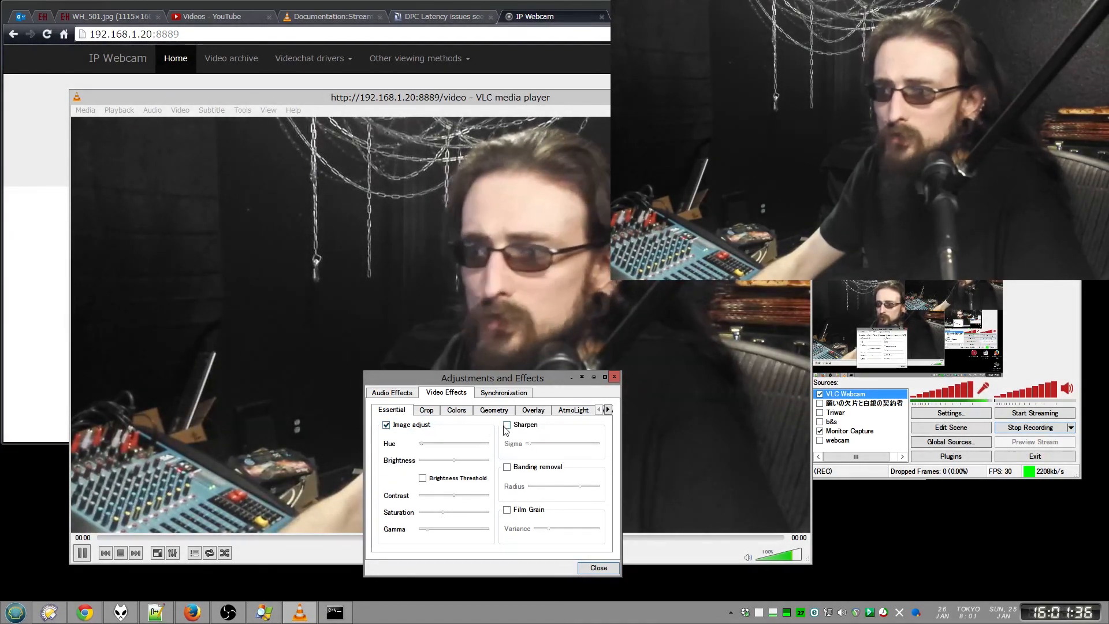
{"action": "left_click", "coordinate": [507, 425]}
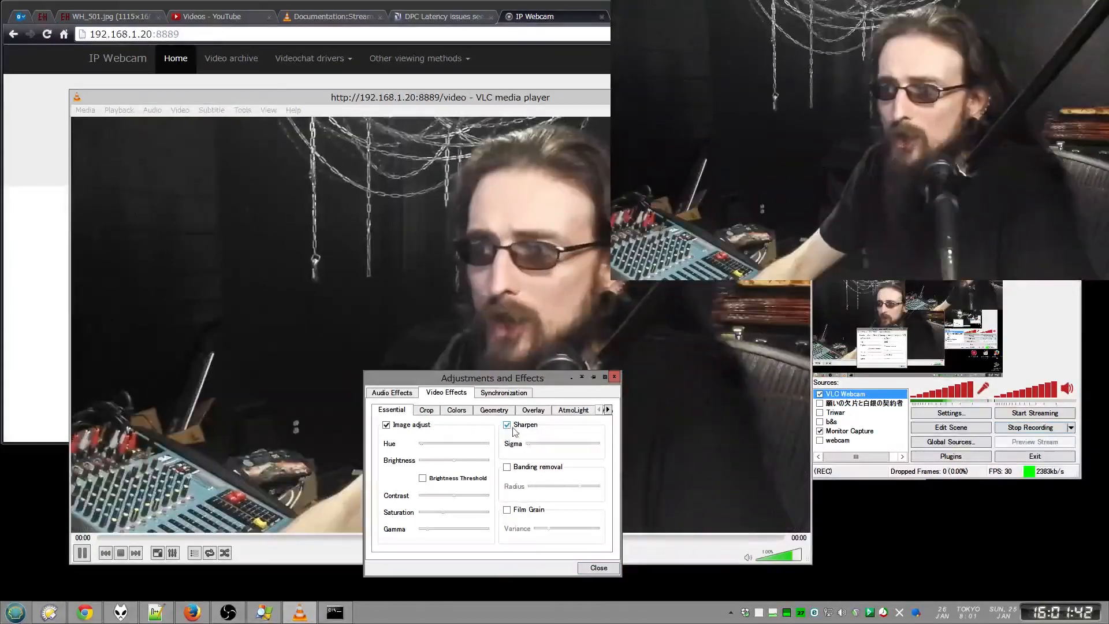
Leave Sharpen off, try Motion blur on the Advanced page and turn it back off
{"action": "left_click", "coordinate": [572, 409]}
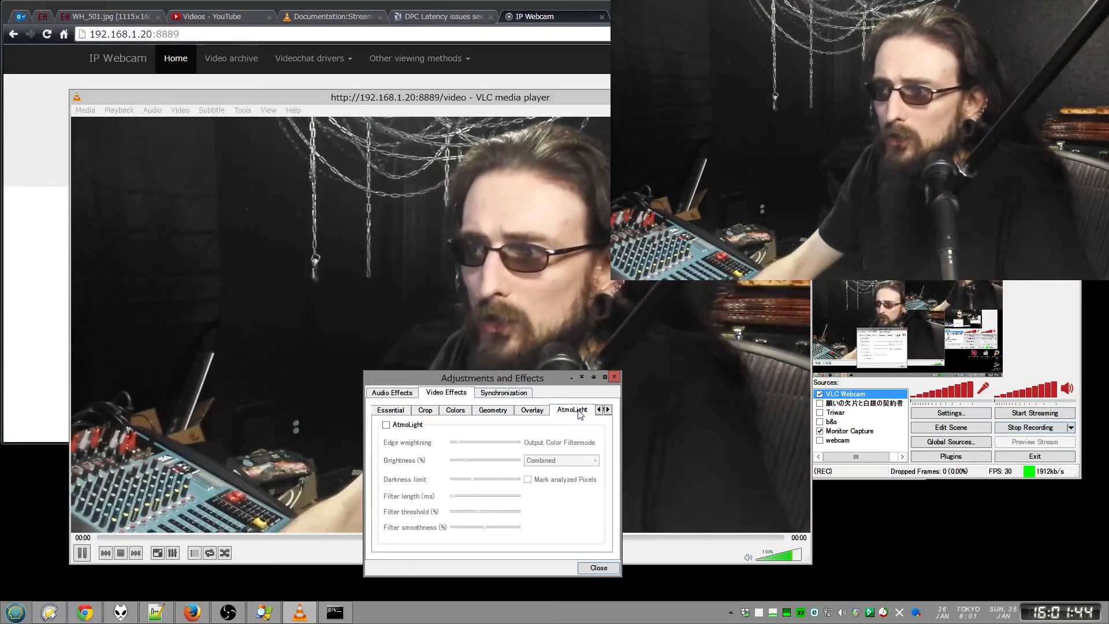
{"action": "left_click", "coordinate": [607, 409]}
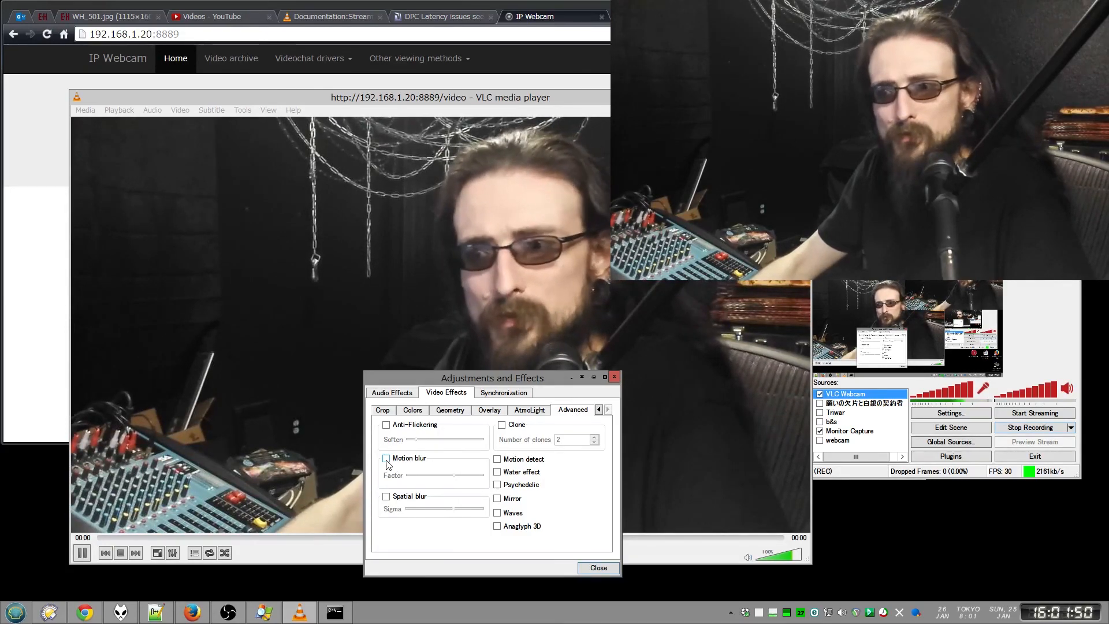
{"action": "left_click", "coordinate": [386, 459]}
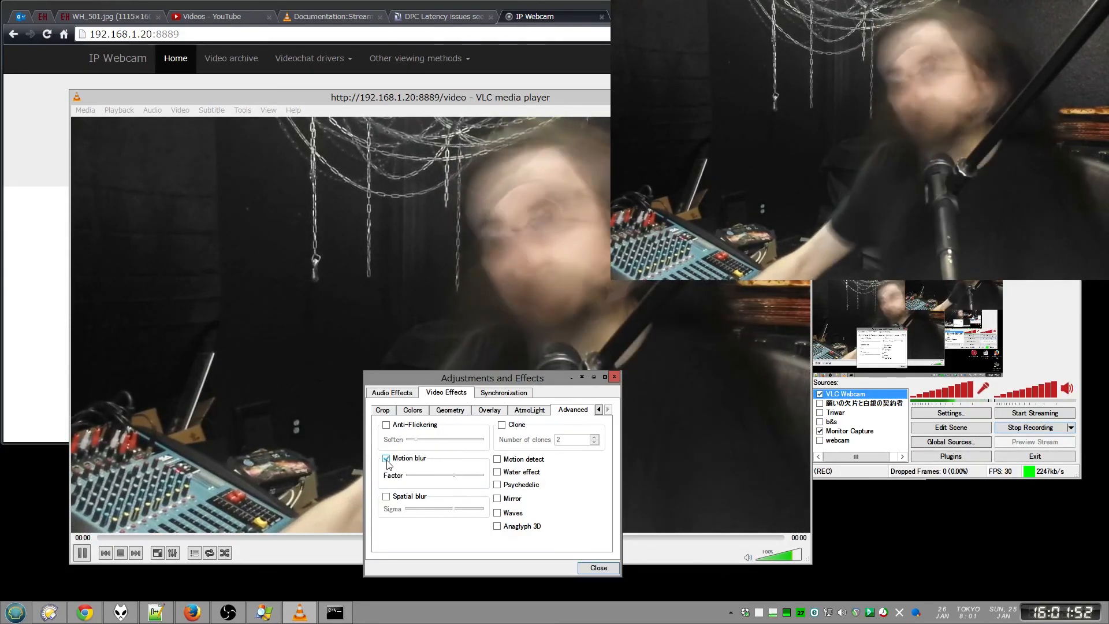
{"action": "left_click", "coordinate": [386, 458]}
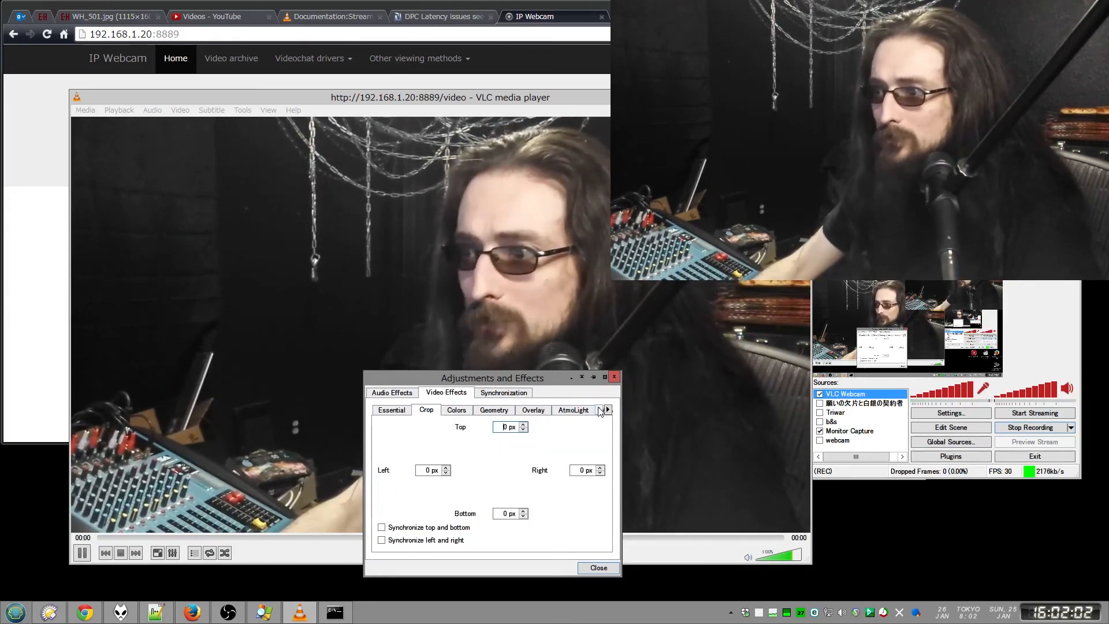
{"action": "left_click", "coordinate": [391, 410]}
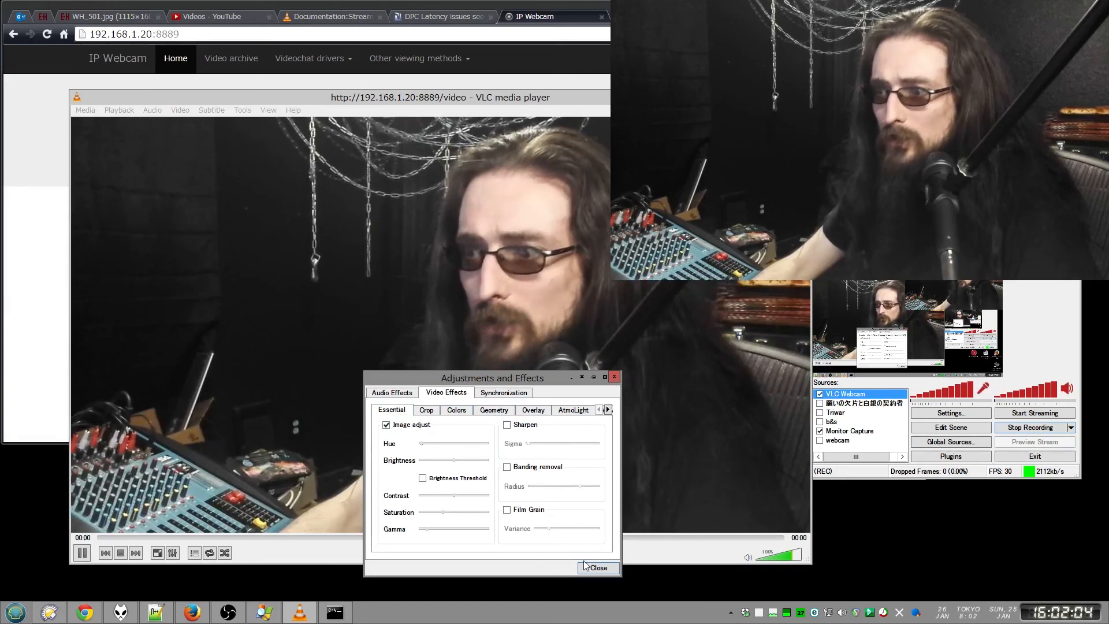
Close the Adjustments and Effects dialog, leaving image adjust applied to the stream
{"action": "left_click", "coordinate": [596, 567]}
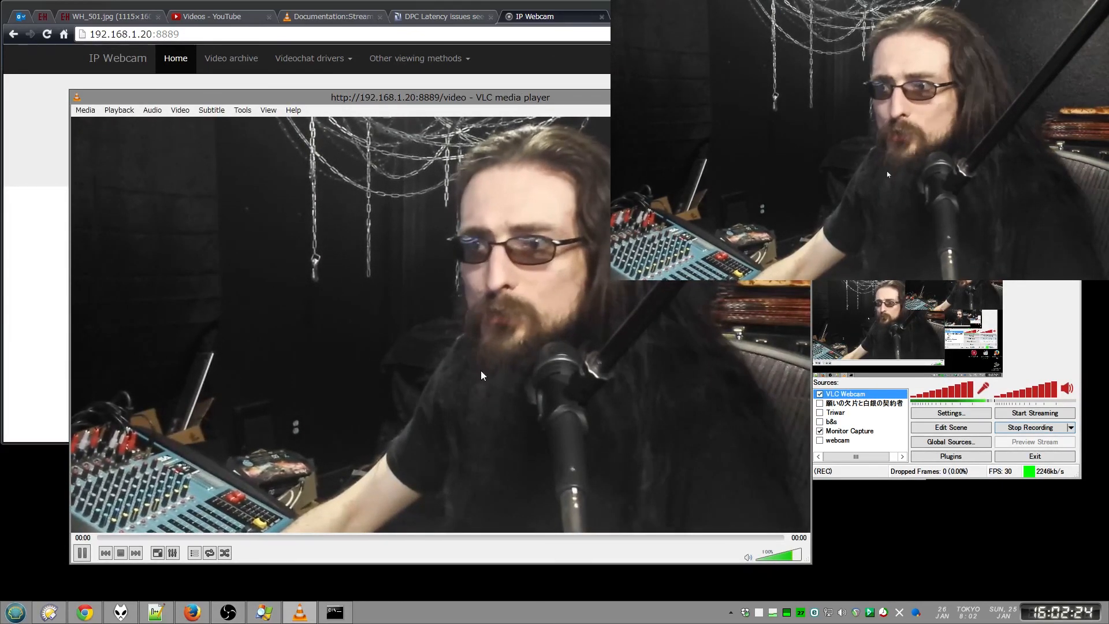
Show VLC's Preferences with Show settings set to All
{"action": "left_click", "coordinate": [242, 110]}
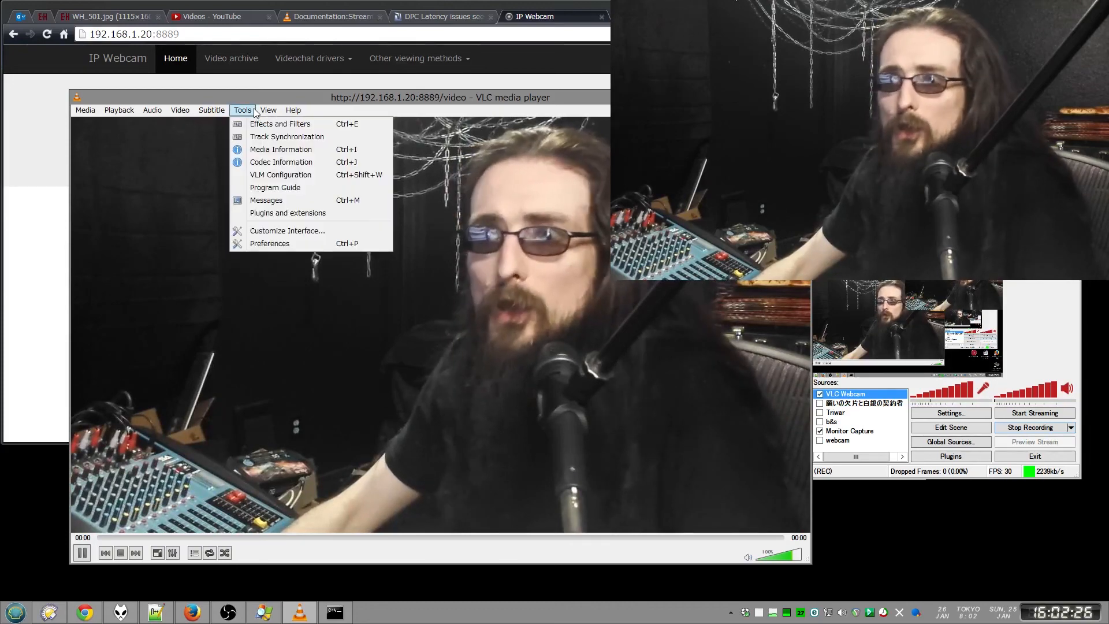
{"action": "left_click", "coordinate": [269, 244]}
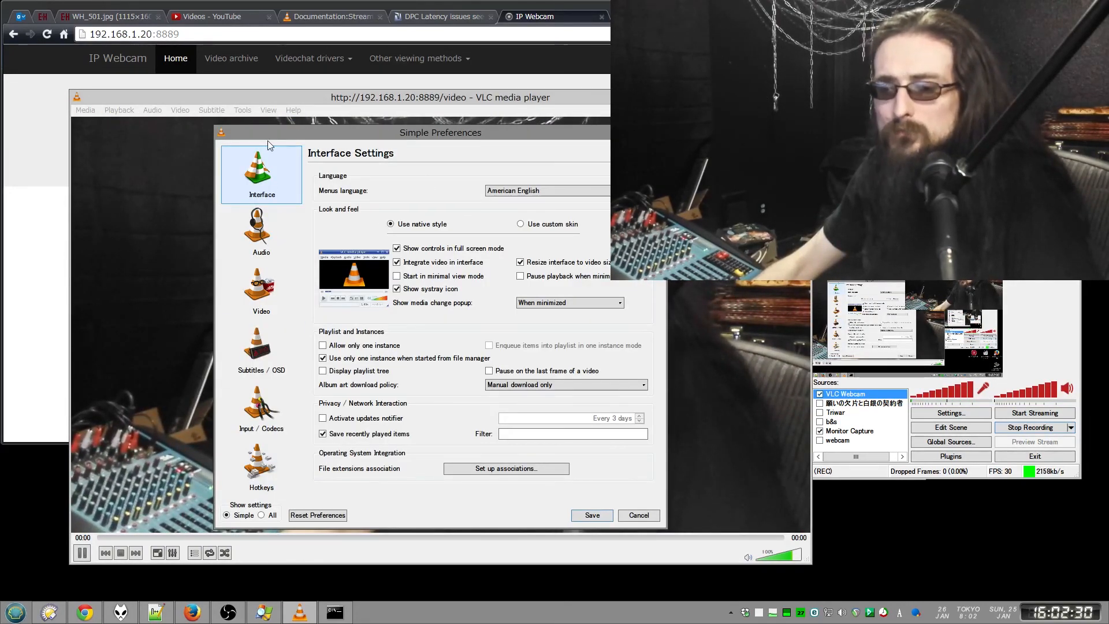
{"action": "mouse_move", "coordinate": [262, 230]}
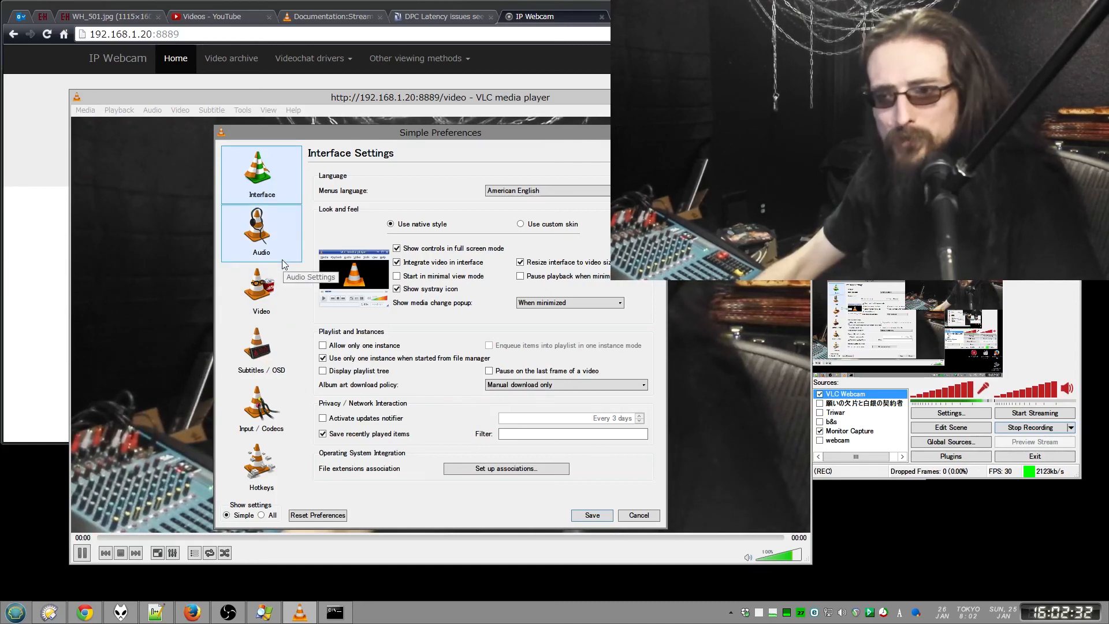
{"action": "left_click", "coordinate": [242, 110]}
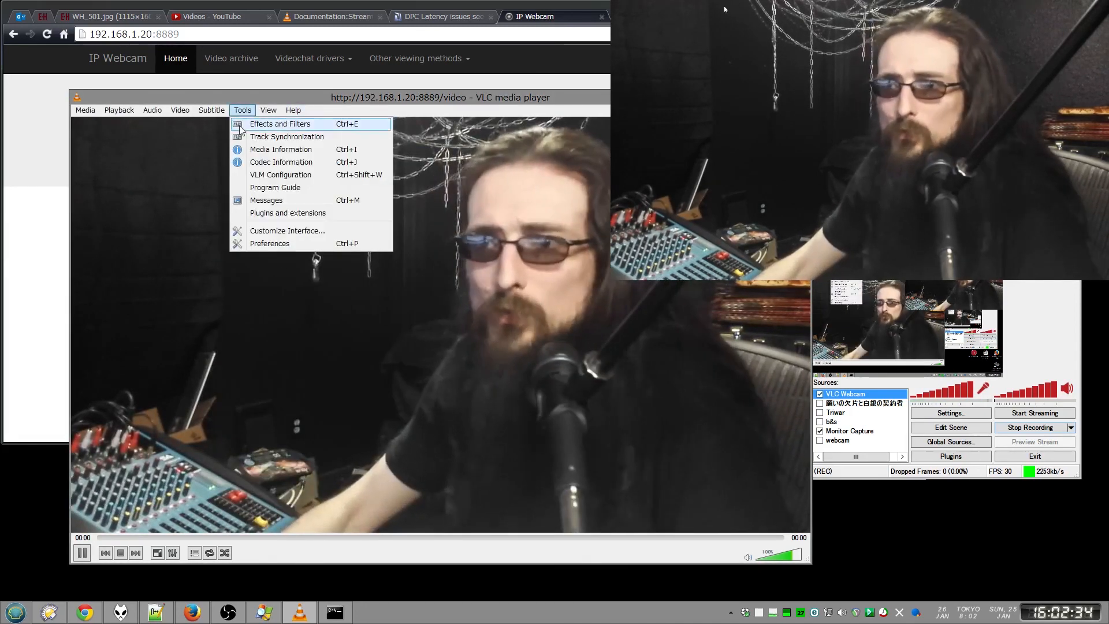
{"action": "left_click", "coordinate": [269, 244]}
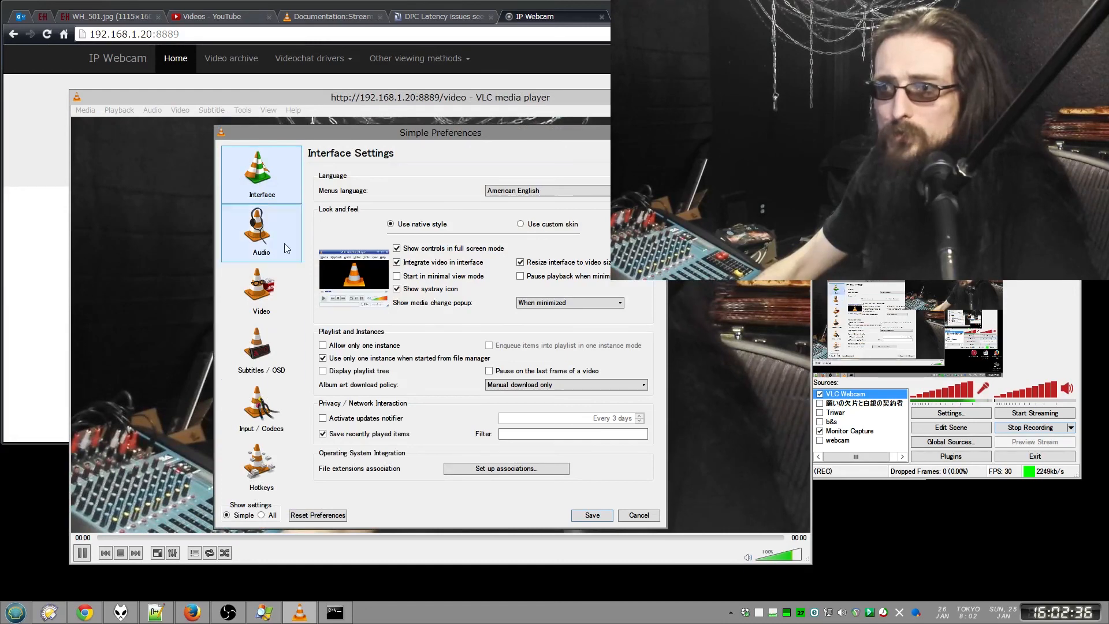
{"action": "left_click", "coordinate": [261, 516]}
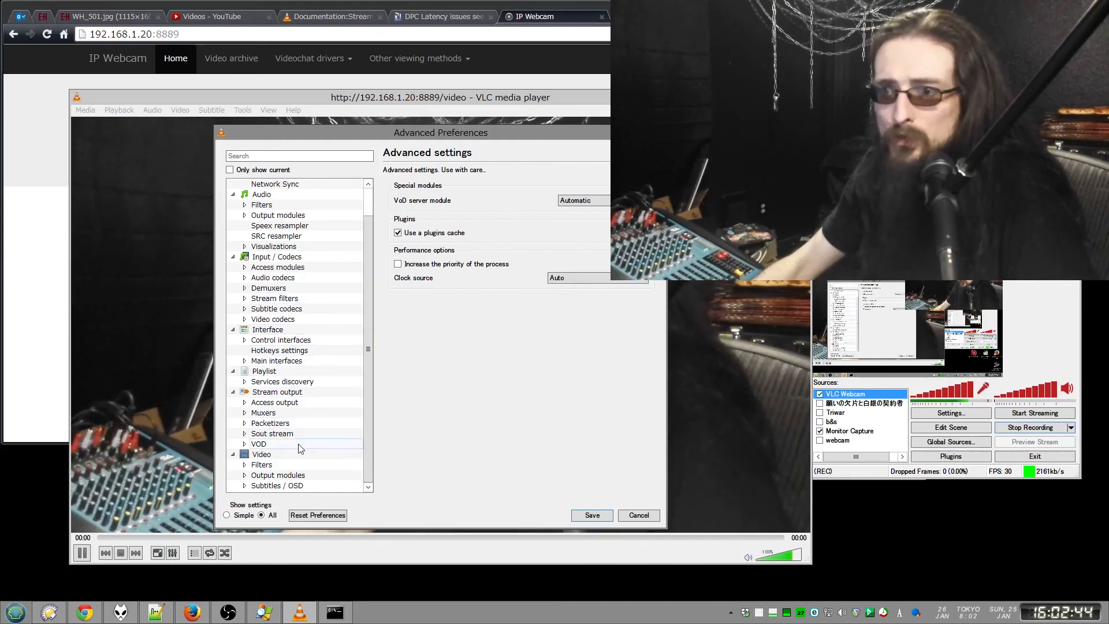
Review the Video > Filters list and the HQ Denoiser 3D page, leaving the denoiser unchecked
{"action": "left_click", "coordinate": [261, 465]}
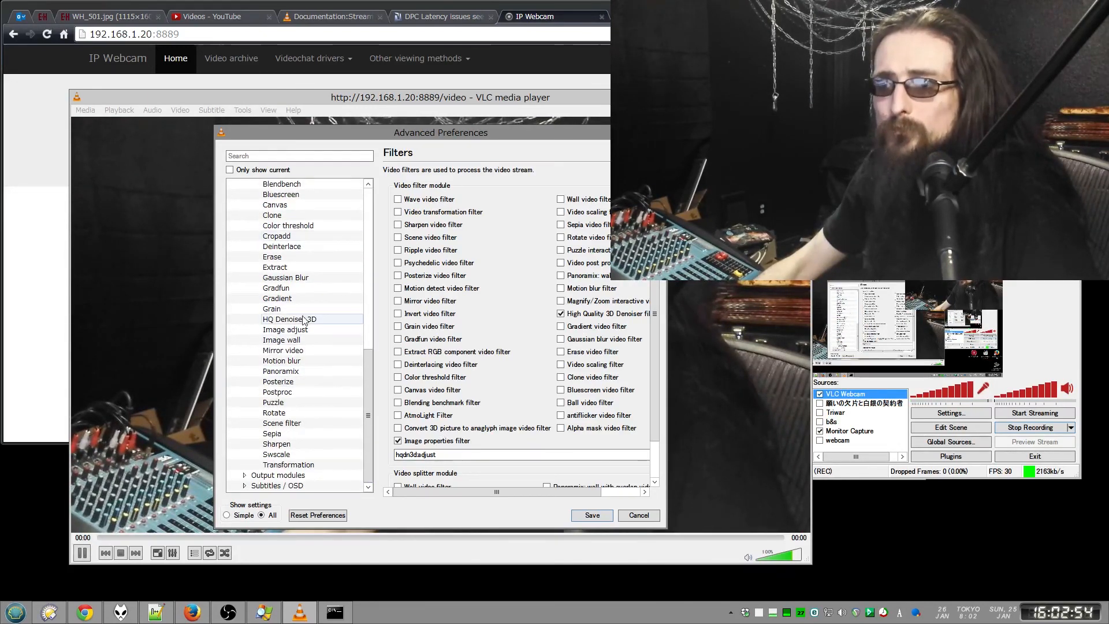
{"action": "left_click", "coordinate": [289, 319]}
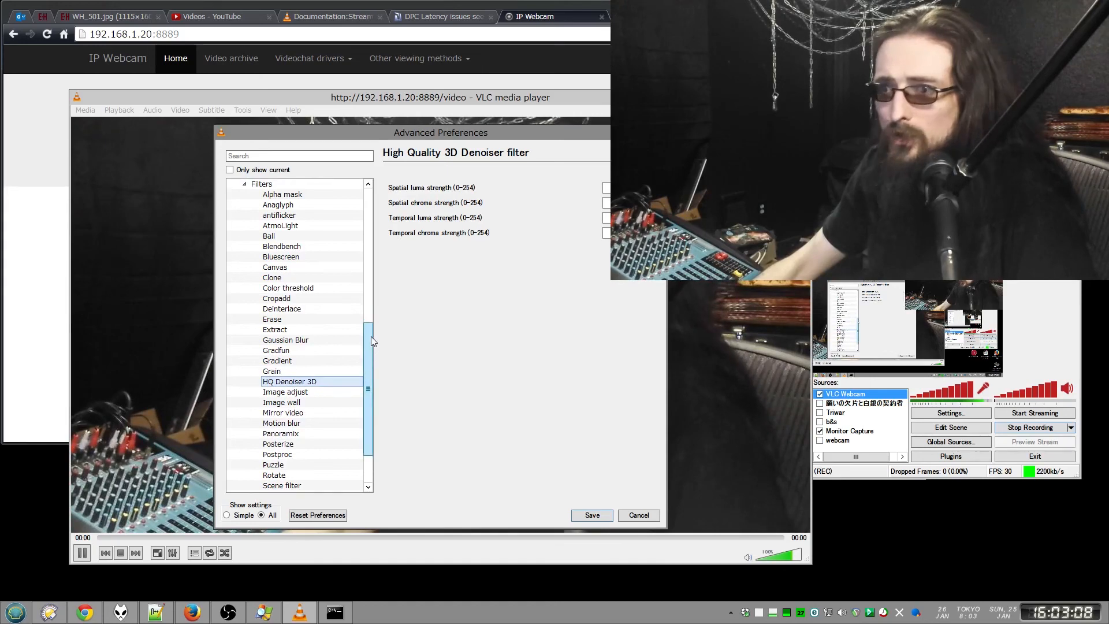
{"action": "left_click", "coordinate": [261, 276]}
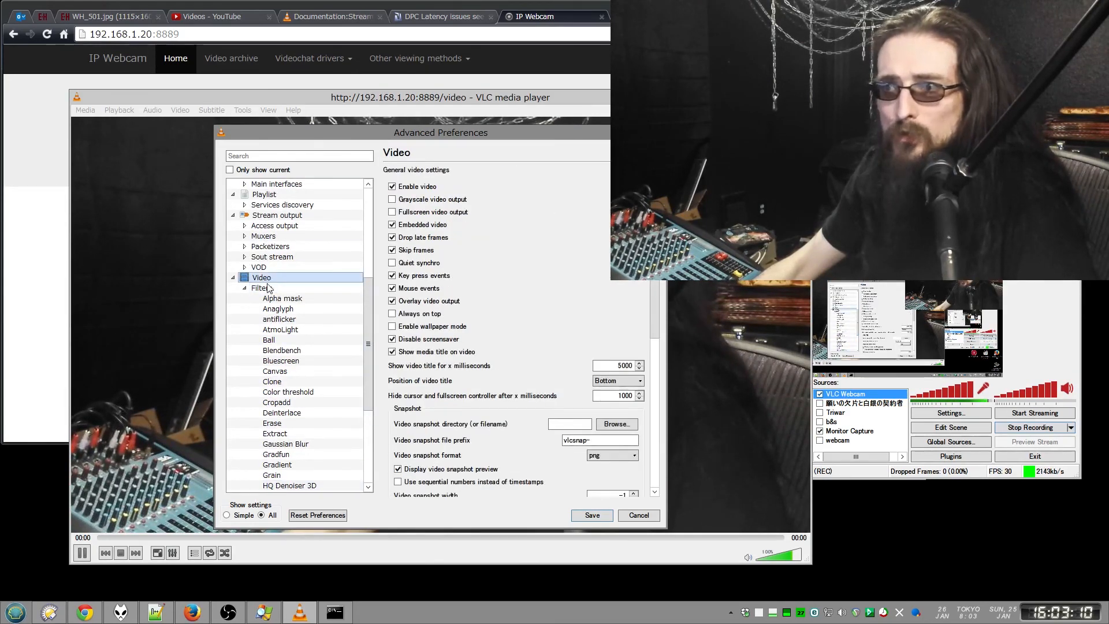
{"action": "left_click", "coordinate": [261, 288]}
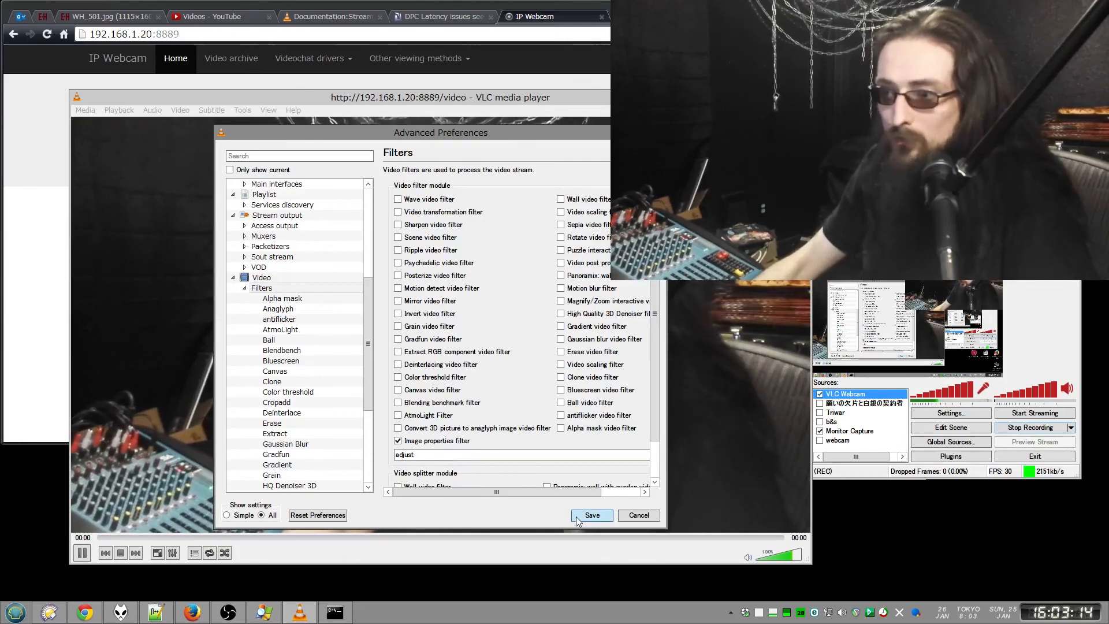
Save the advanced preferences with only the image properties filter enabled
{"action": "left_click", "coordinate": [591, 515]}
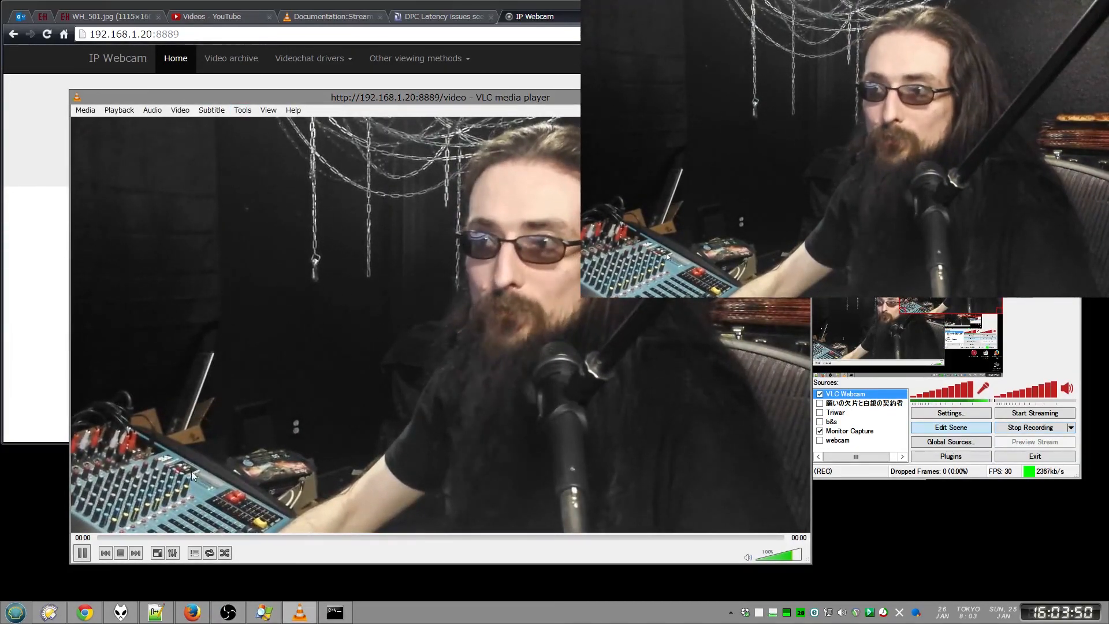
Enable the High Quality 3D Denoiser filter under Video > Filters alongside image properties
{"action": "left_click", "coordinate": [241, 110]}
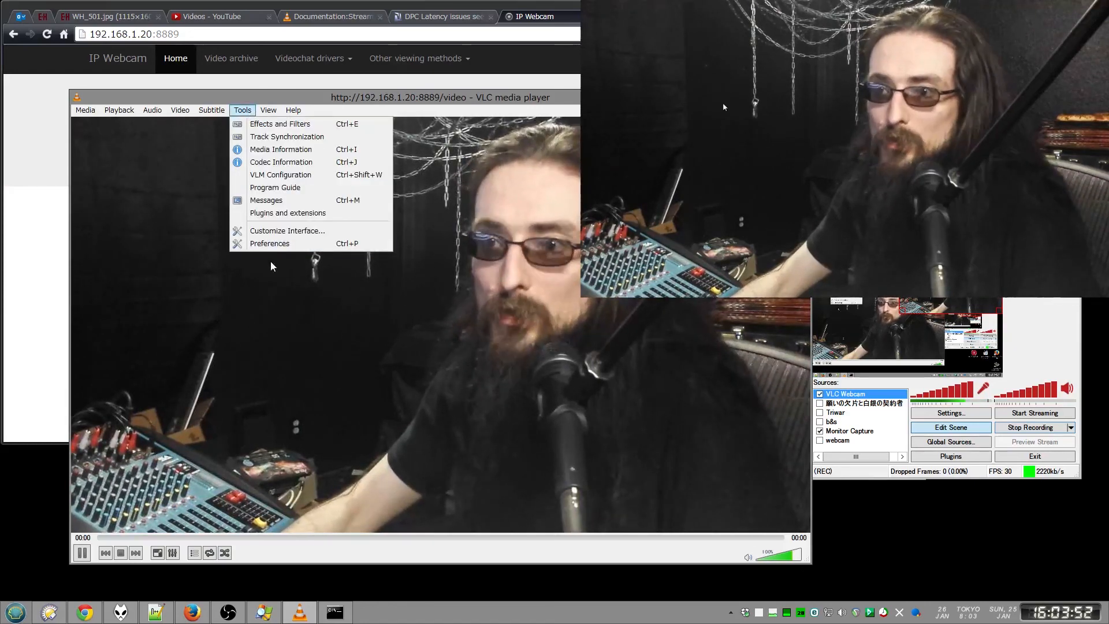
{"action": "left_click", "coordinate": [269, 244]}
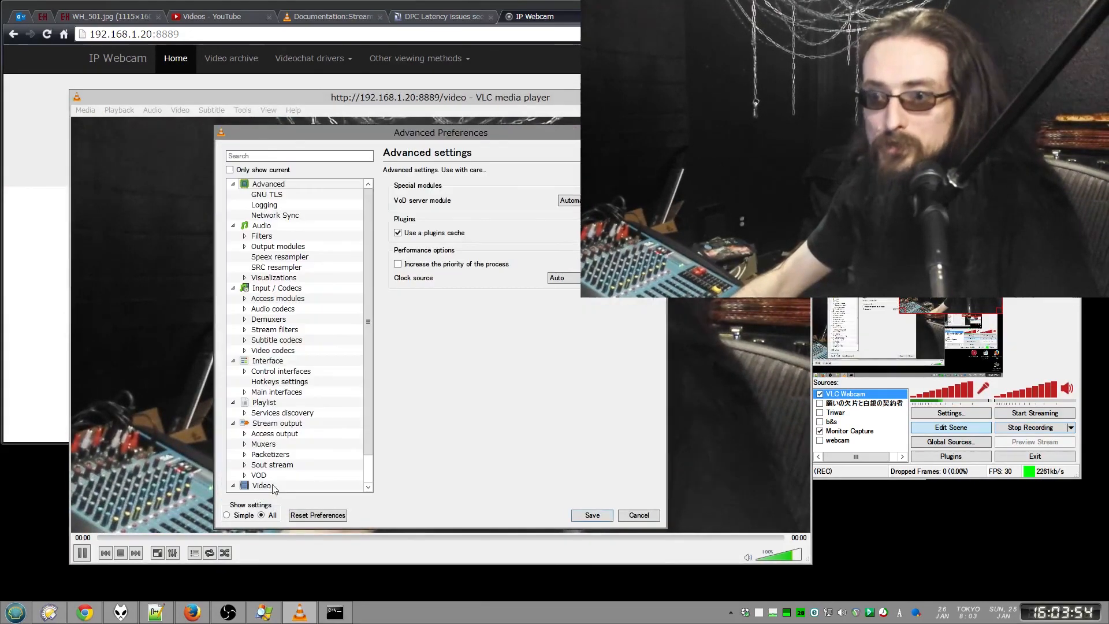
{"action": "left_click", "coordinate": [262, 465]}
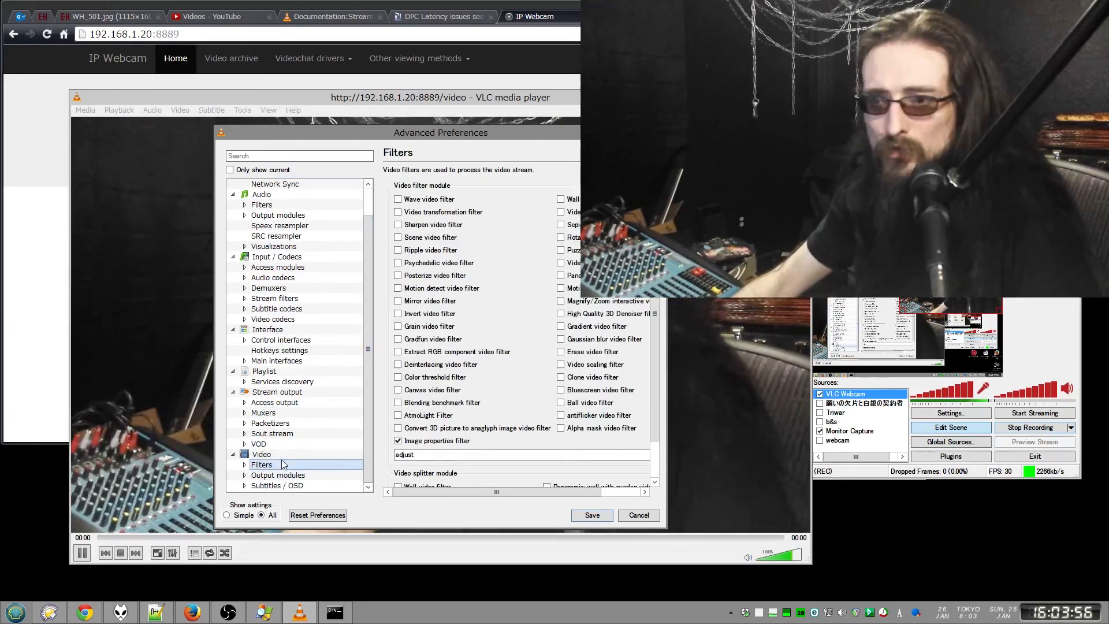
{"action": "left_click", "coordinate": [244, 464]}
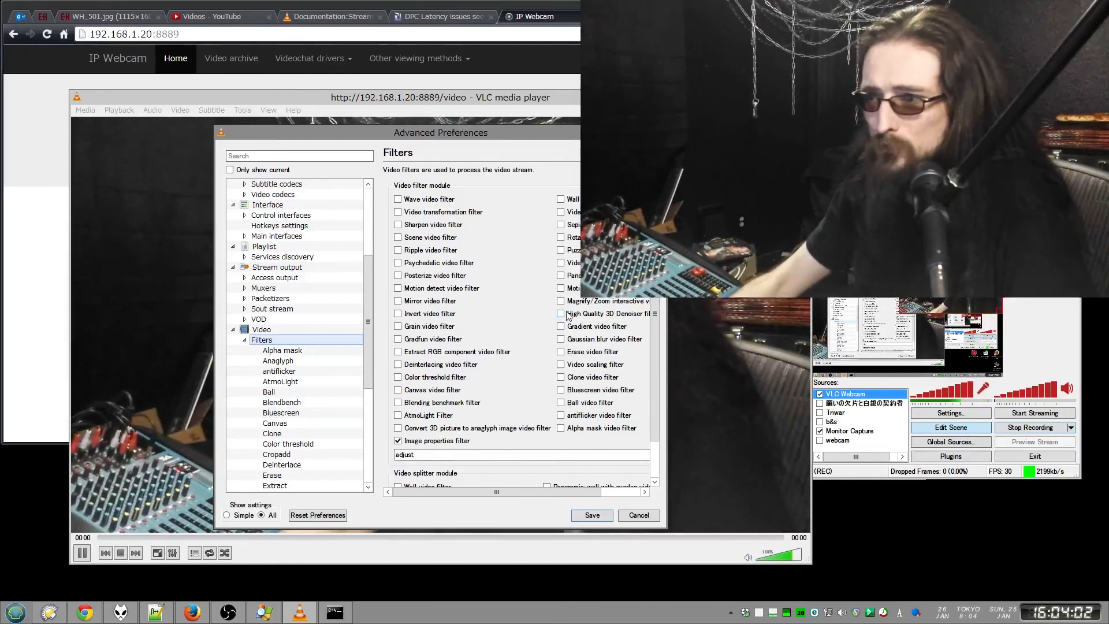
{"action": "left_click", "coordinate": [561, 313]}
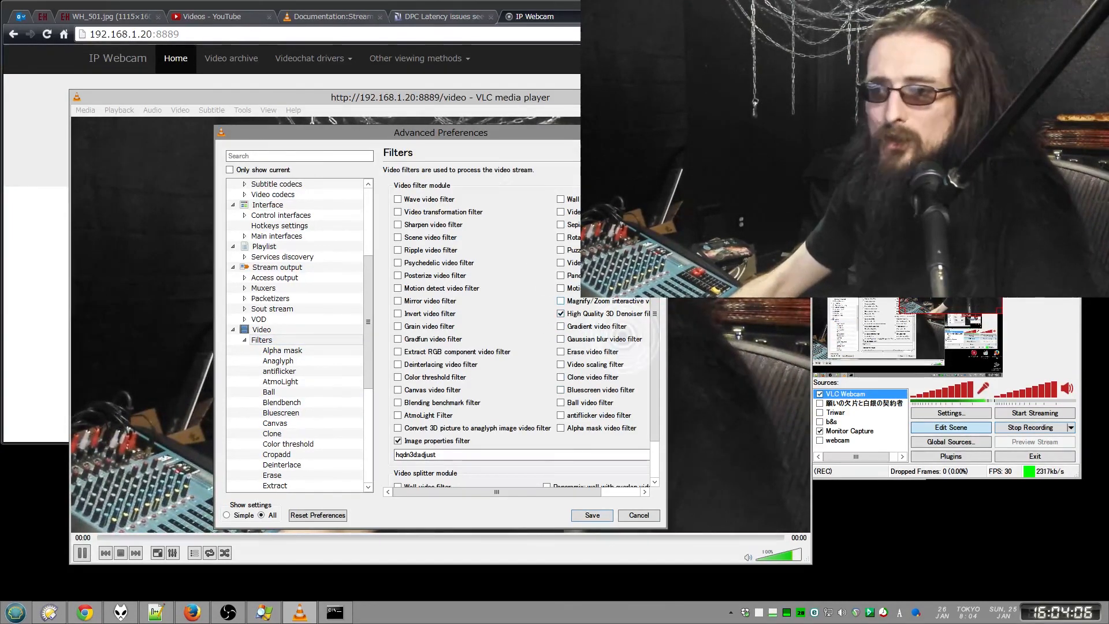
{"action": "left_click", "coordinate": [592, 515]}
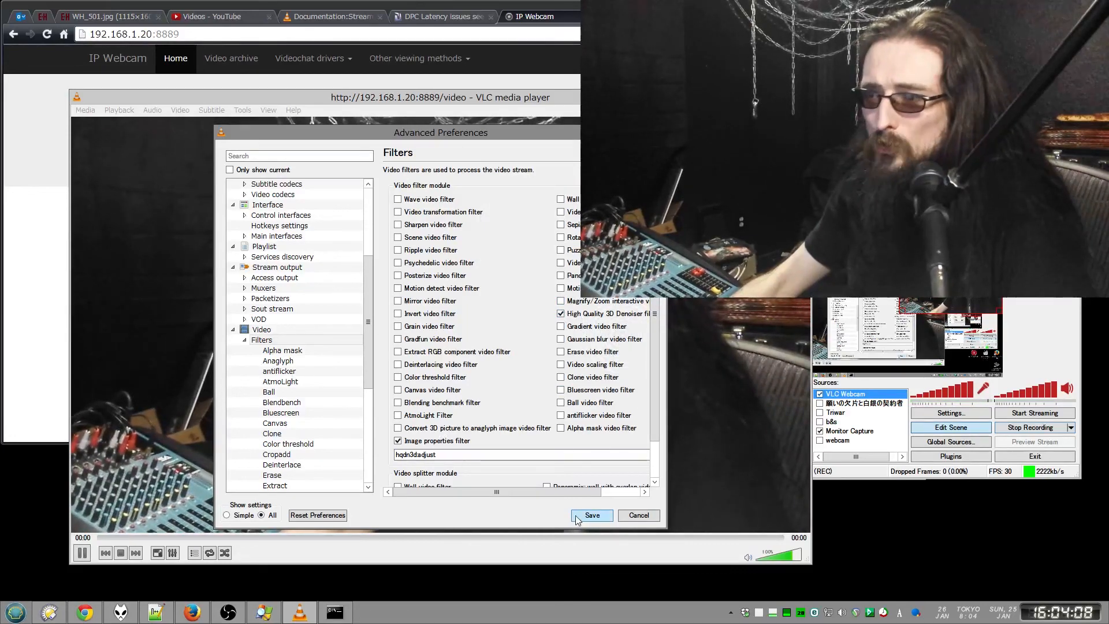
Save the denoiser and image adjust filter settings and close Preferences
{"action": "left_click", "coordinate": [592, 516]}
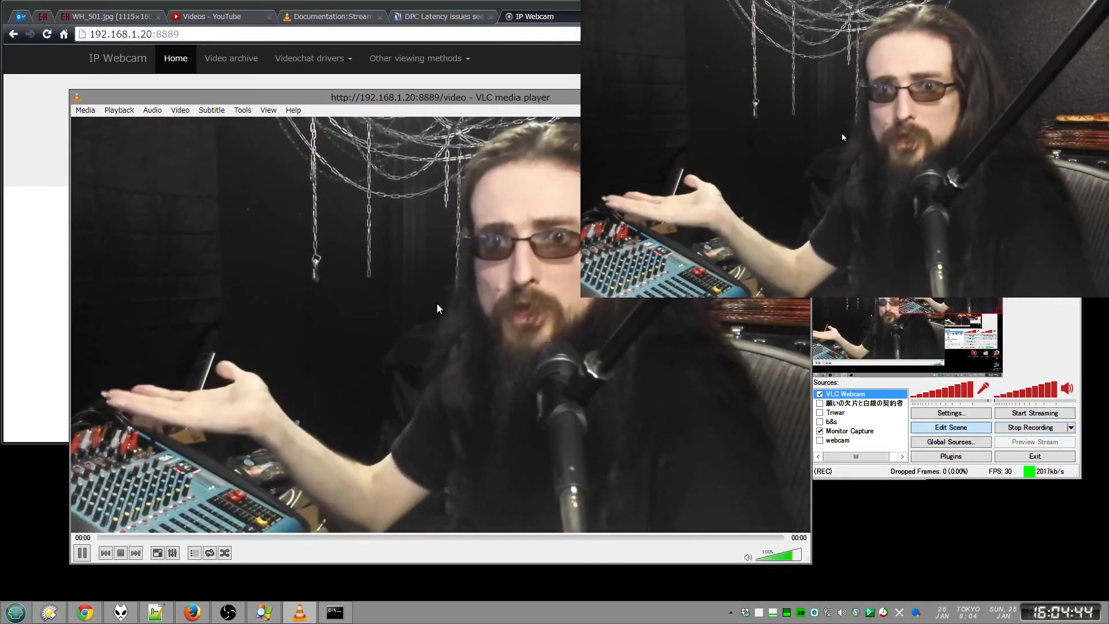
{"action": "left_click", "coordinate": [220, 16]}
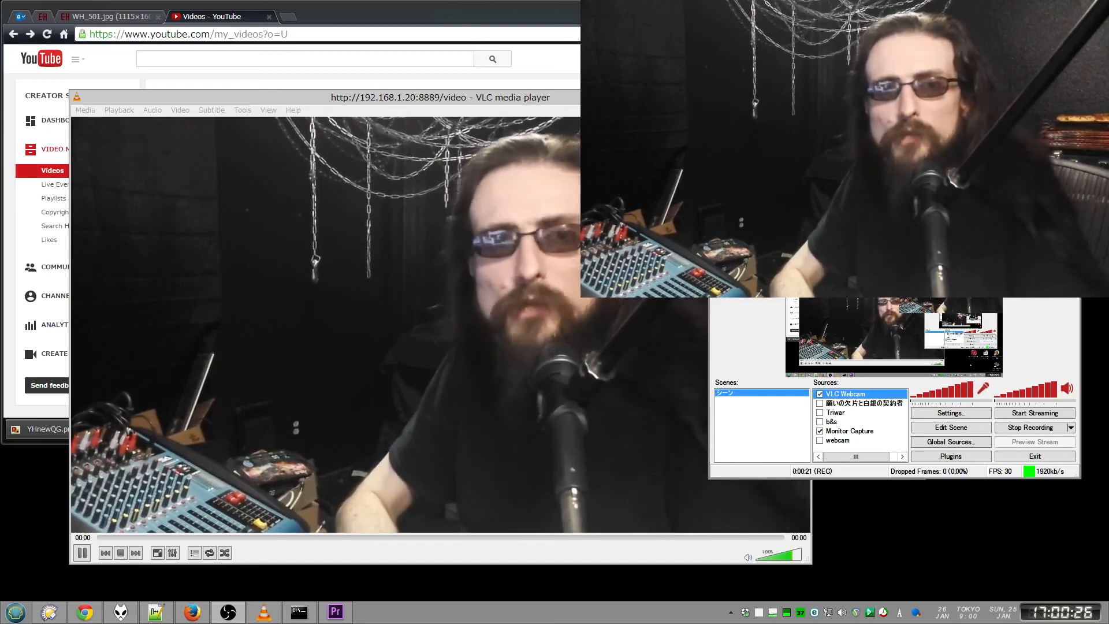